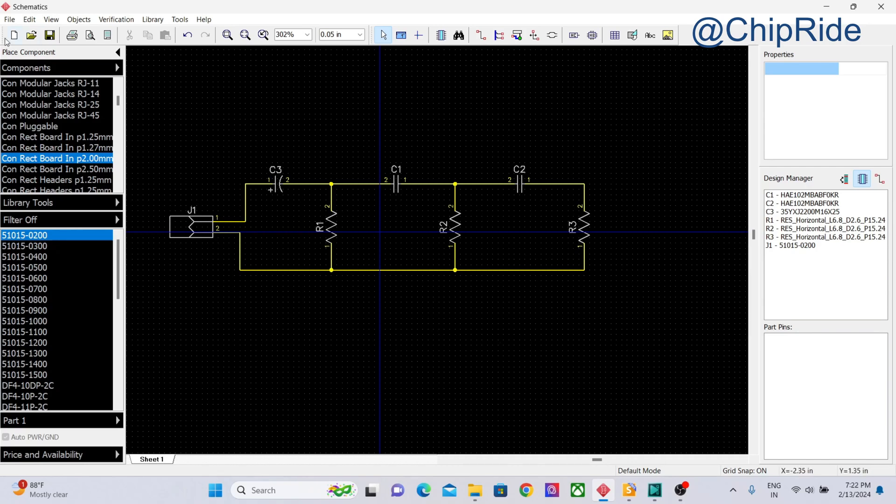
Convert the filter schematic to a PCB layout with its seven footprints joined by ratlines.
{"action": "left_click", "coordinate": [9, 18]}
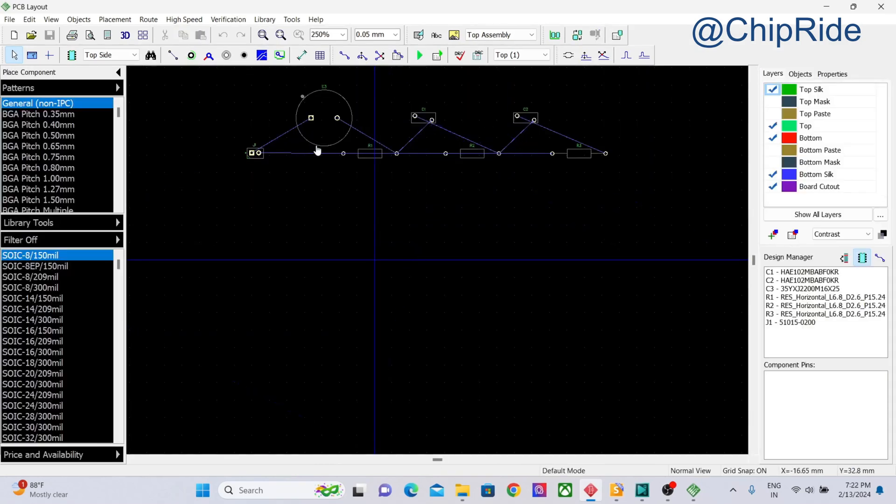
{"action": "mouse_move", "coordinate": [506, 144]}
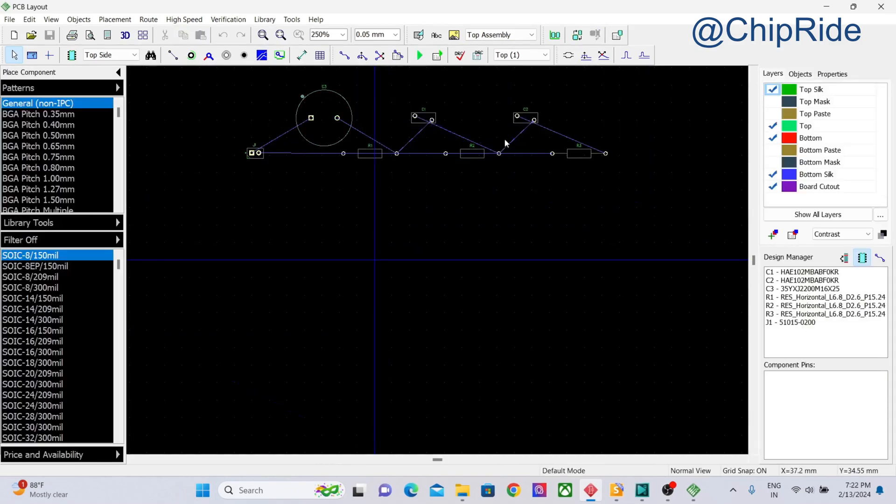
{"action": "mouse_move", "coordinate": [662, 450]}
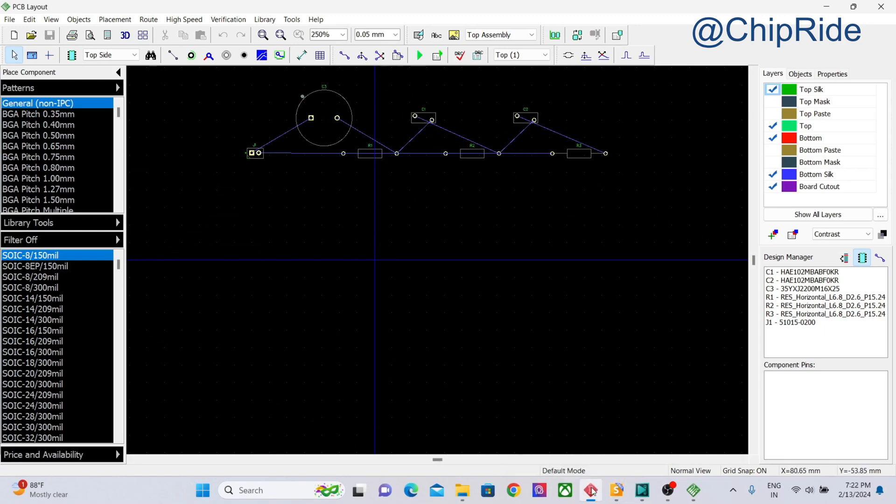
{"action": "left_click", "coordinate": [590, 489]}
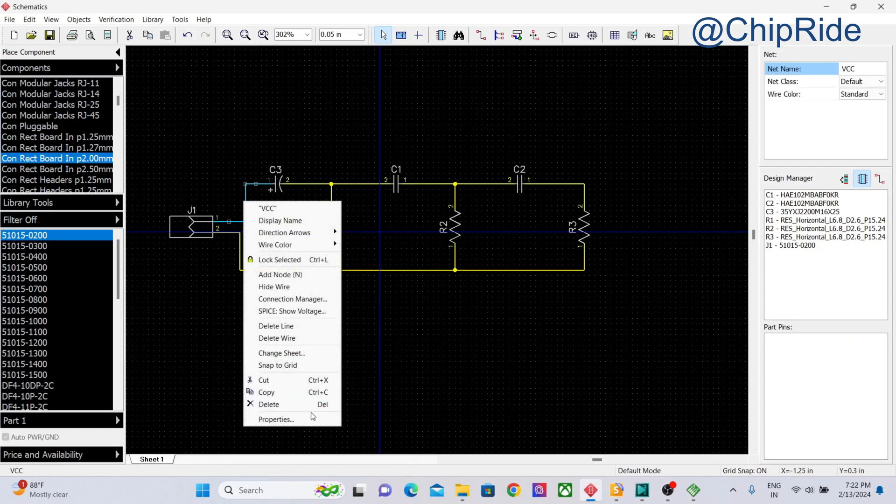
{"action": "left_click", "coordinate": [276, 419]}
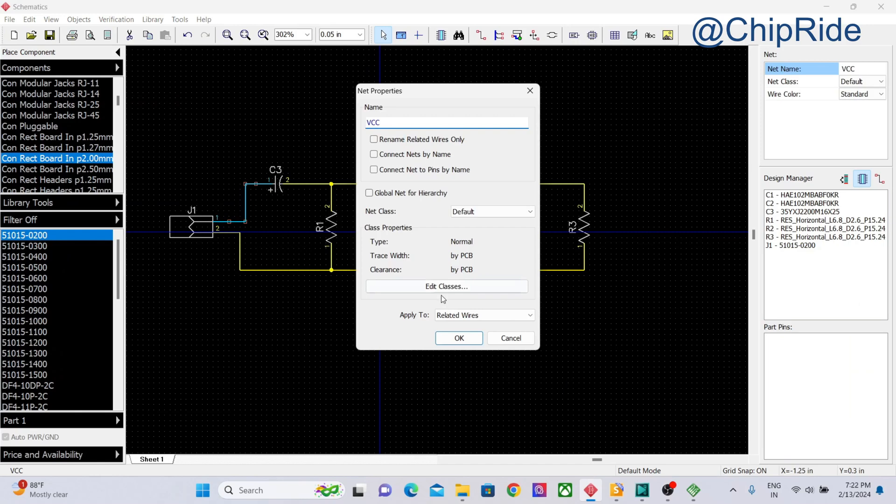
{"action": "left_click", "coordinate": [458, 338]}
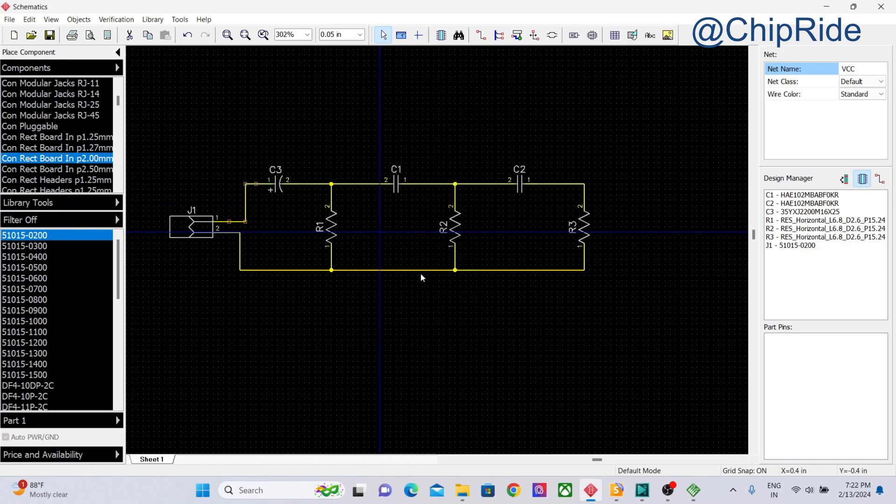
{"action": "double_click", "coordinate": [331, 269]}
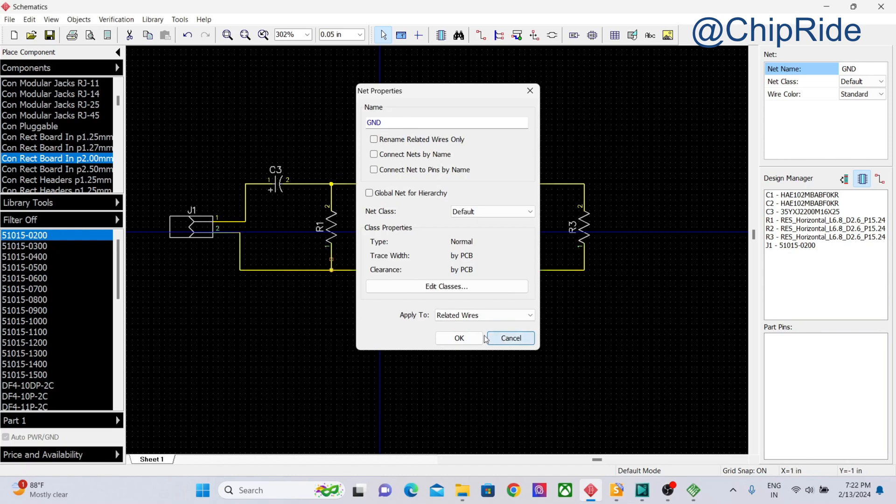
{"action": "left_click", "coordinate": [459, 337]}
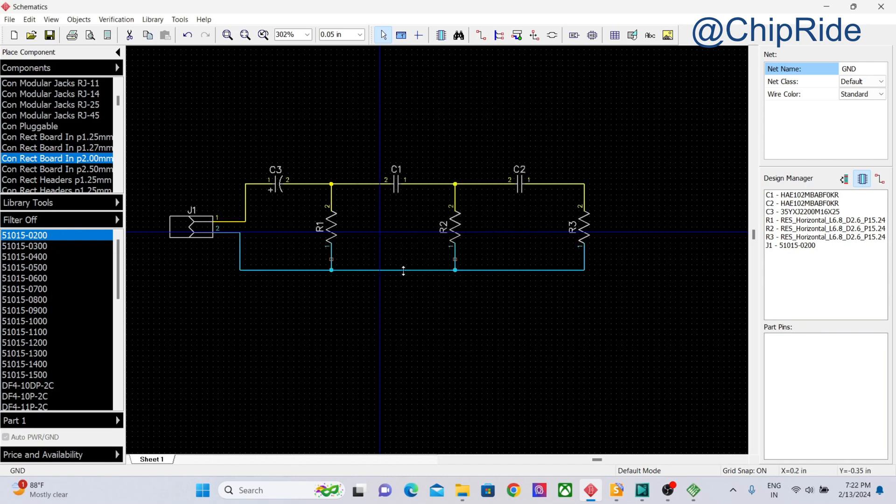
{"action": "mouse_move", "coordinate": [404, 271]}
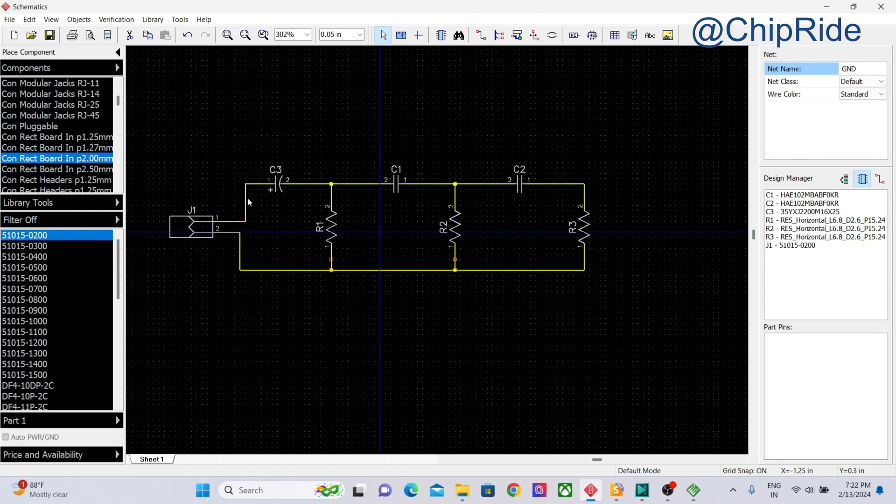
{"action": "mouse_move", "coordinate": [653, 399]}
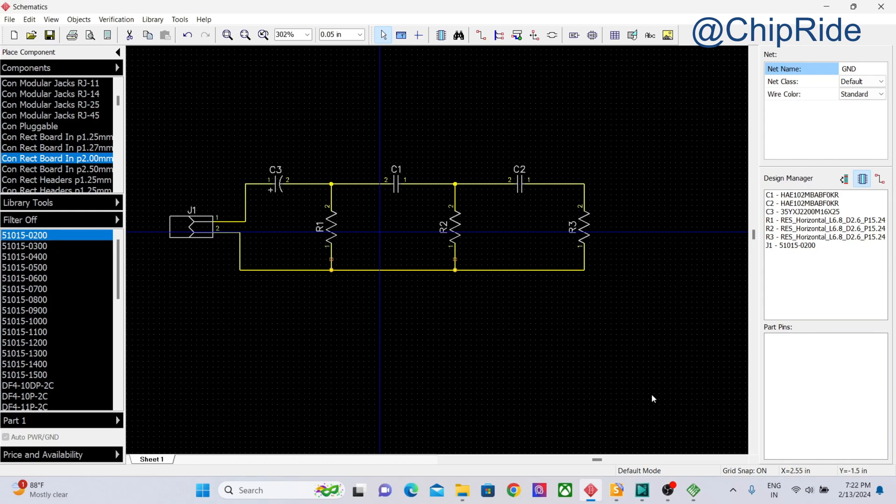
{"action": "left_click", "coordinate": [691, 490]}
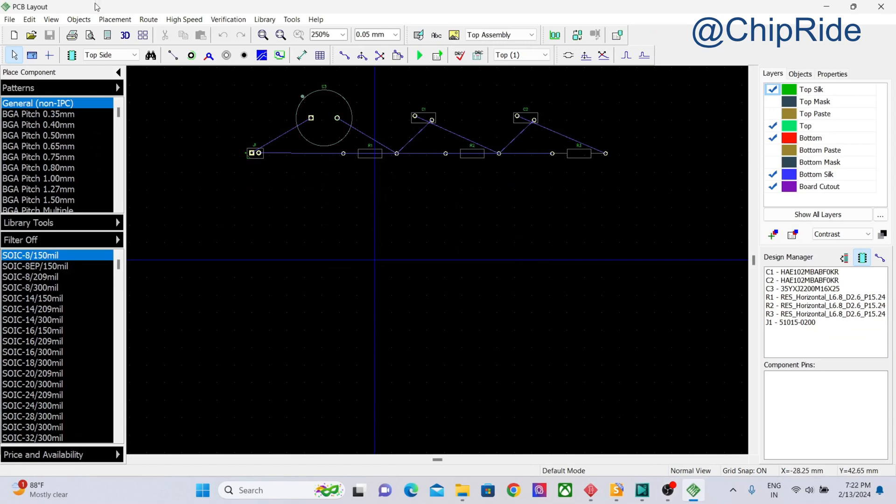
Begin a rectangular board outline in the Place Board Outline setup.
{"action": "left_click", "coordinate": [78, 18]}
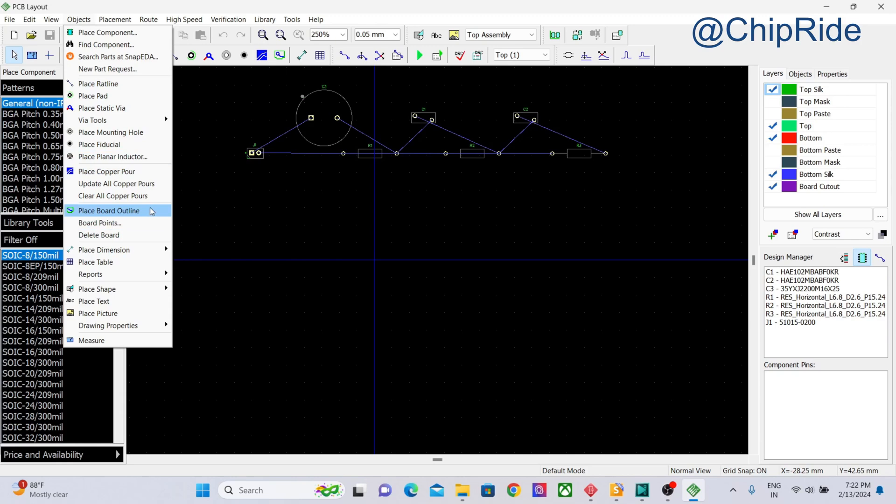
{"action": "left_click", "coordinate": [108, 211]}
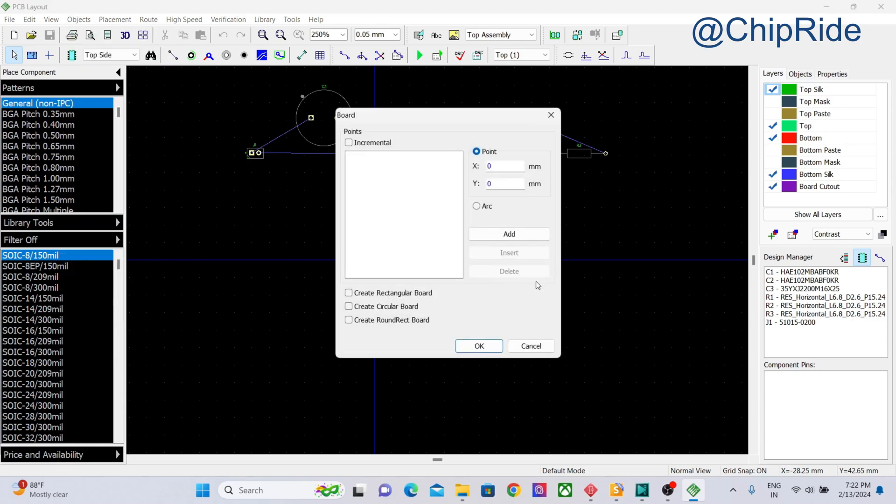
{"action": "left_click", "coordinate": [348, 292]}
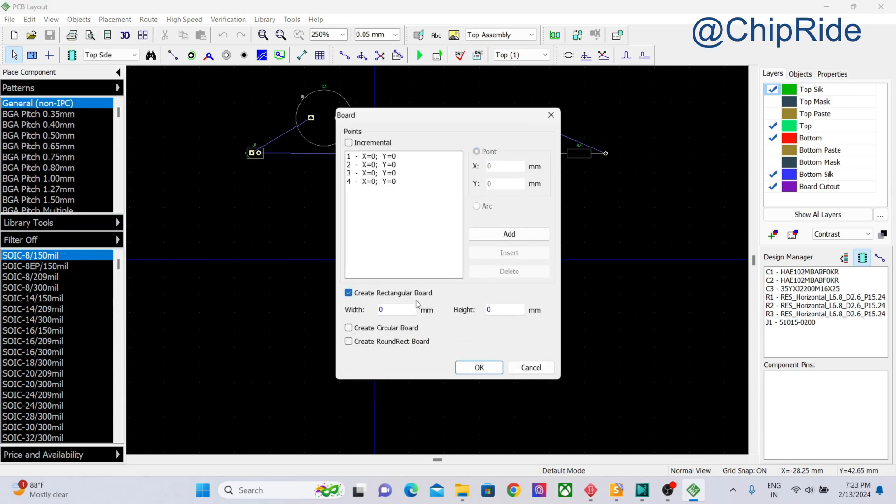
{"action": "type", "text": "1"}
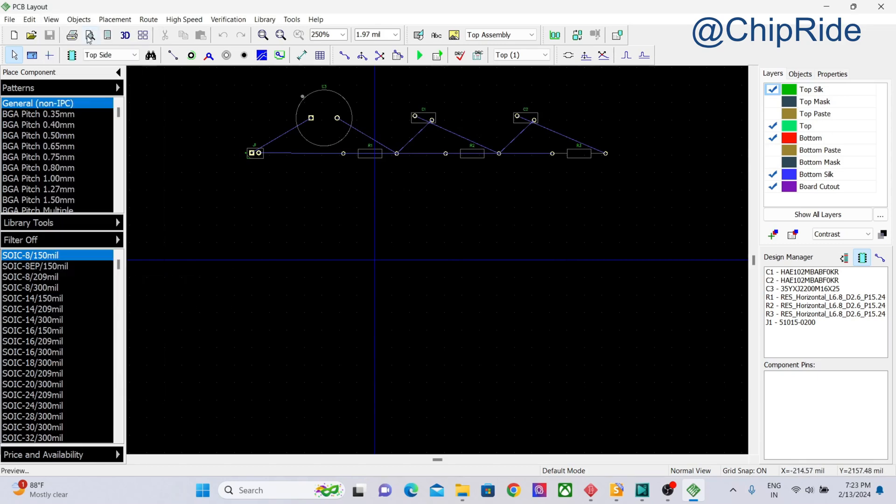
Enter a board size of 1500 mil wide by 1500 mil high, with four corner points listed.
{"action": "left_click", "coordinate": [78, 19]}
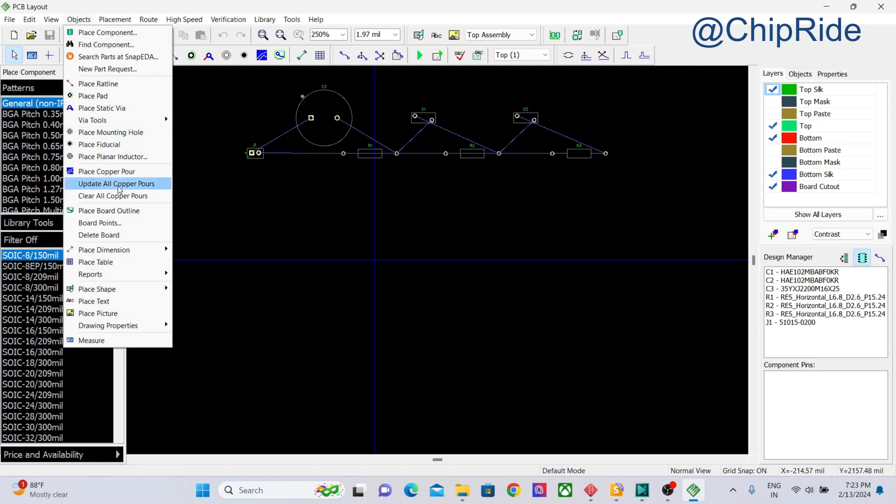
{"action": "left_click", "coordinate": [109, 210]}
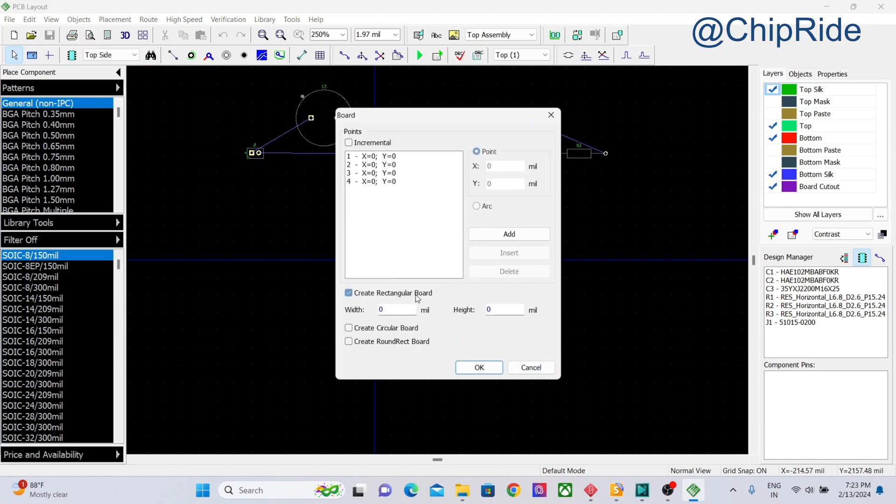
{"action": "type", "text": "15"}
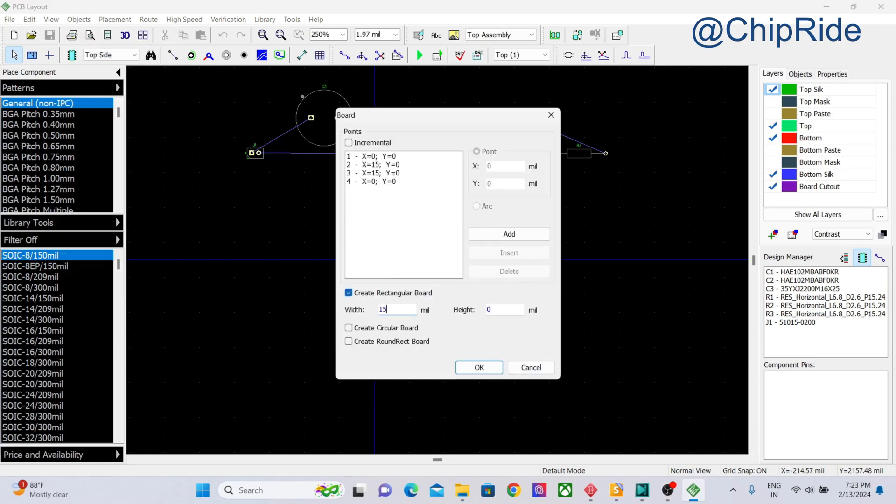
{"action": "type", "text": "00"}
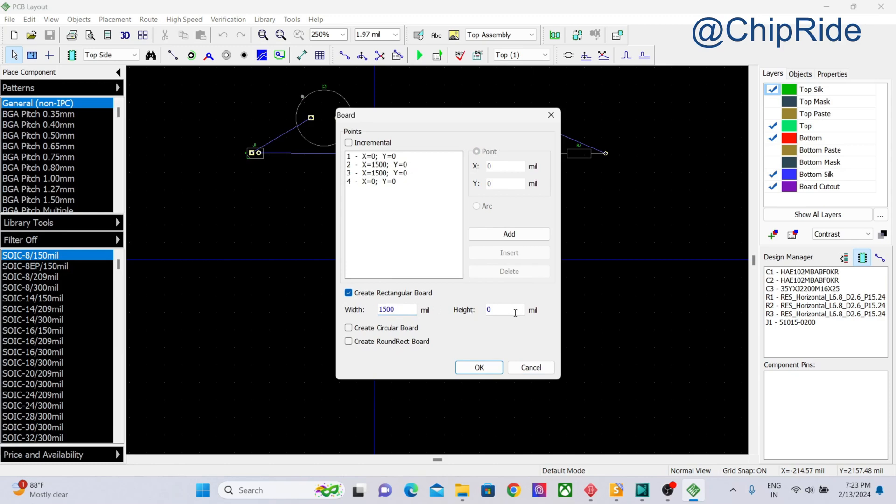
{"action": "type", "text": "1500"}
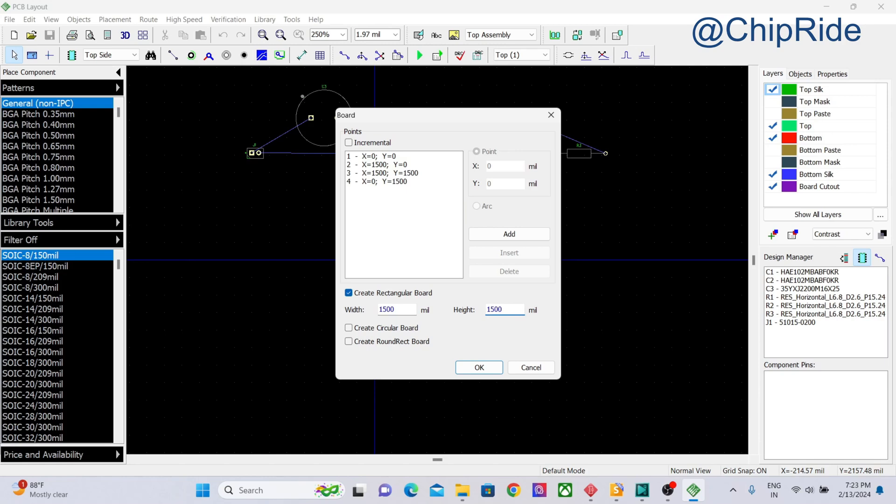
{"action": "left_click", "coordinate": [503, 309]}
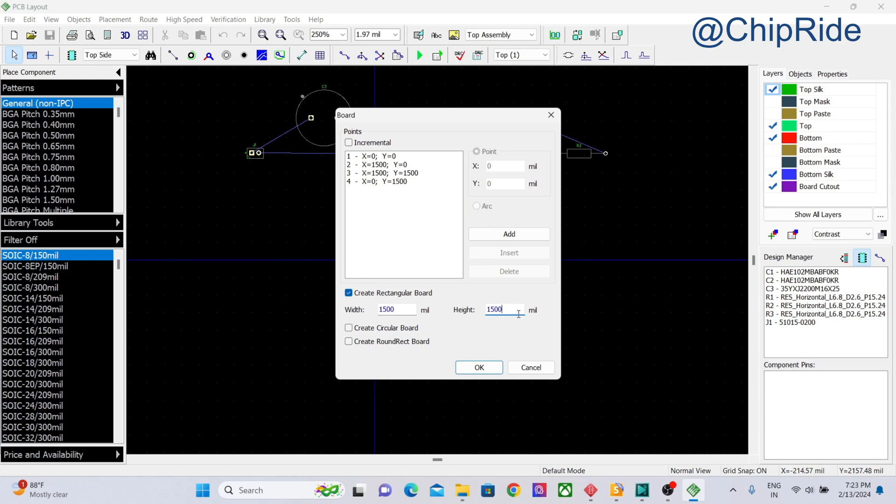
{"action": "mouse_move", "coordinate": [478, 368]}
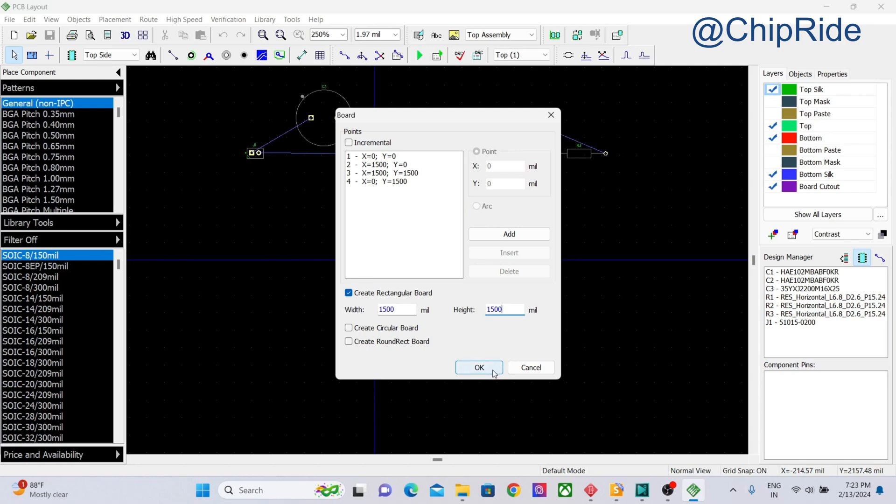
Create the 1500 × 1500 mil board outline on the layout.
{"action": "left_click", "coordinate": [478, 367]}
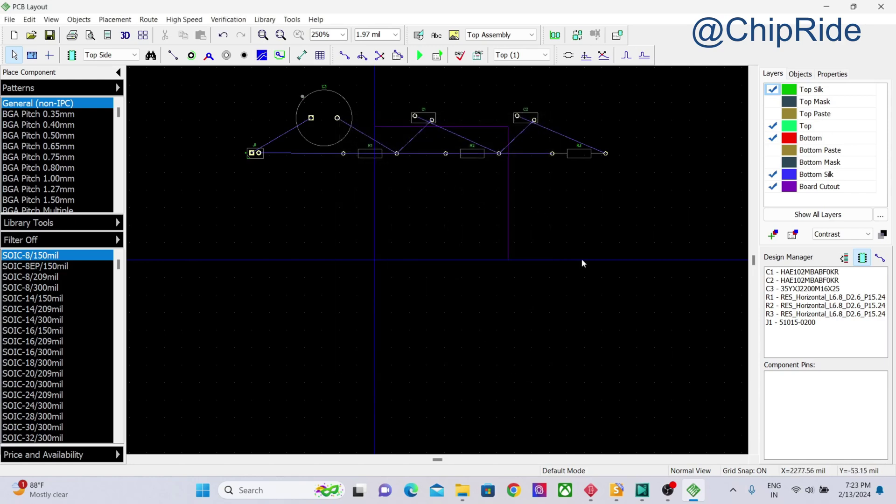
{"action": "mouse_move", "coordinate": [502, 131]}
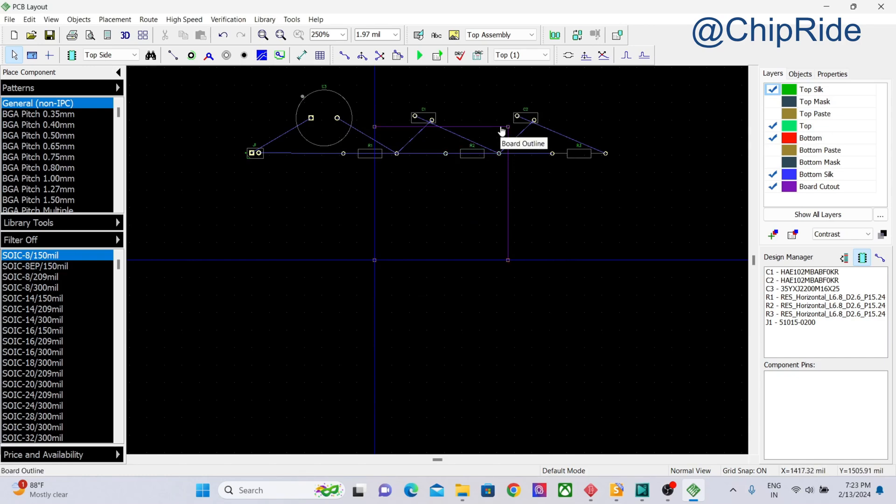
{"action": "scroll", "scroll_direction": "up", "scroll_amount": 3}
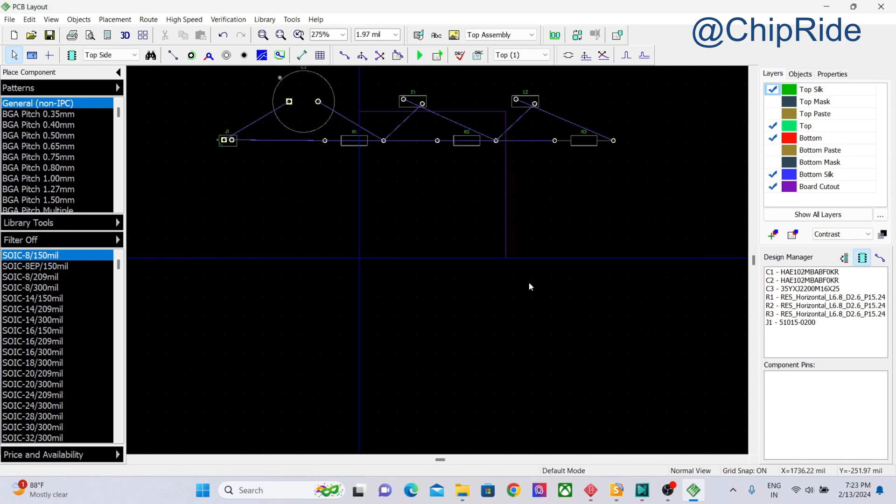
{"action": "scroll", "scroll_direction": "up", "scroll_amount": 3}
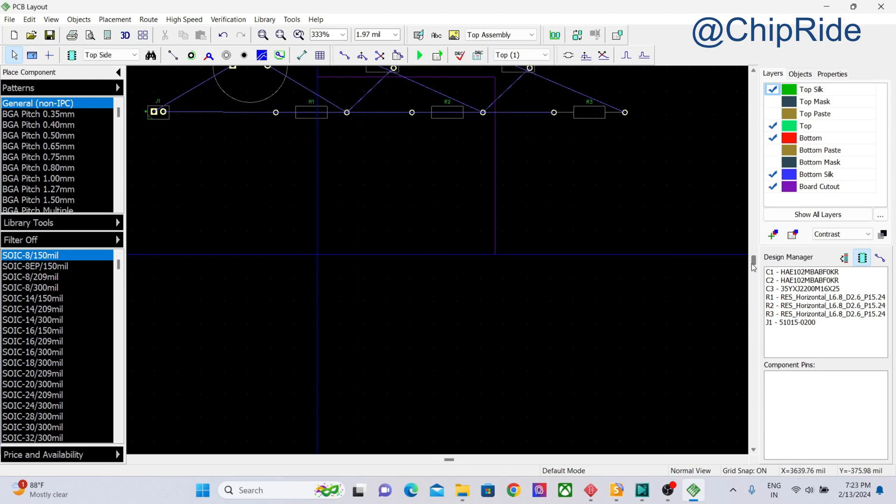
{"action": "scroll", "scroll_direction": "down", "scroll_amount": 3}
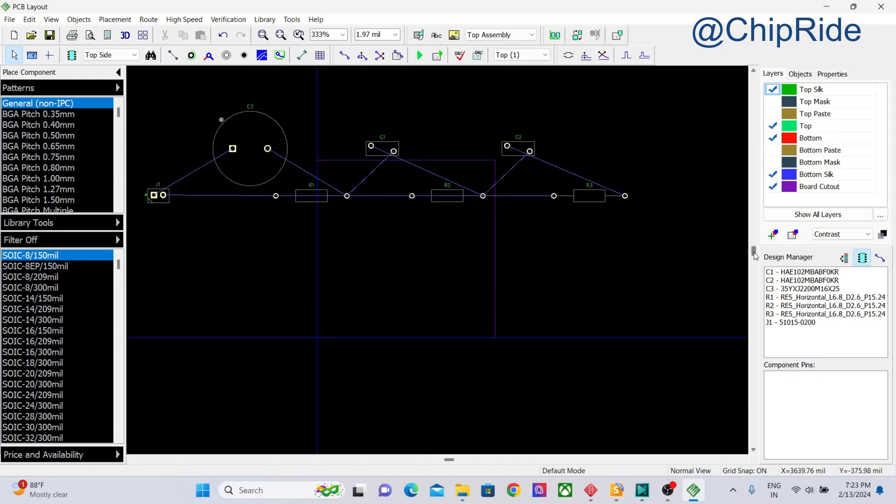
Replace capacitor C3 with the smaller 35YXJ470M10x16 part for the current component only.
{"action": "left_click", "coordinate": [250, 148]}
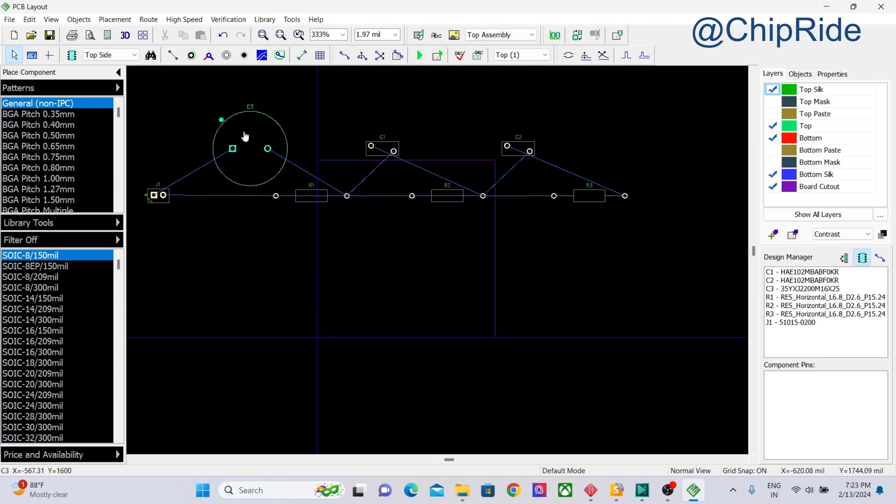
{"action": "right_click", "coordinate": [233, 148]}
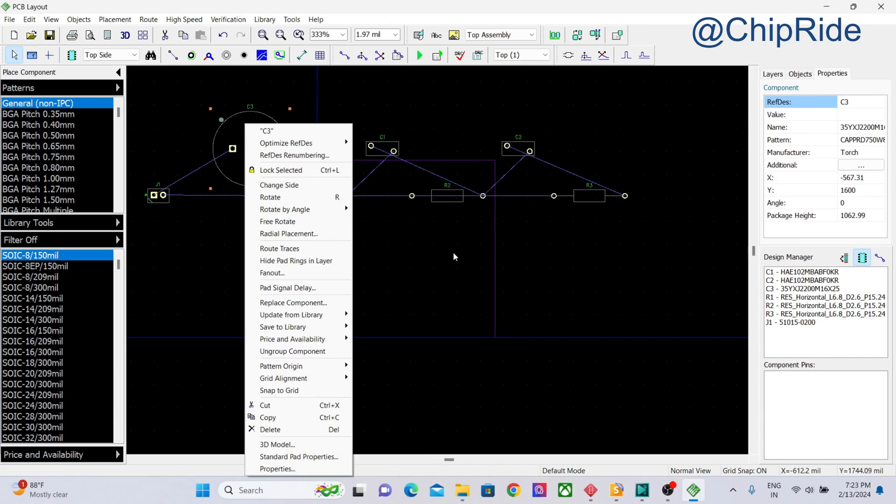
{"action": "mouse_move", "coordinate": [288, 233]}
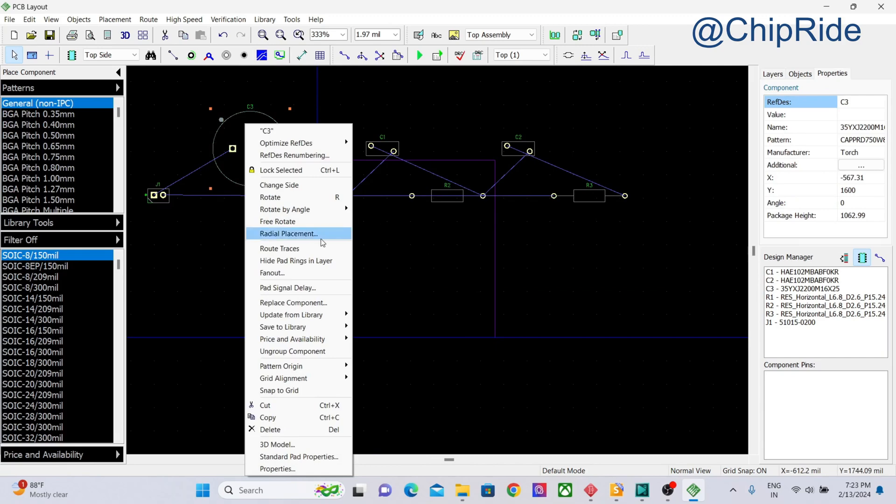
{"action": "left_click", "coordinate": [293, 302]}
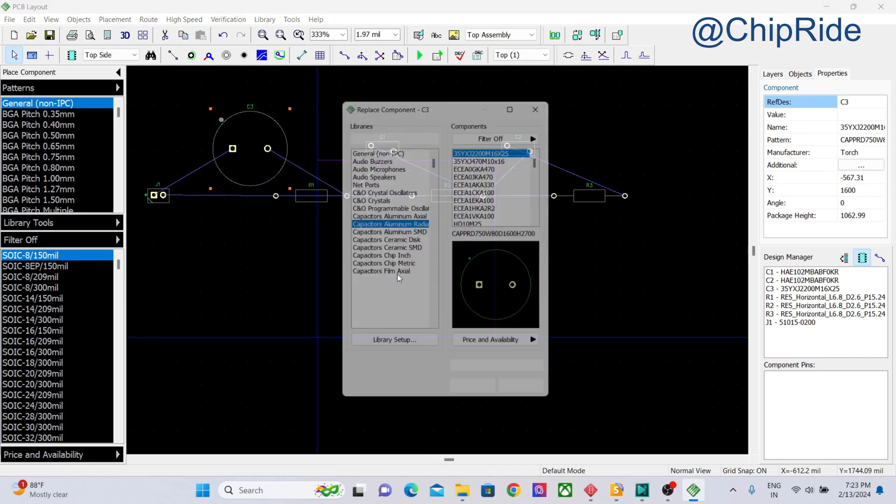
{"action": "left_click", "coordinate": [483, 156]}
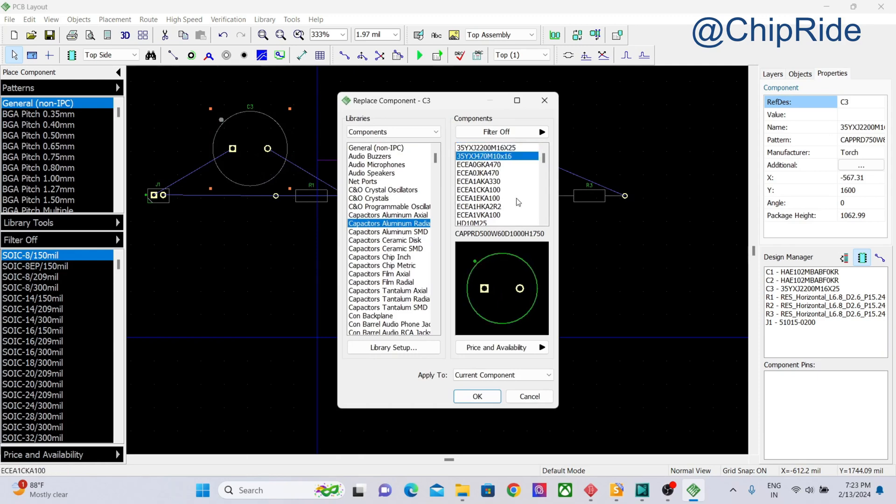
{"action": "mouse_move", "coordinate": [479, 173]}
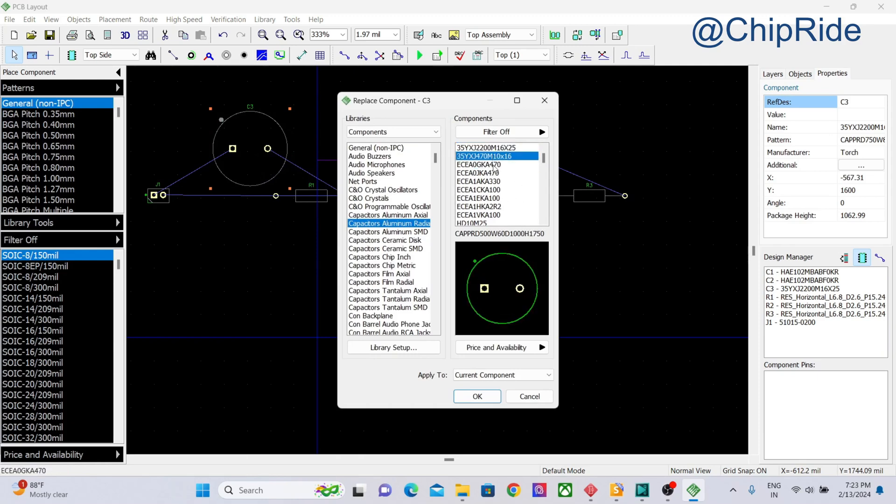
{"action": "left_click", "coordinate": [477, 396]}
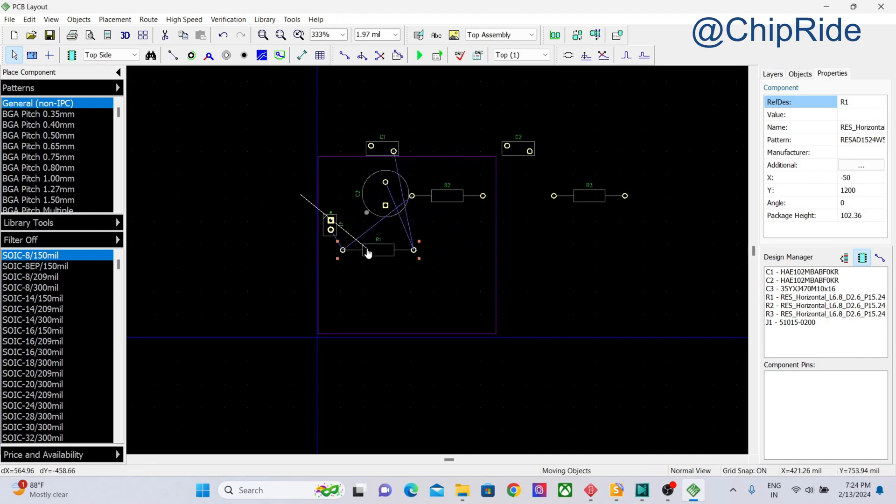
Move R1 and R2 inside the board outline standing vertically side by side.
{"action": "left_click", "coordinate": [383, 250]}
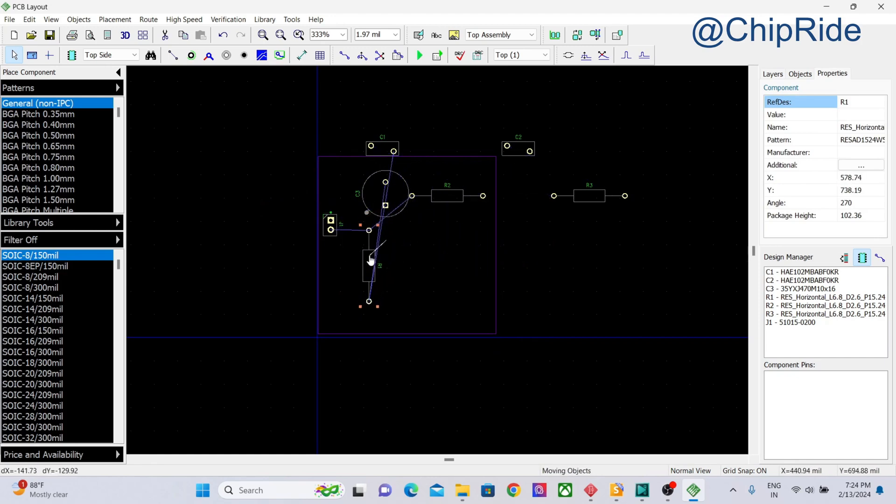
{"action": "left_click", "coordinate": [384, 194]}
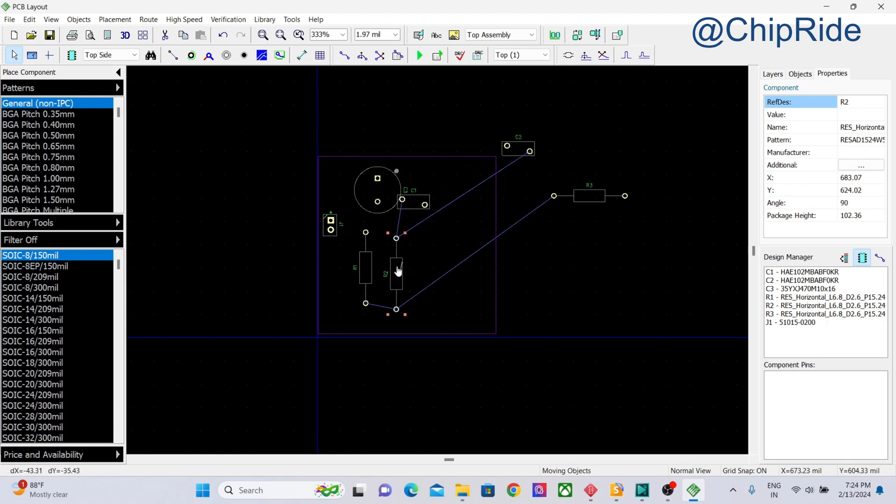
{"action": "left_click", "coordinate": [589, 195]}
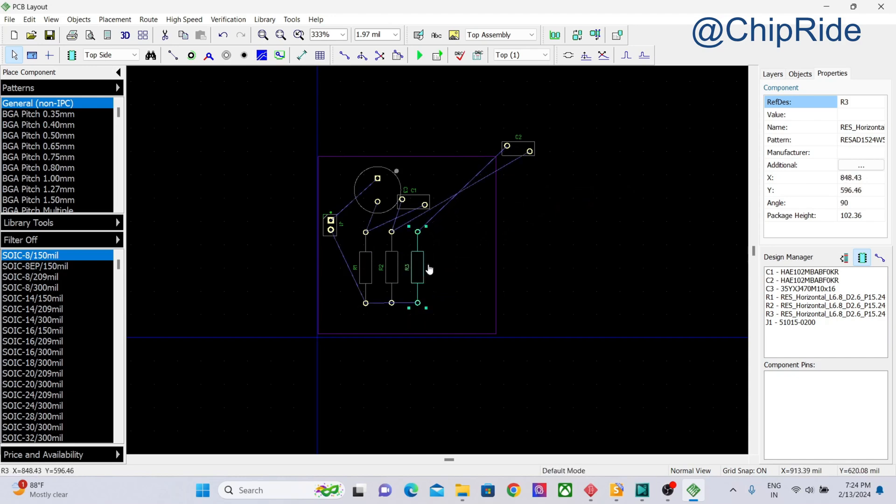
Place C1 and C2 upright beside C3 inside the board outline.
{"action": "left_click", "coordinate": [411, 203]}
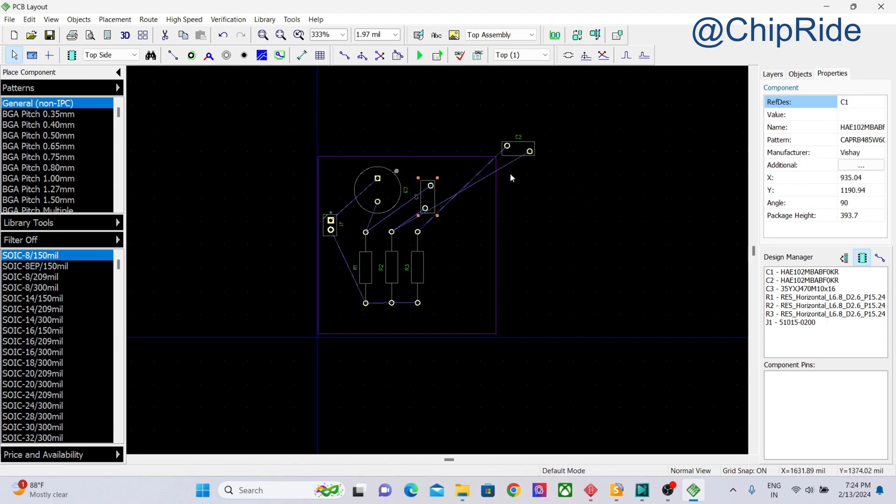
{"action": "left_click", "coordinate": [517, 148]}
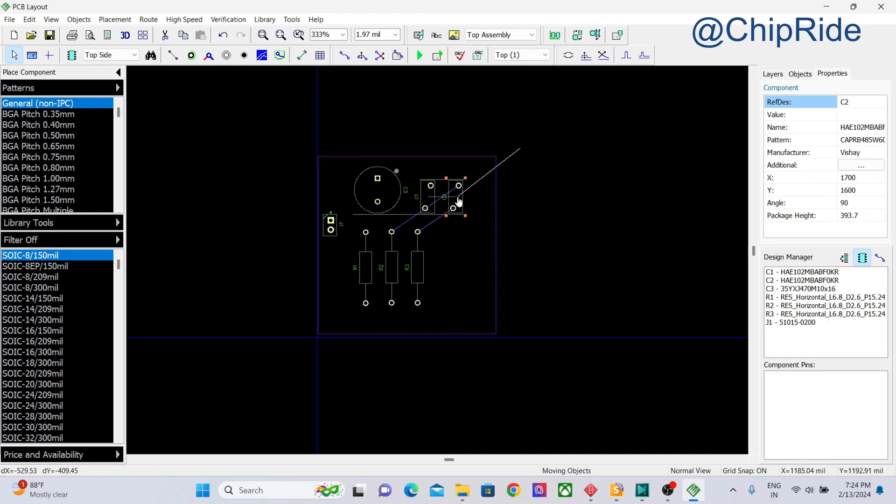
{"action": "left_click", "coordinate": [455, 243]}
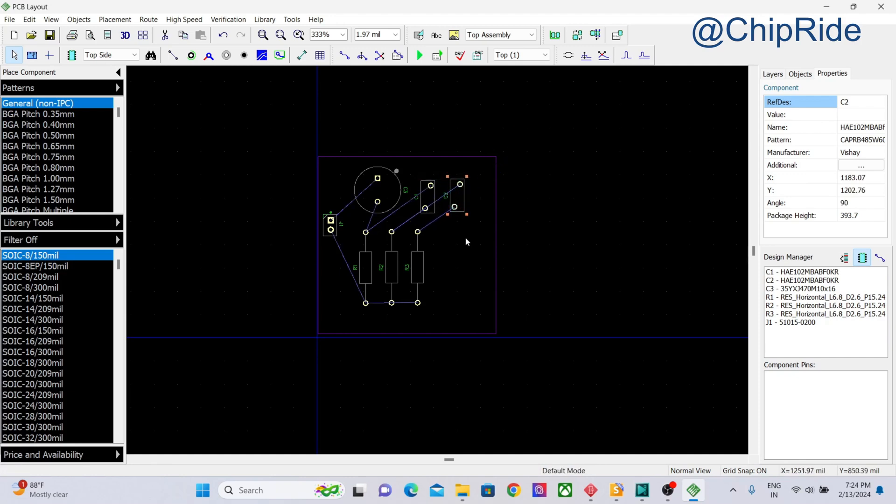
{"action": "left_click", "coordinate": [772, 73]}
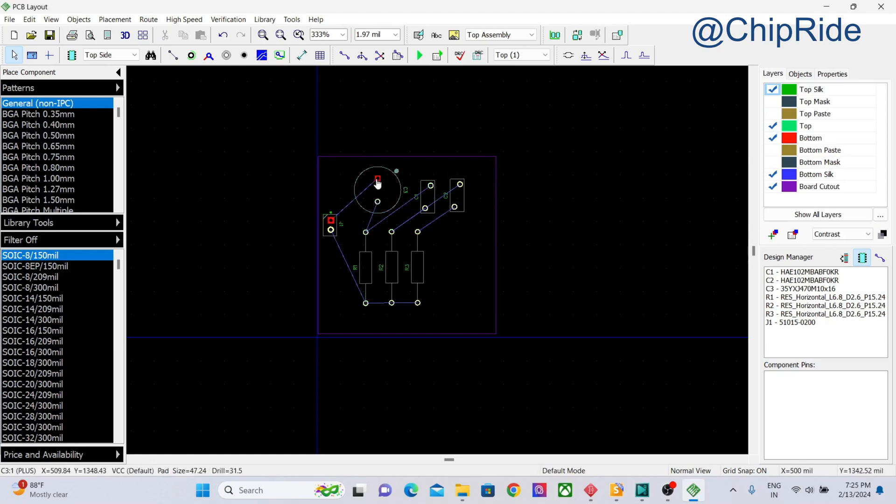
{"action": "mouse_move", "coordinate": [377, 182]}
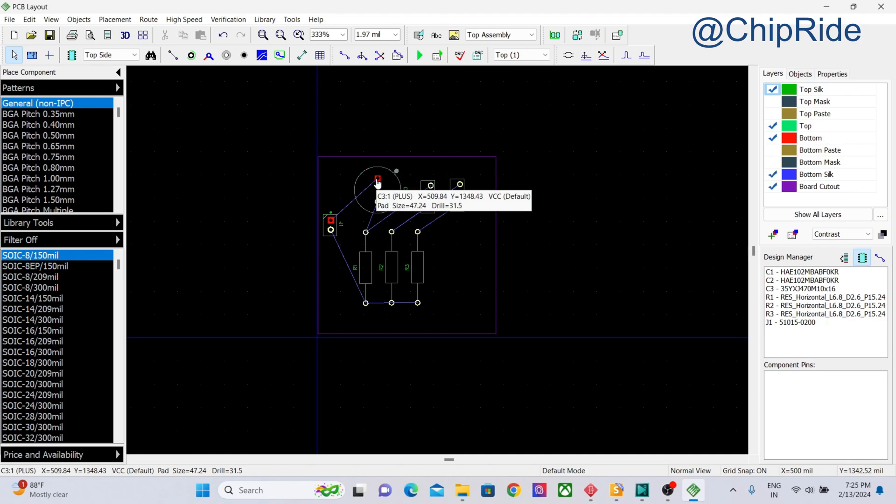
{"action": "mouse_move", "coordinate": [354, 309]}
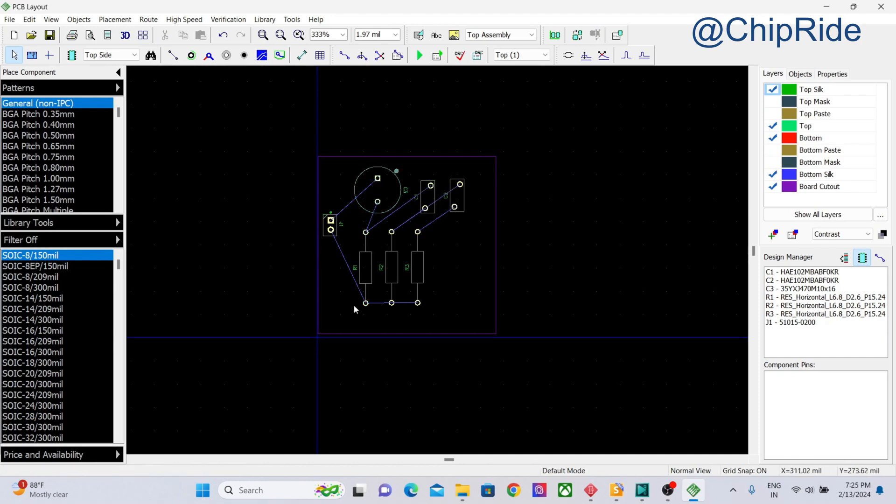
{"action": "mouse_move", "coordinate": [366, 303]}
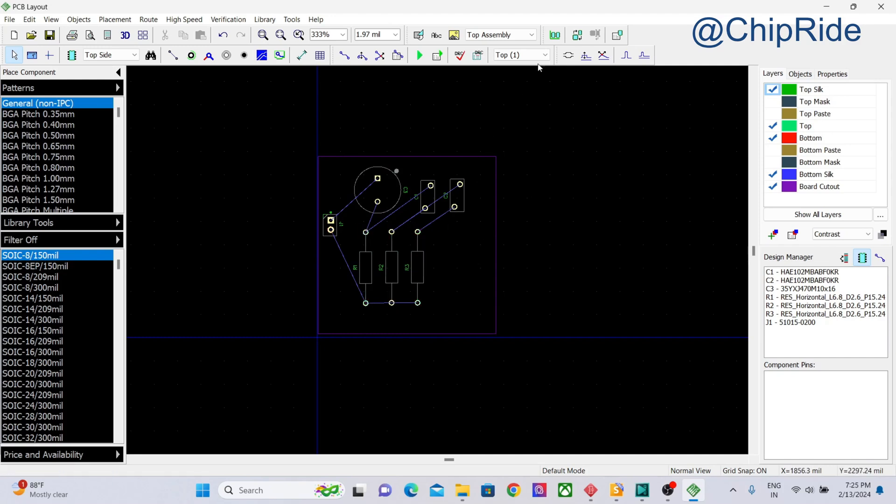
{"action": "left_click", "coordinate": [543, 55]}
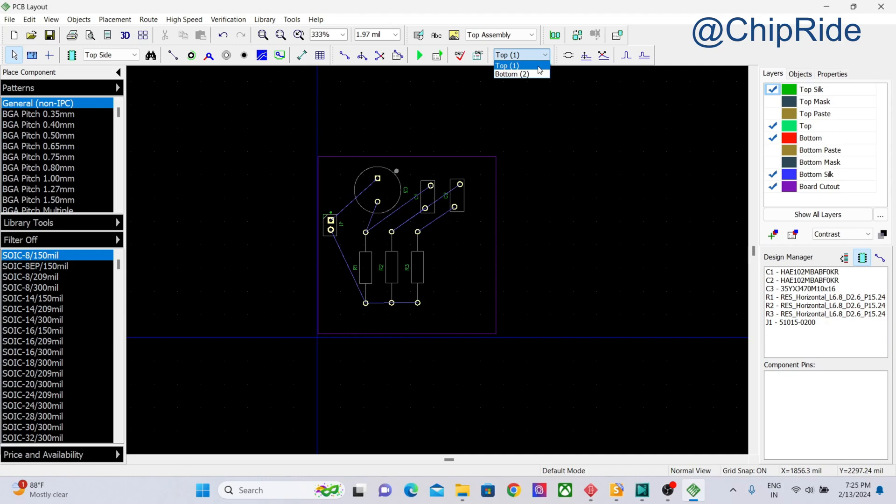
{"action": "left_click", "coordinate": [506, 65]}
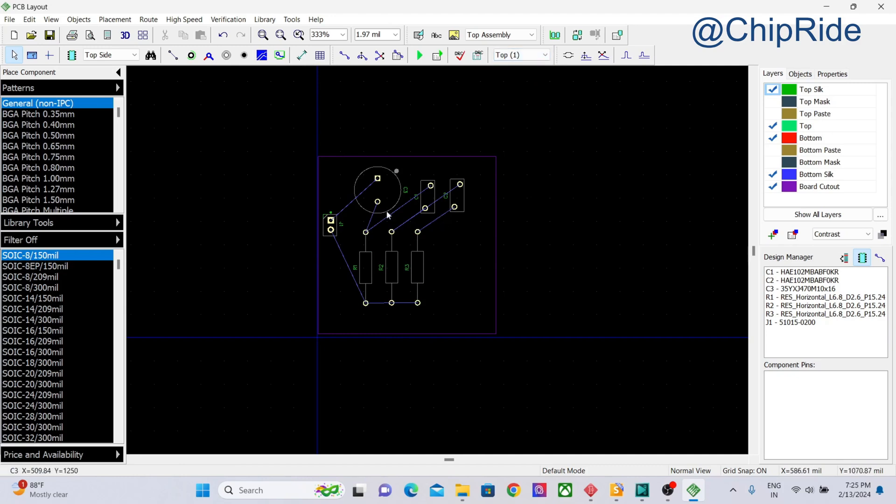
{"action": "mouse_move", "coordinate": [420, 271]}
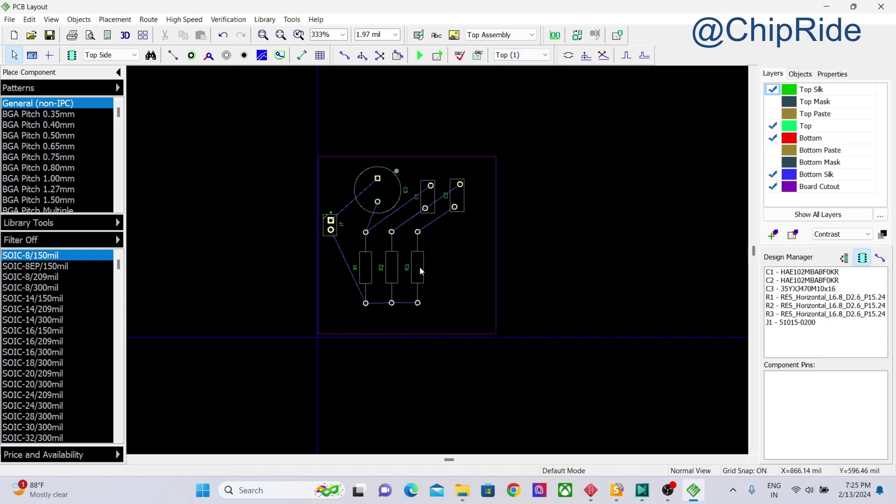
{"action": "mouse_move", "coordinate": [457, 300]}
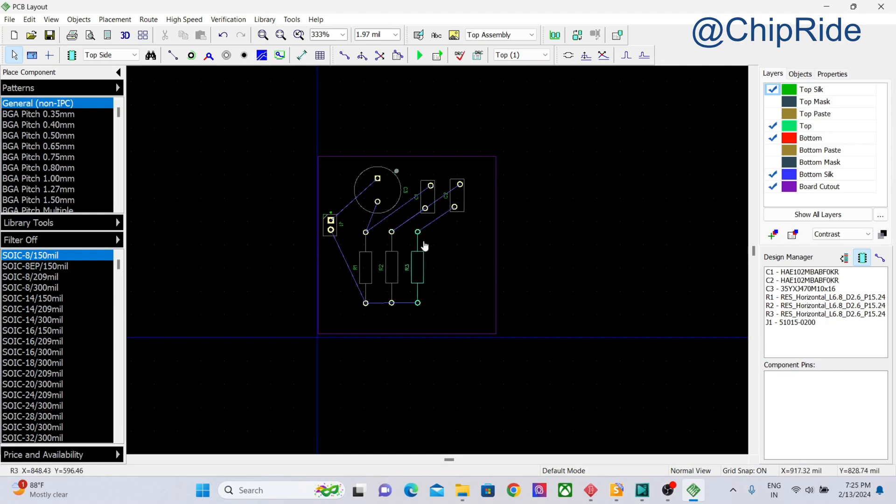
{"action": "left_click", "coordinate": [343, 55]}
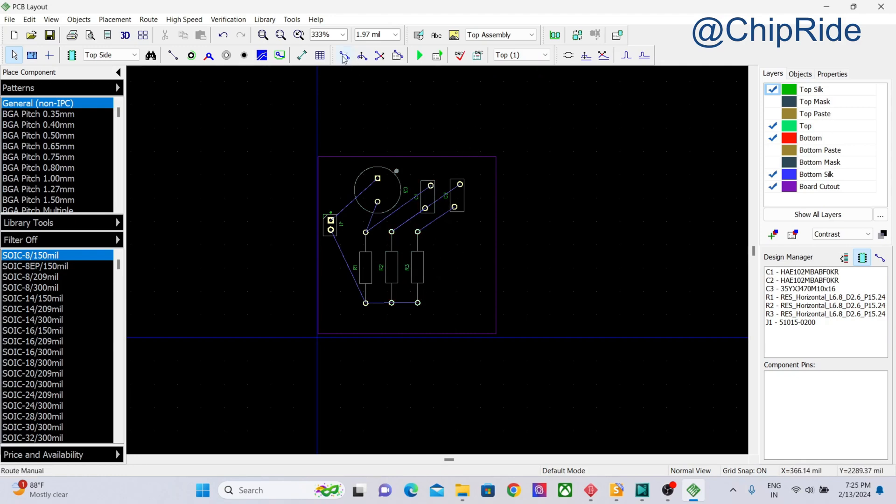
Manually route top-layer traces from R1 to C1 and from R3 to C2.
{"action": "left_click", "coordinate": [342, 55]}
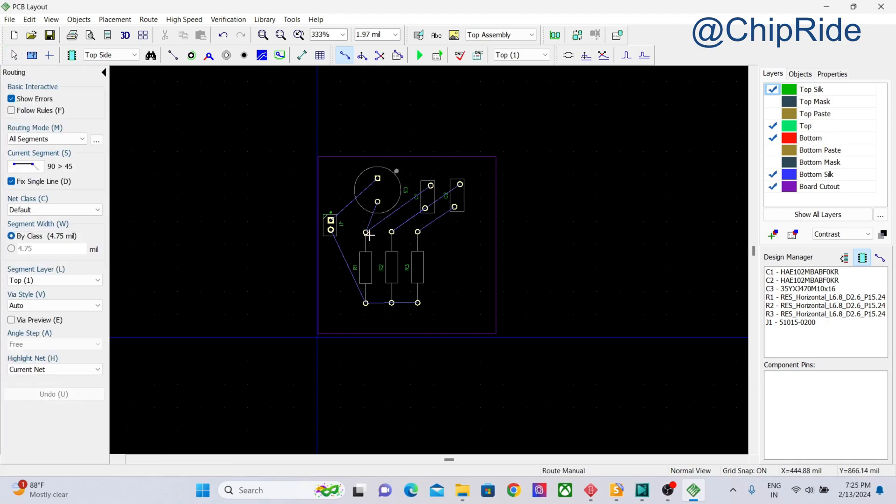
{"action": "mouse_move", "coordinate": [366, 232]}
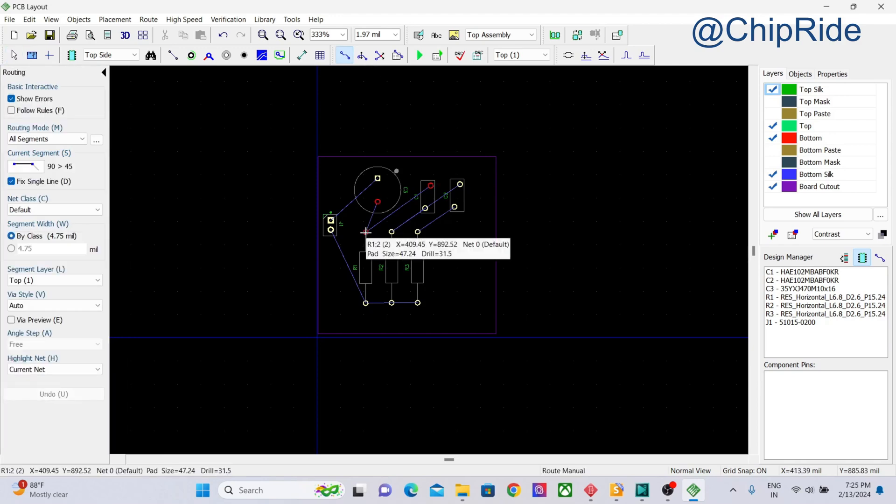
{"action": "mouse_move", "coordinate": [394, 210]}
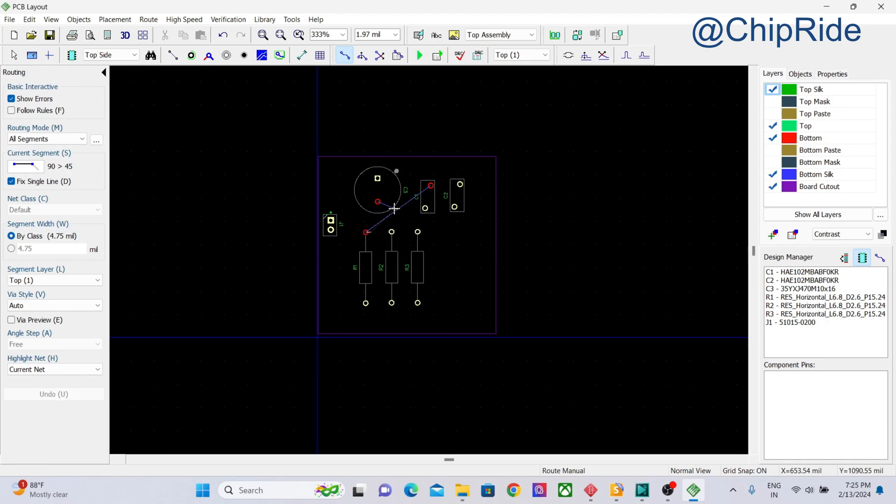
{"action": "mouse_move", "coordinate": [391, 218]}
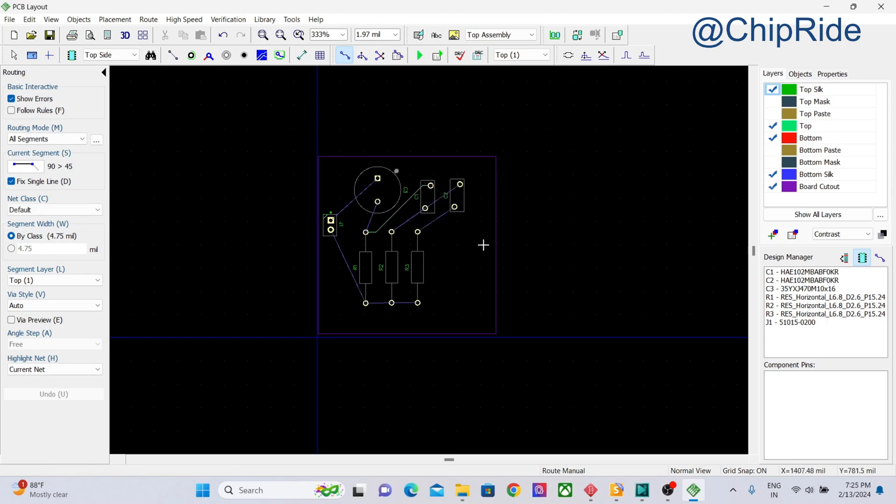
{"action": "scroll", "scroll_direction": "up", "scroll_amount": 3}
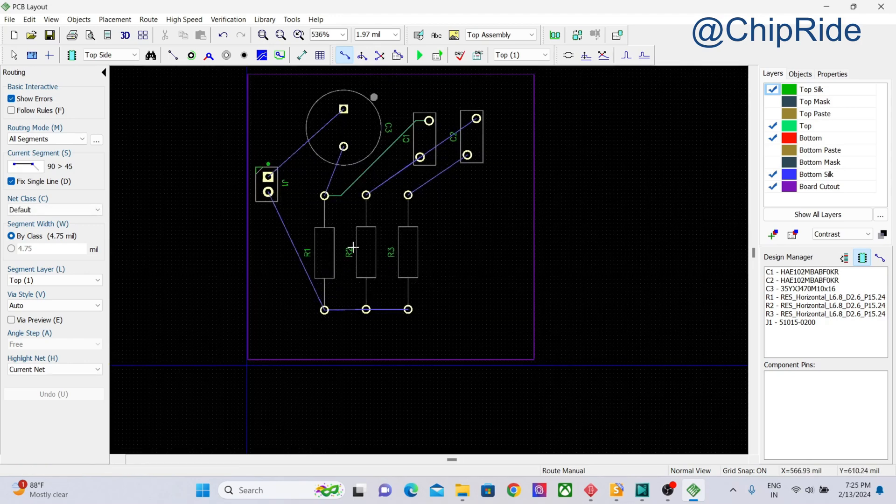
{"action": "mouse_move", "coordinate": [323, 309]}
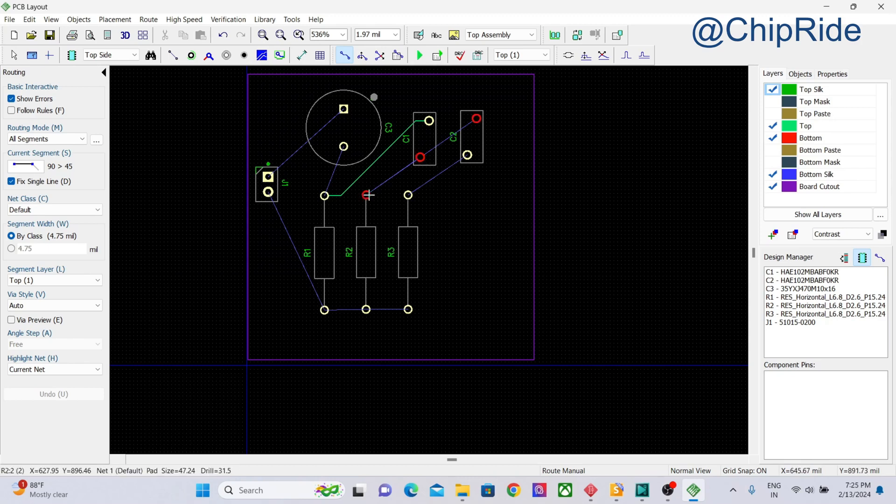
{"action": "mouse_move", "coordinate": [407, 195]}
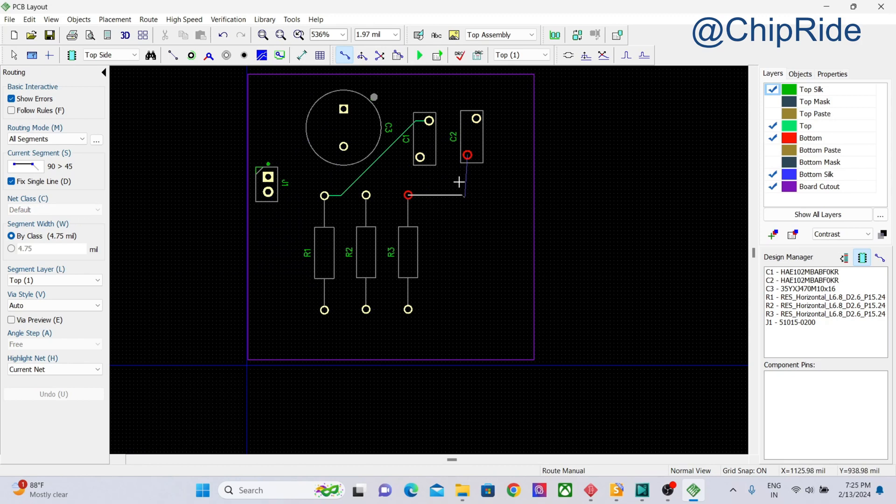
{"action": "left_click", "coordinate": [467, 155]}
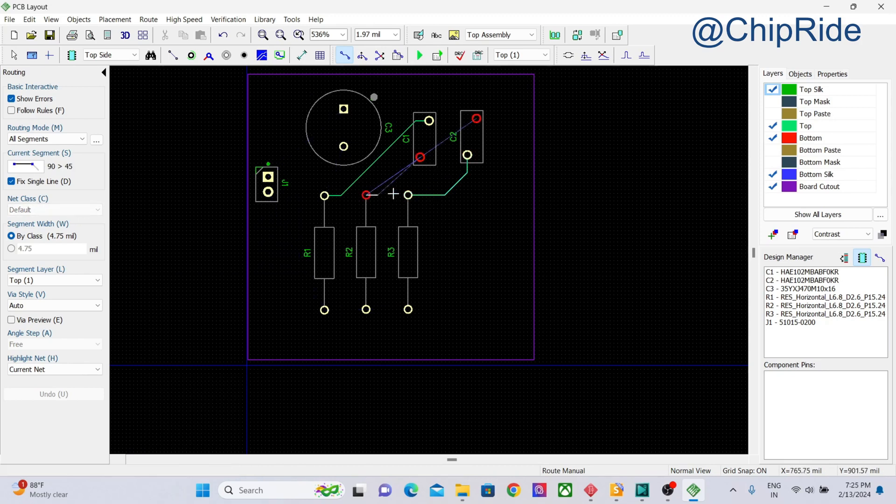
{"action": "mouse_move", "coordinate": [404, 182]}
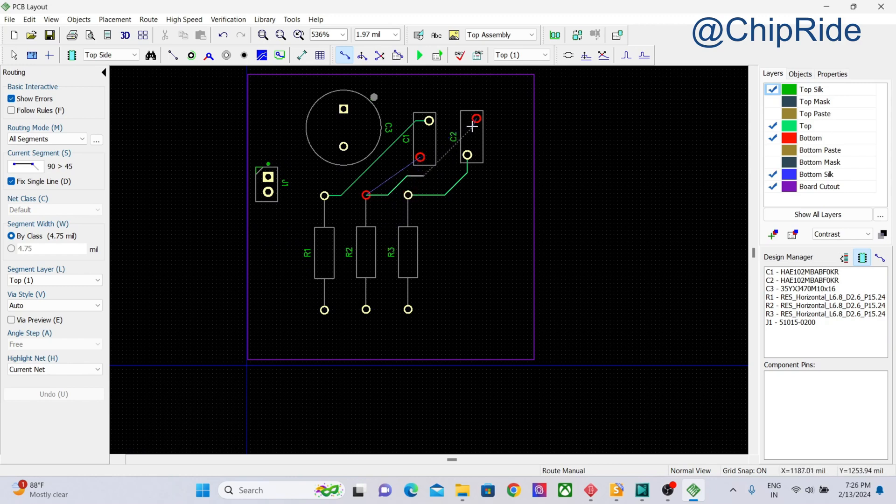
{"action": "mouse_move", "coordinate": [473, 126]}
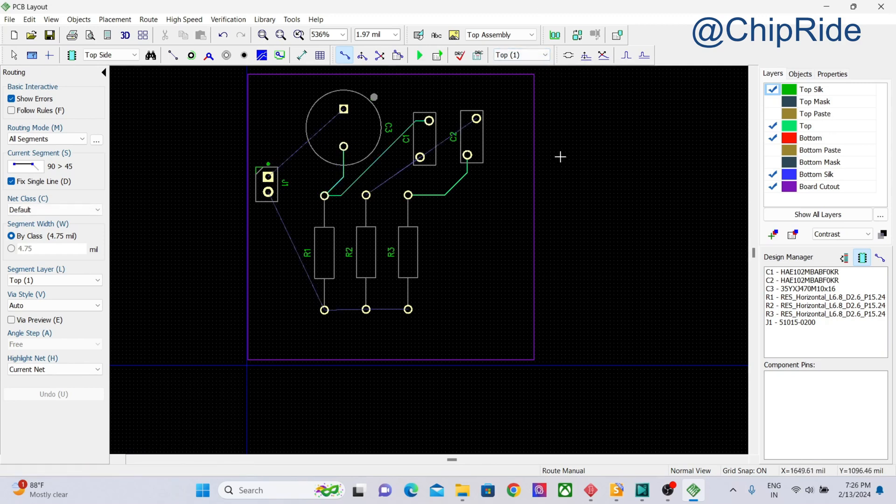
{"action": "left_click", "coordinate": [520, 55]}
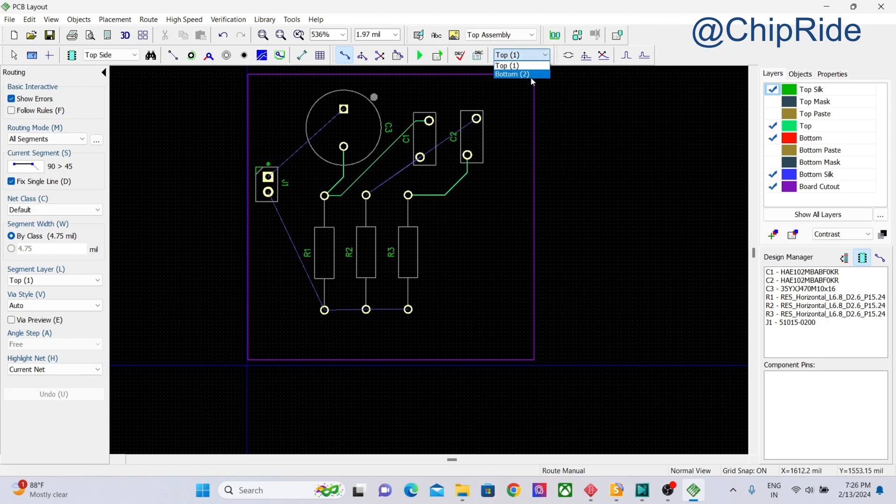
{"action": "left_click", "coordinate": [510, 75]}
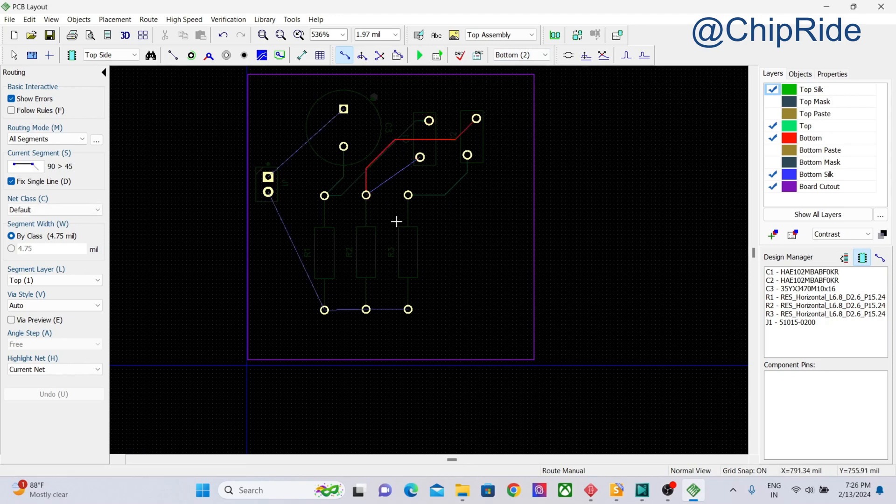
{"action": "left_click", "coordinate": [548, 55]}
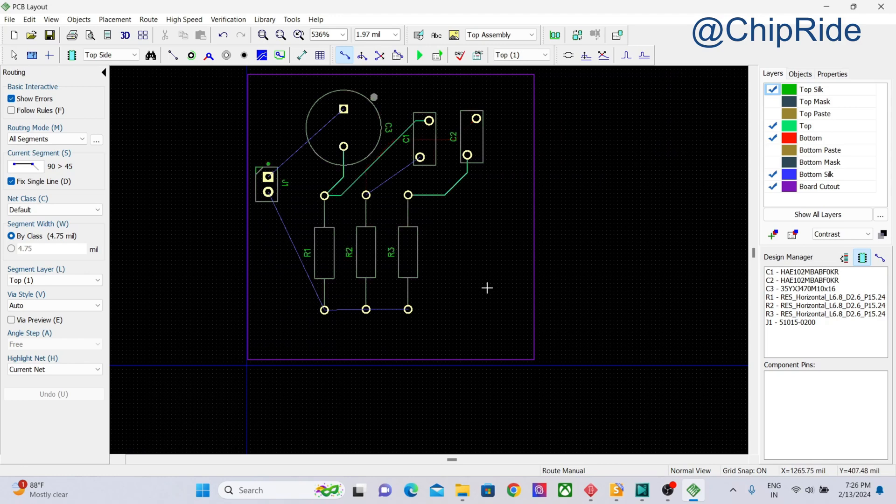
{"action": "mouse_move", "coordinate": [408, 149]}
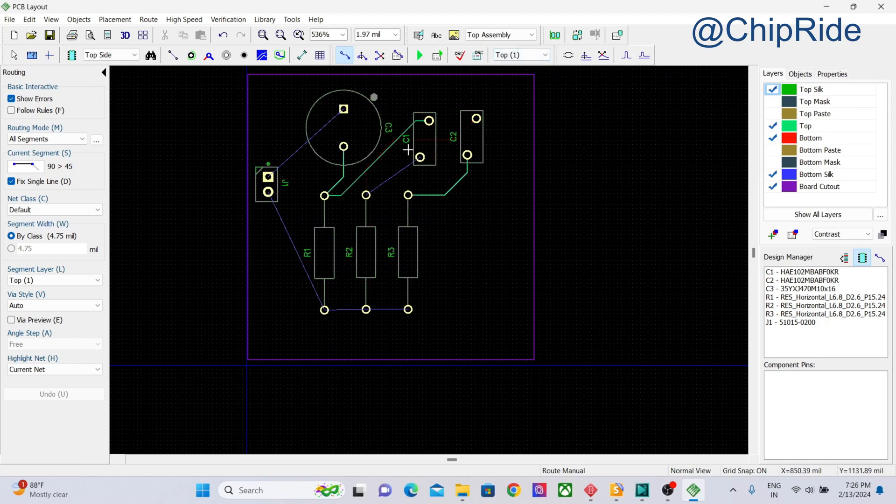
{"action": "mouse_move", "coordinate": [398, 219]}
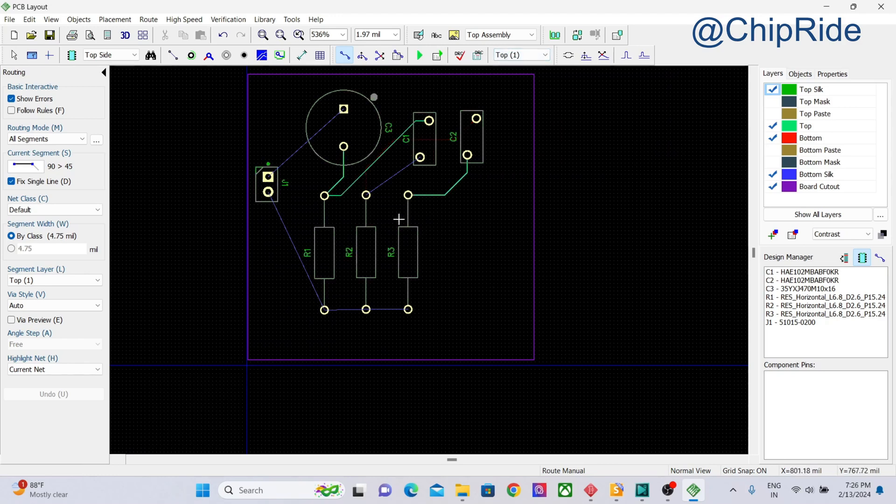
{"action": "mouse_move", "coordinate": [329, 168]}
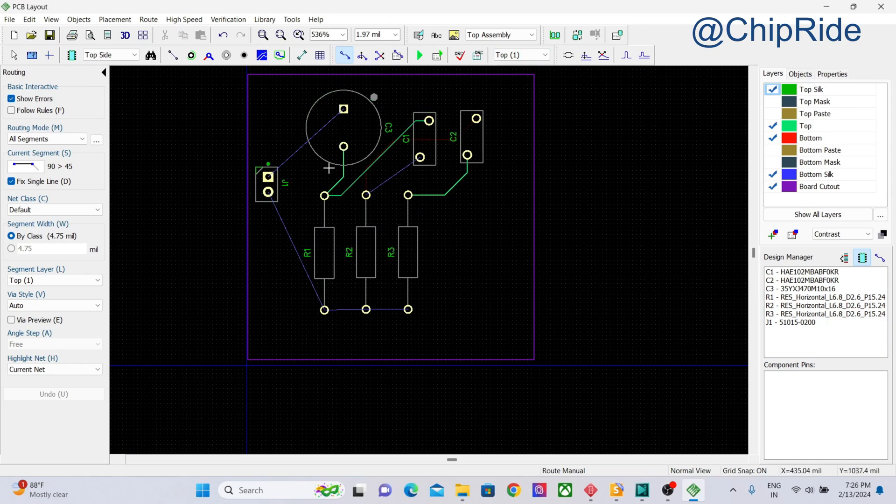
{"action": "mouse_move", "coordinate": [320, 216]}
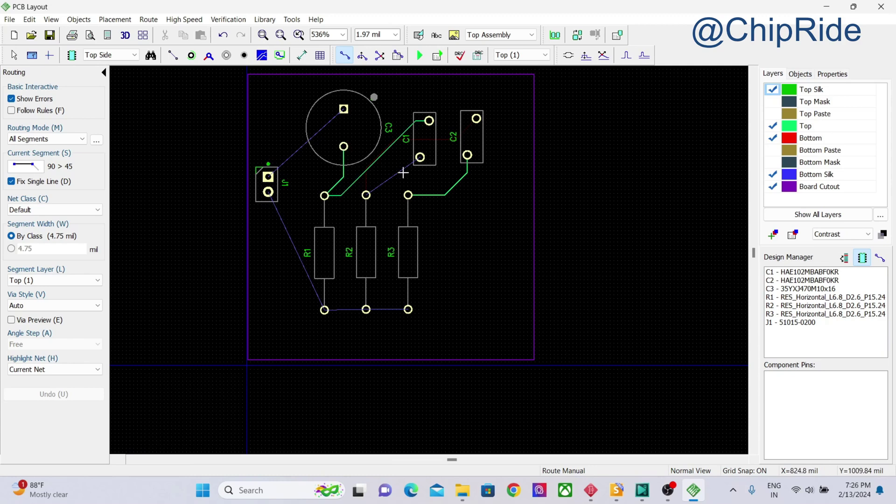
{"action": "mouse_move", "coordinate": [404, 172]}
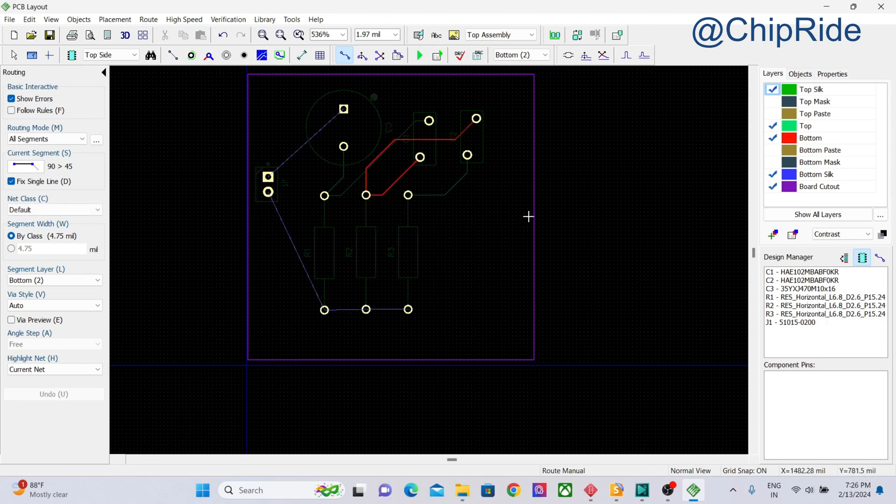
{"action": "left_click", "coordinate": [517, 56]}
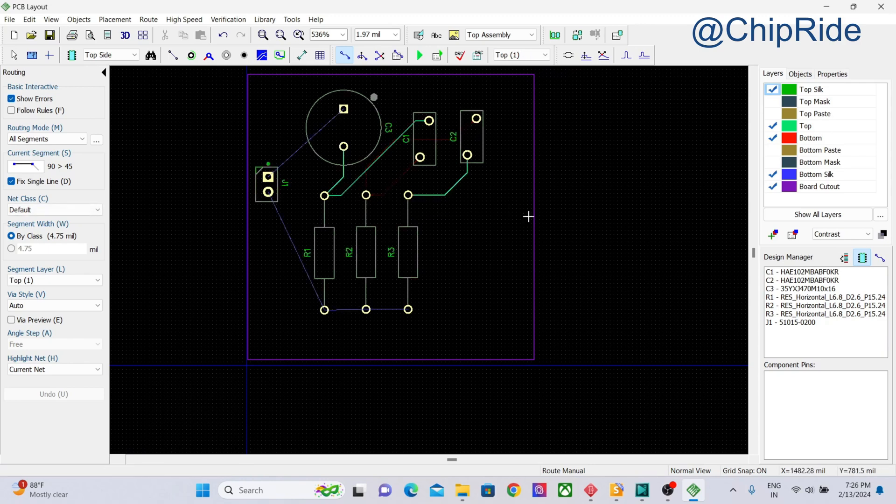
{"action": "mouse_move", "coordinate": [481, 238]}
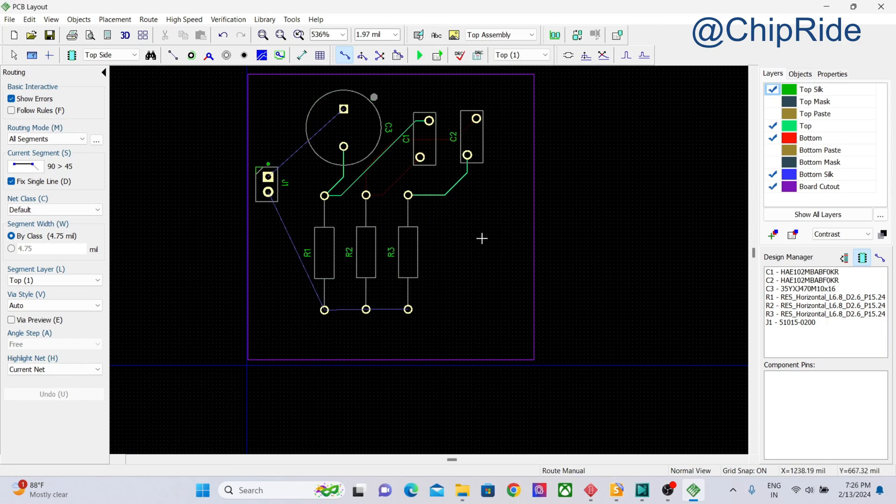
{"action": "mouse_move", "coordinate": [376, 191]}
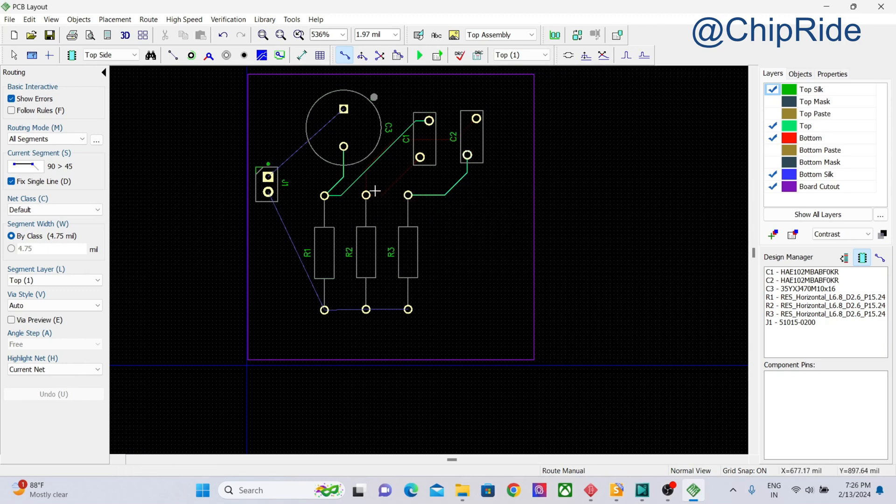
{"action": "mouse_move", "coordinate": [408, 171]}
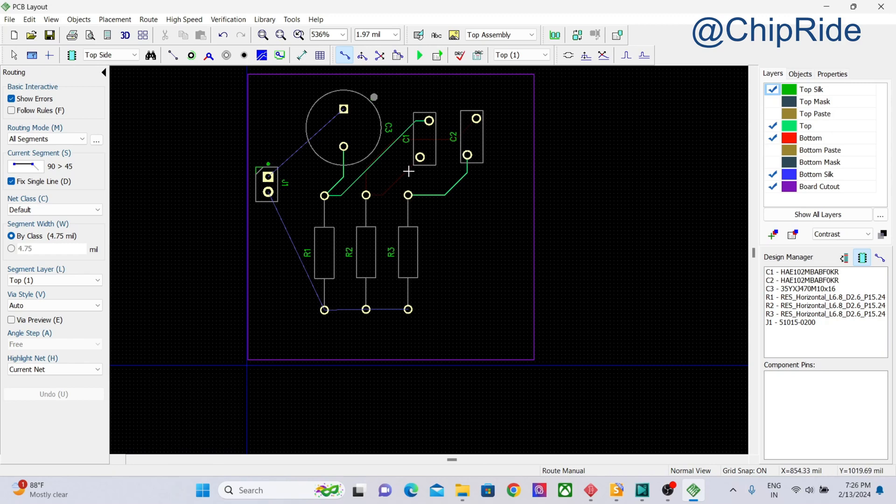
{"action": "left_click", "coordinate": [517, 55]}
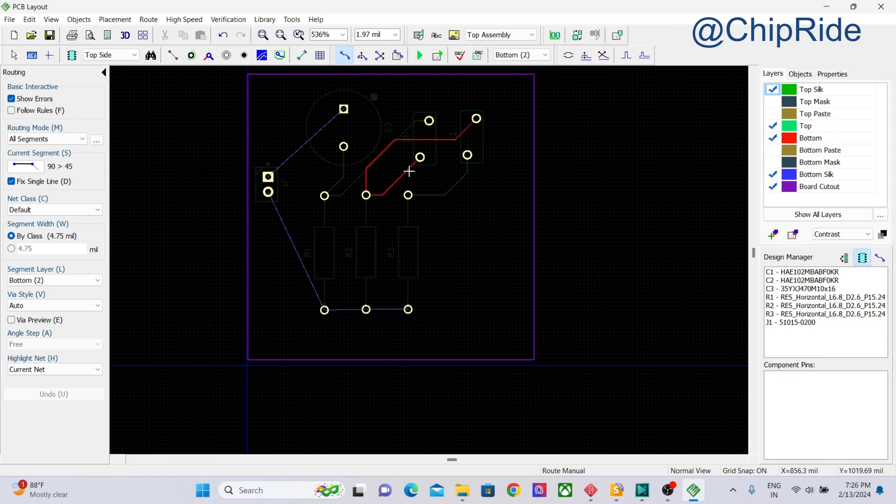
{"action": "mouse_move", "coordinate": [520, 55]}
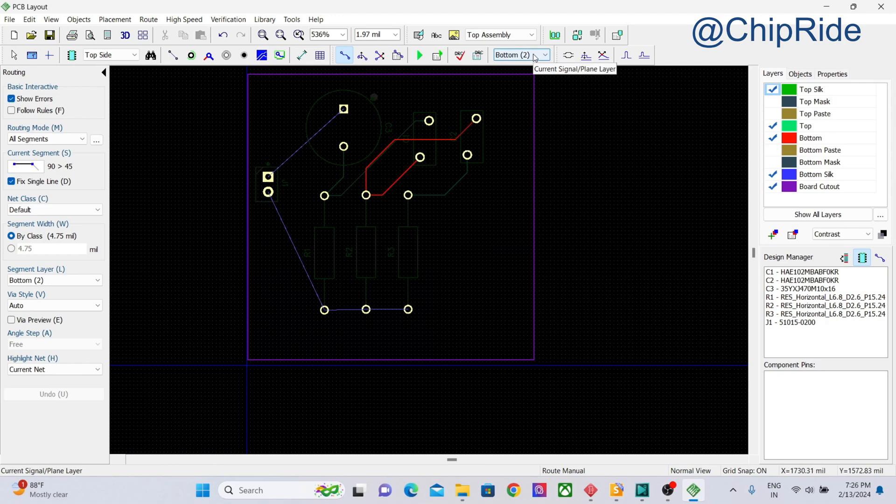
{"action": "mouse_move", "coordinate": [520, 55]}
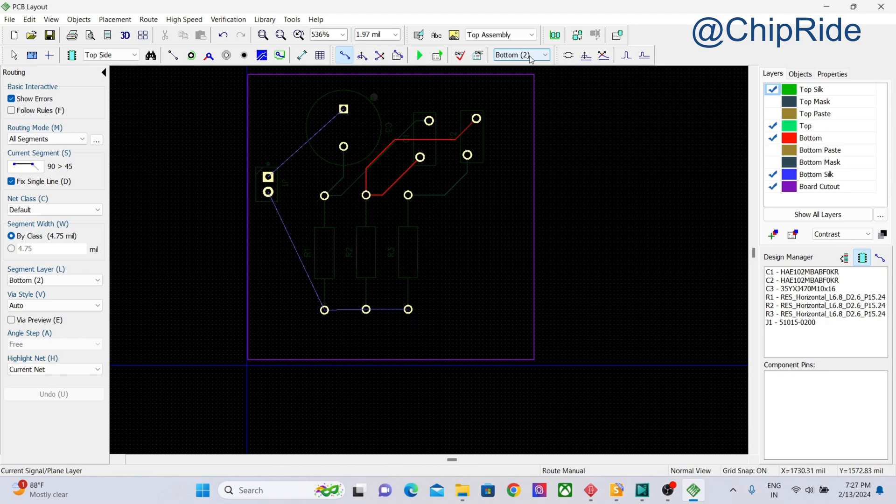
{"action": "left_click", "coordinate": [517, 55]}
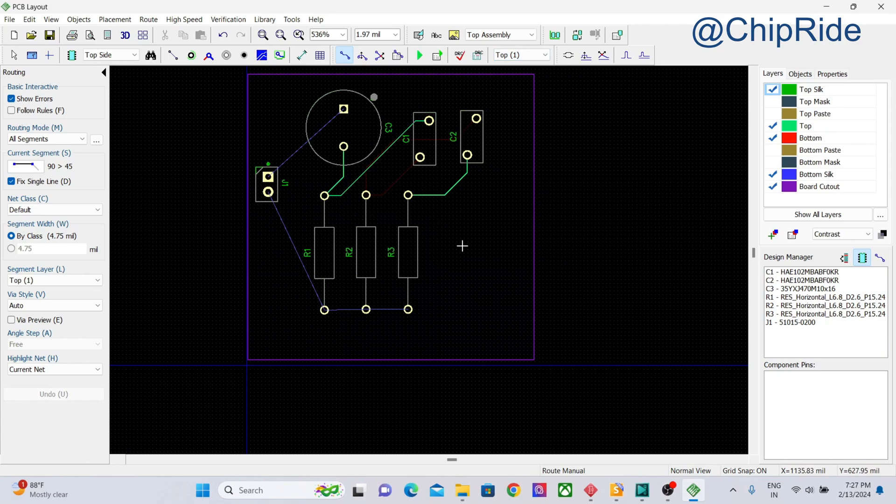
{"action": "mouse_move", "coordinate": [639, 208]}
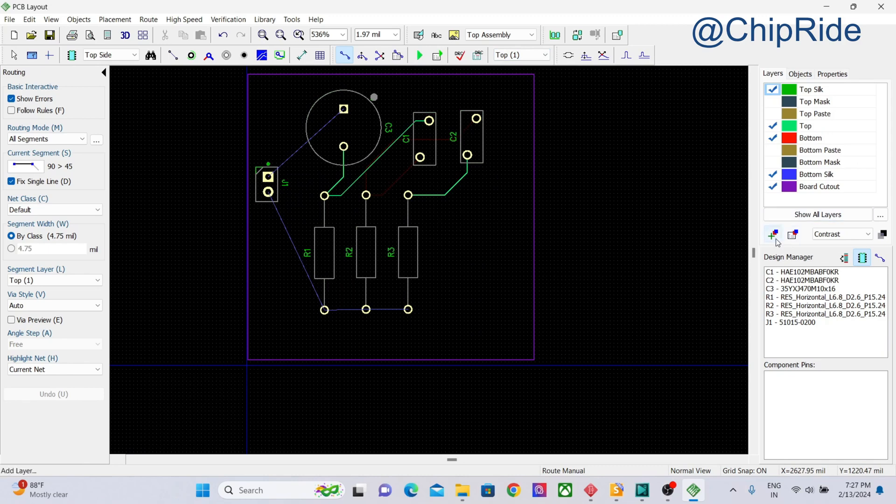
{"action": "mouse_move", "coordinate": [773, 234]}
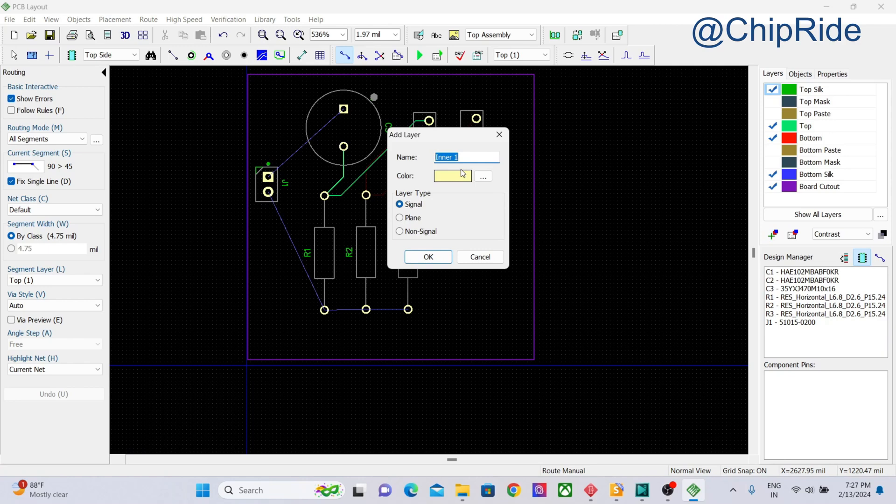
Name the new layer VCC and give it a dark red colour.
{"action": "type", "text": "VCC"}
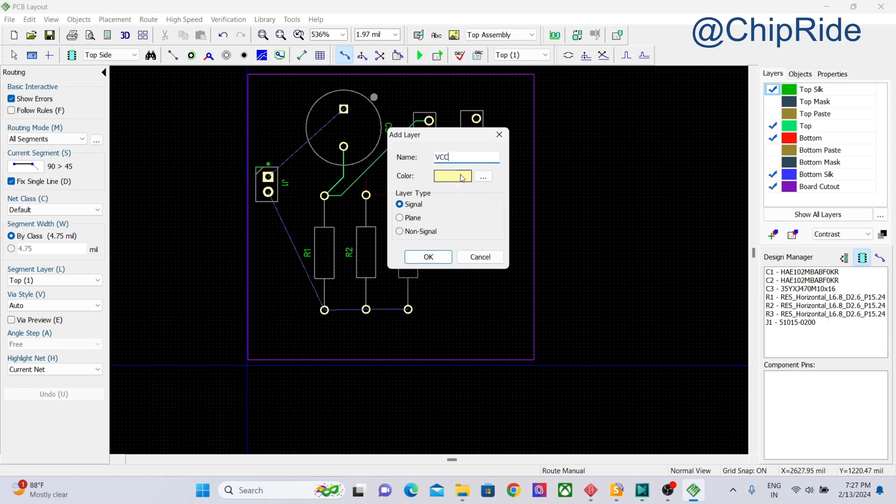
{"action": "left_click", "coordinate": [482, 176]}
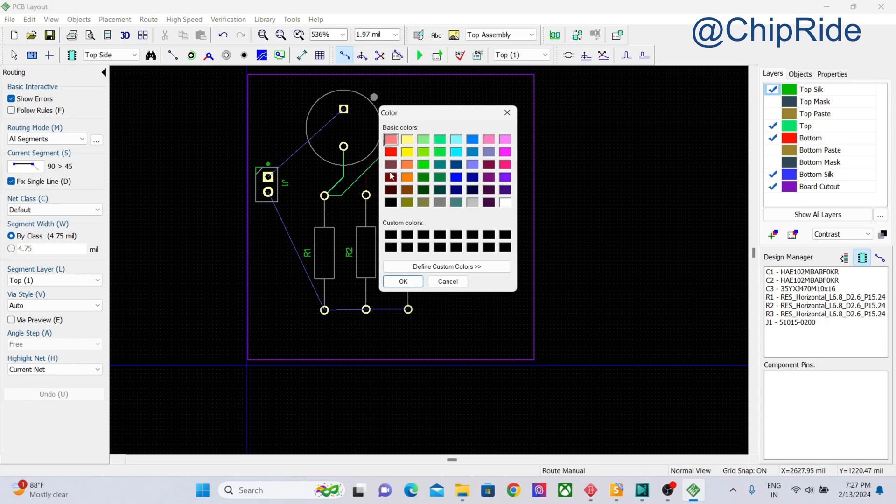
{"action": "left_click", "coordinate": [403, 281]}
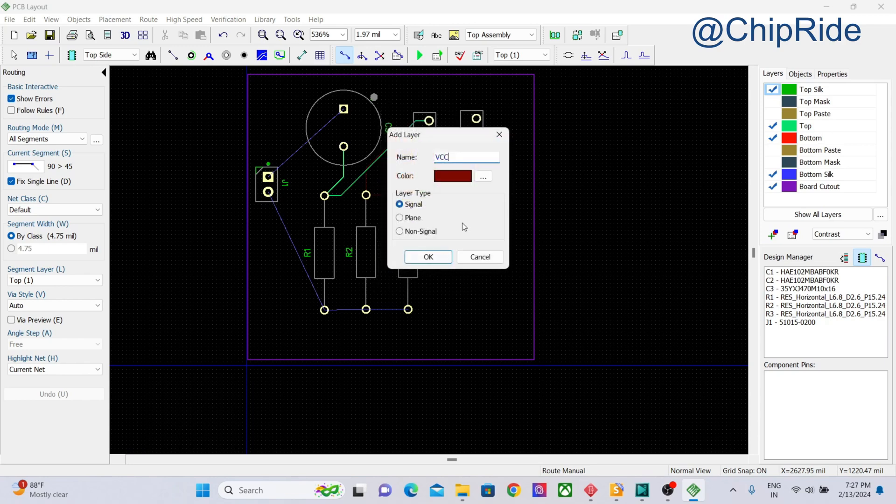
{"action": "mouse_move", "coordinate": [412, 220]}
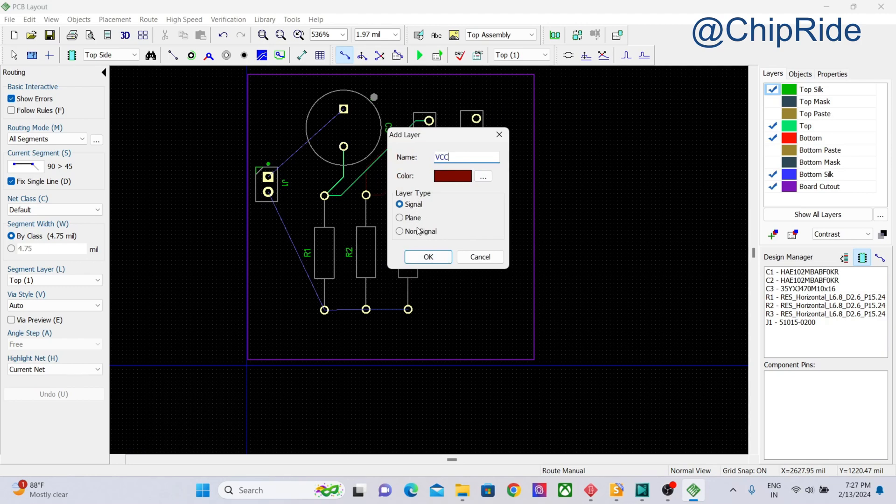
{"action": "mouse_move", "coordinate": [422, 236]}
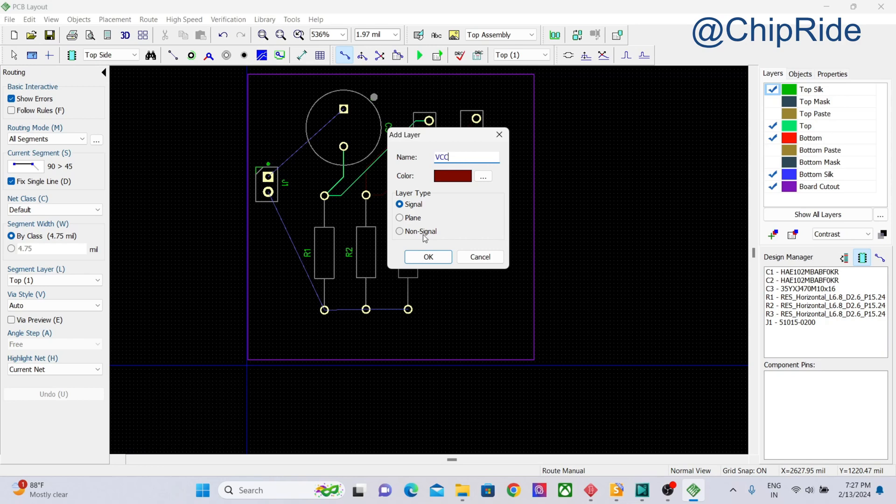
{"action": "mouse_move", "coordinate": [423, 236]}
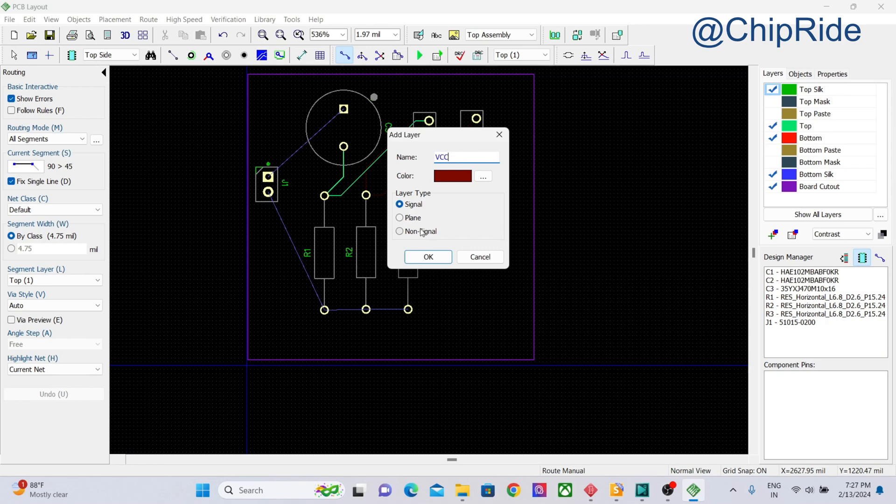
Create VCC as a plane layer placed between the Top and Bottom layers.
{"action": "left_click", "coordinate": [400, 218]}
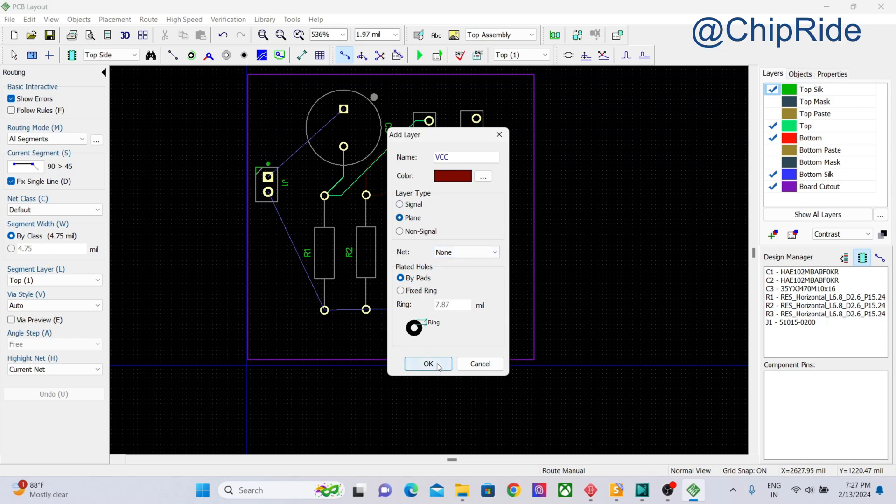
{"action": "mouse_move", "coordinate": [439, 279]}
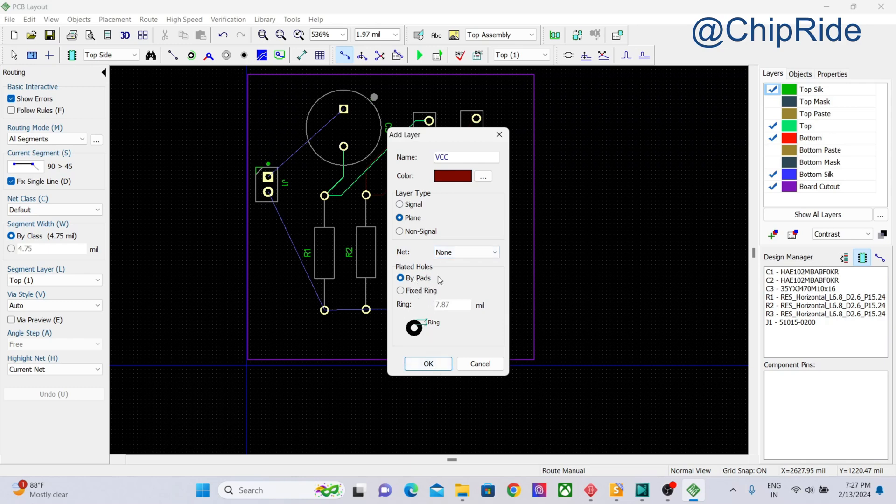
{"action": "mouse_move", "coordinate": [449, 269]}
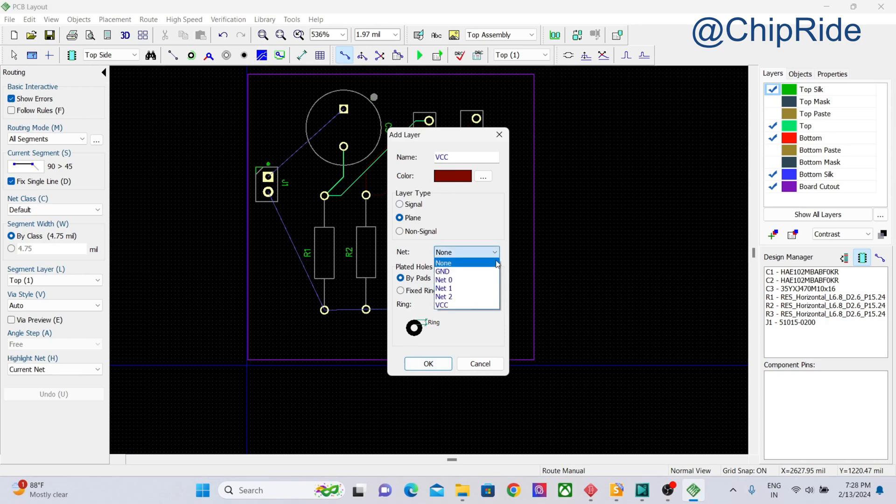
{"action": "mouse_move", "coordinate": [466, 306]}
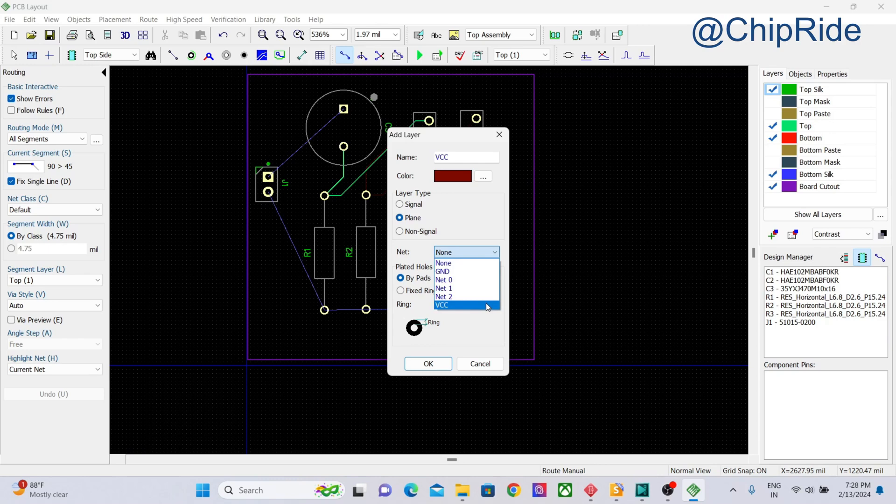
{"action": "mouse_move", "coordinate": [487, 307]}
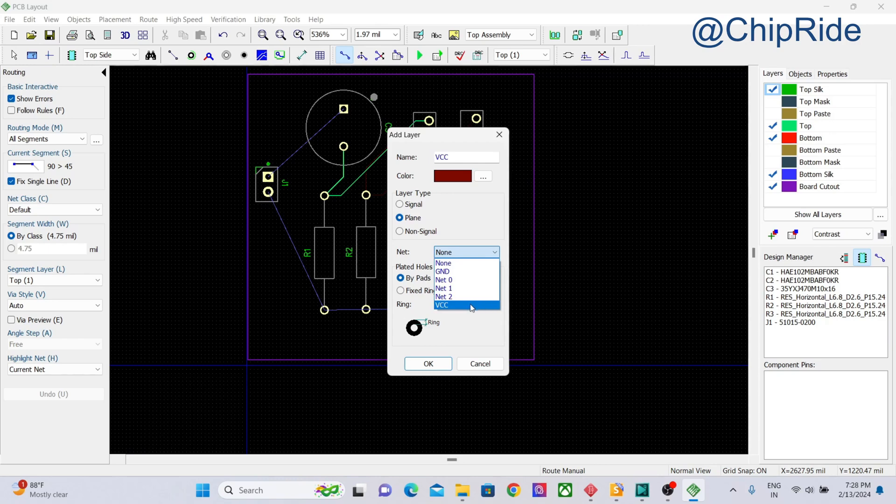
{"action": "left_click", "coordinate": [442, 263]}
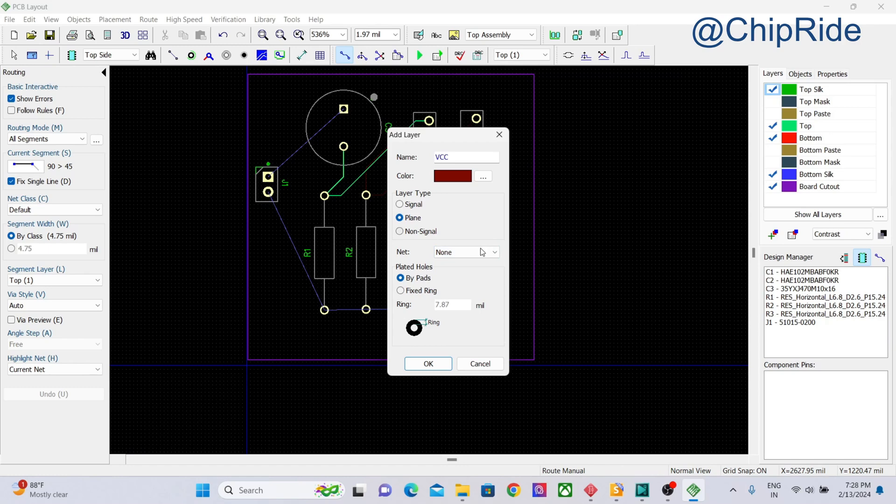
{"action": "mouse_move", "coordinate": [451, 340]}
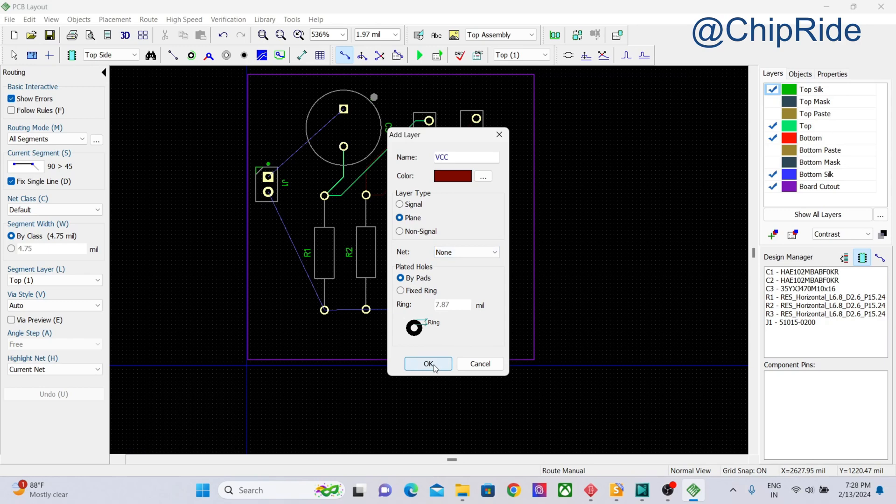
{"action": "left_click", "coordinate": [427, 364]}
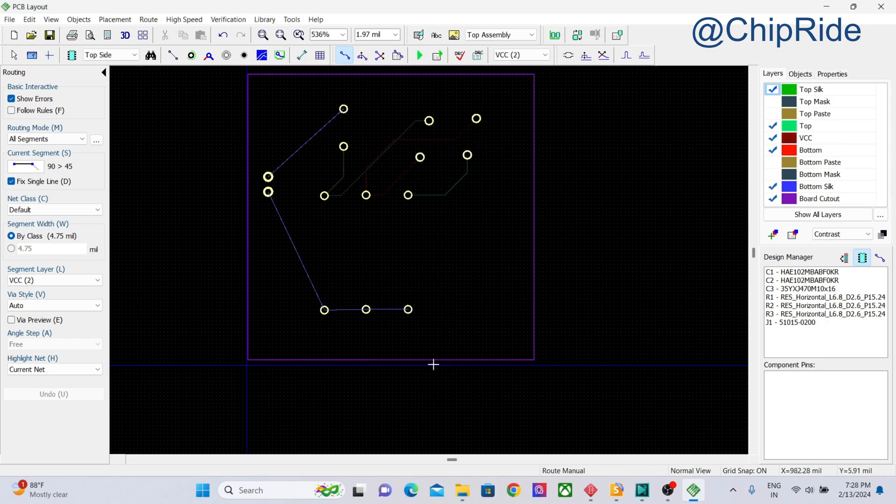
{"action": "mouse_move", "coordinate": [818, 130]}
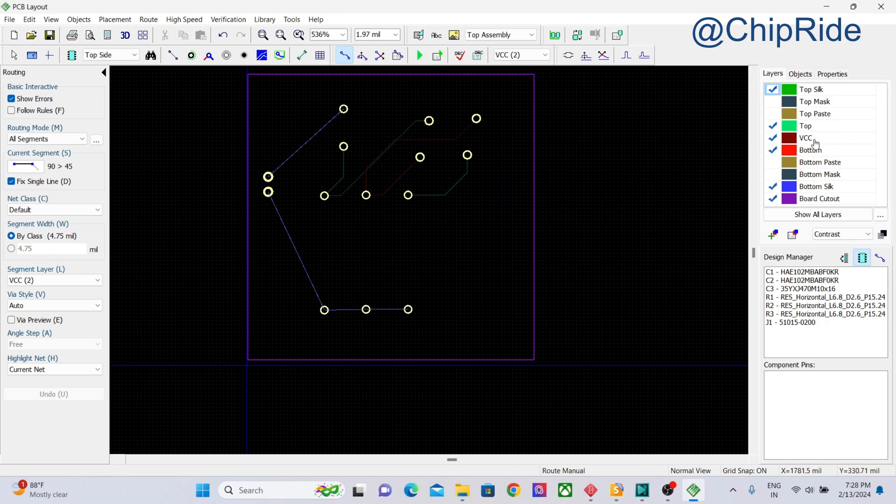
Add a GND plane layer coloured orange below the VCC layer.
{"action": "left_click", "coordinate": [772, 235]}
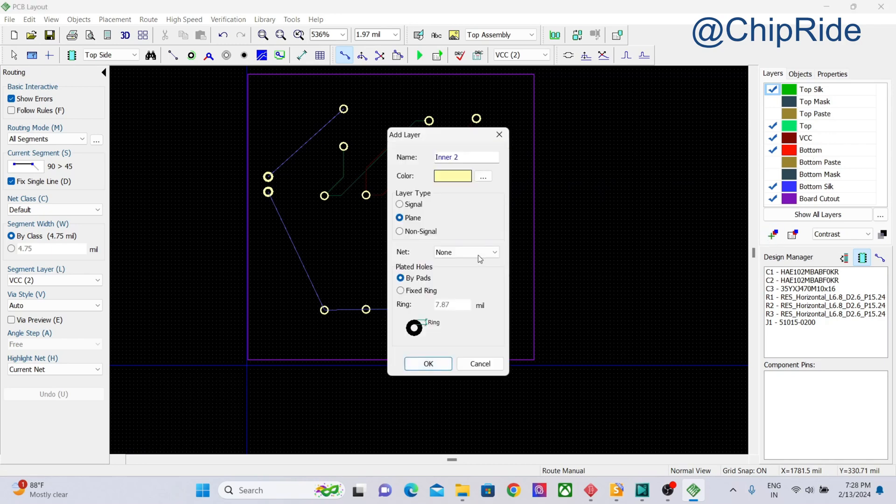
{"action": "triple_click", "coordinate": [466, 156]}
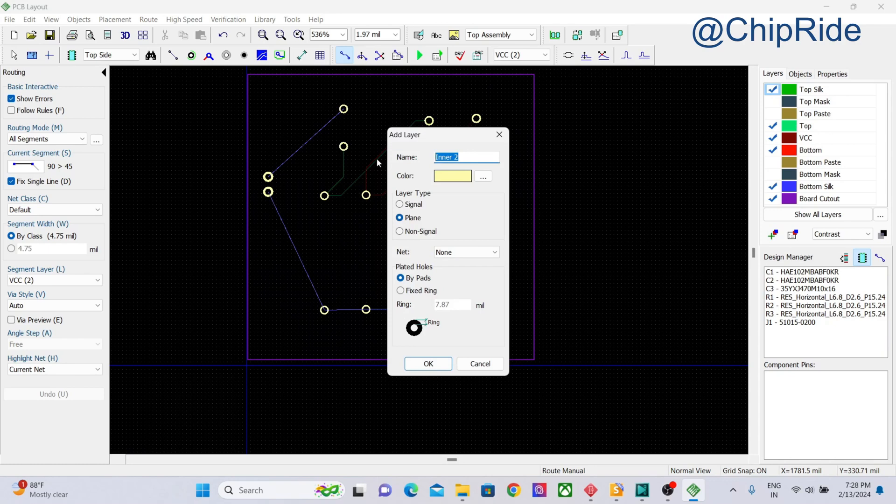
{"action": "type", "text": "GND"}
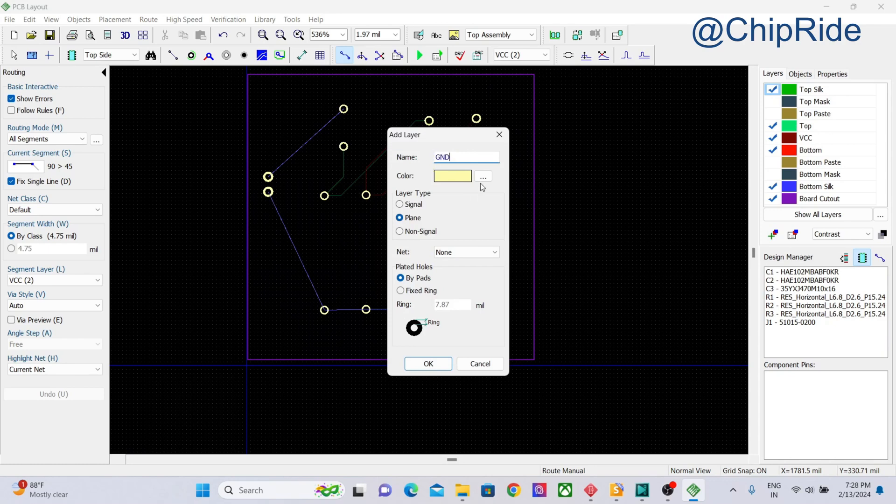
{"action": "left_click", "coordinate": [482, 177]}
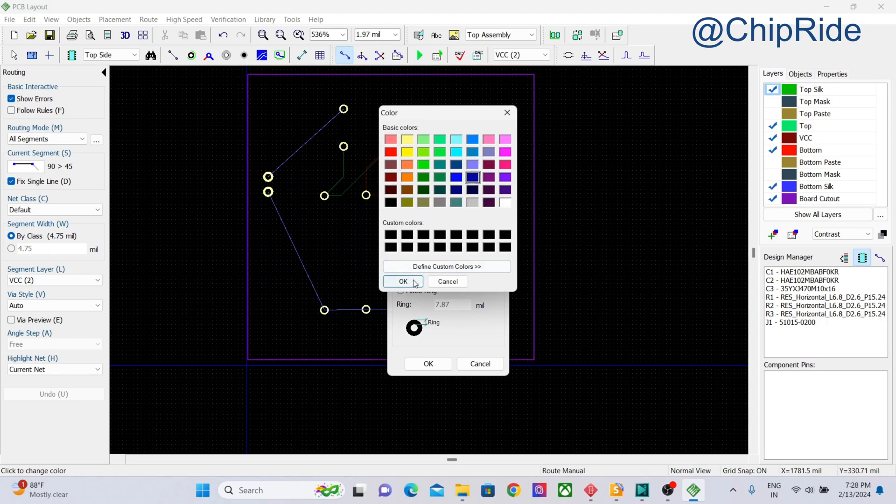
{"action": "mouse_move", "coordinate": [420, 170]}
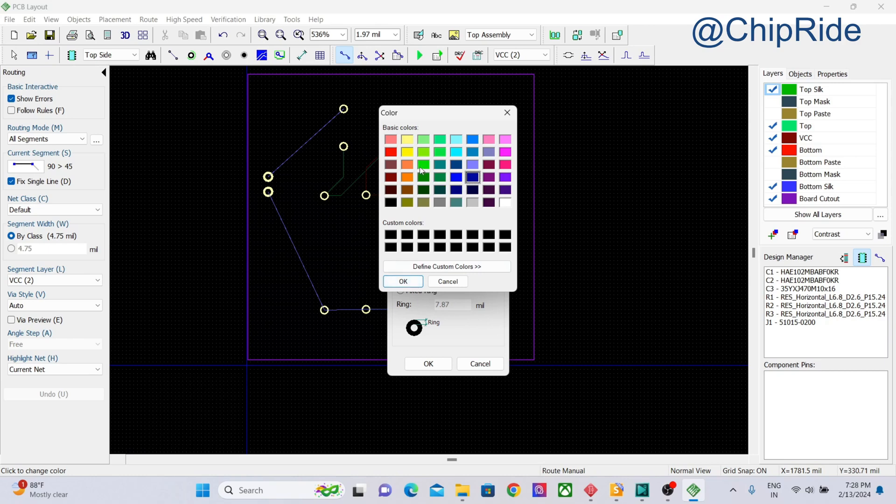
{"action": "left_click", "coordinate": [406, 164]}
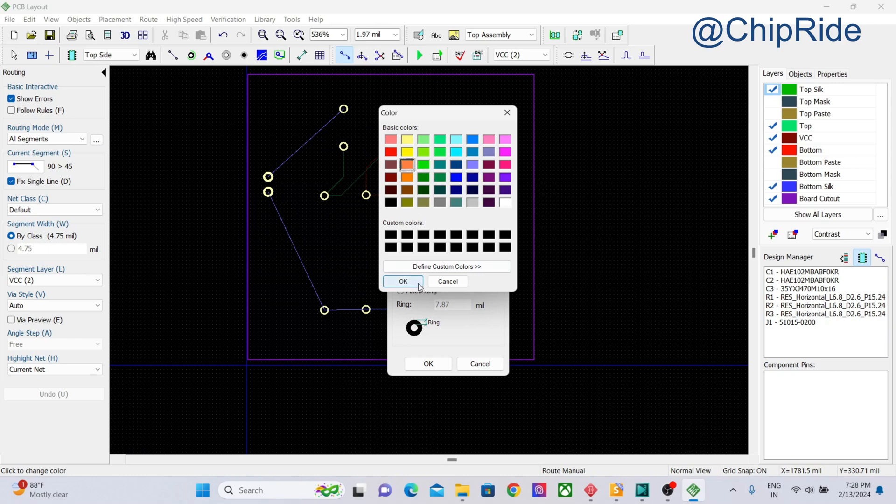
{"action": "left_click", "coordinate": [403, 281]}
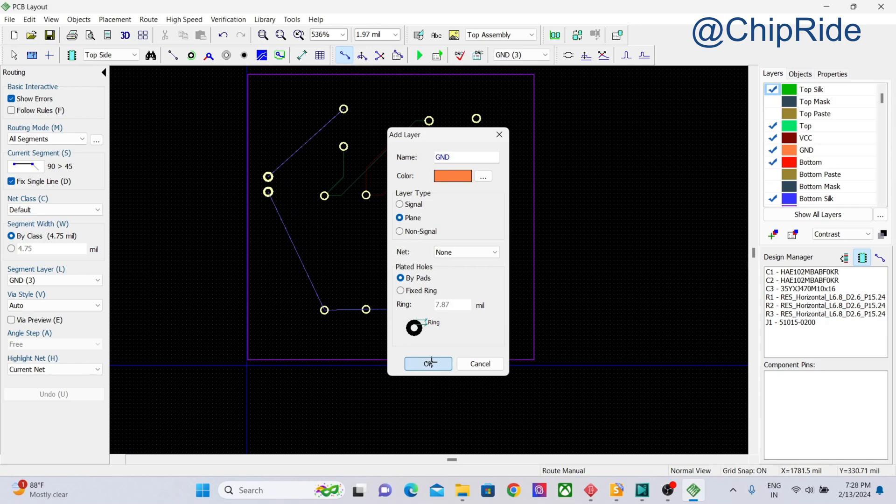
{"action": "left_click", "coordinate": [427, 363]}
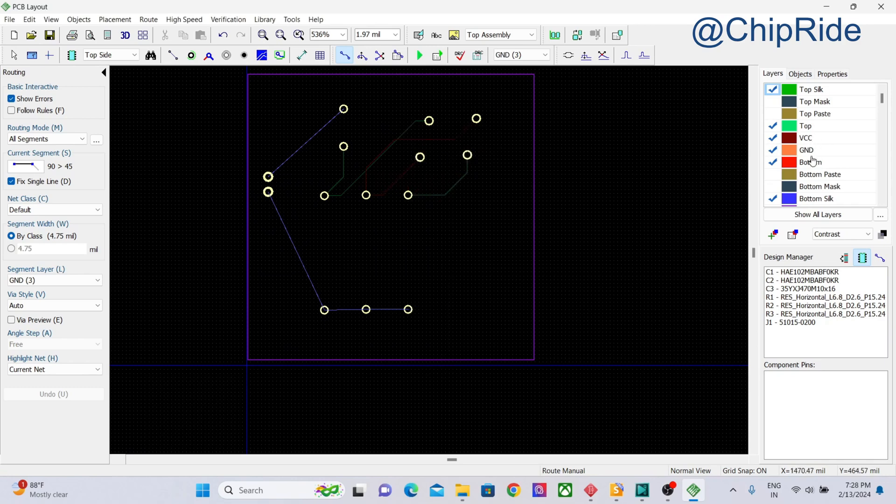
{"action": "left_click", "coordinate": [517, 55]}
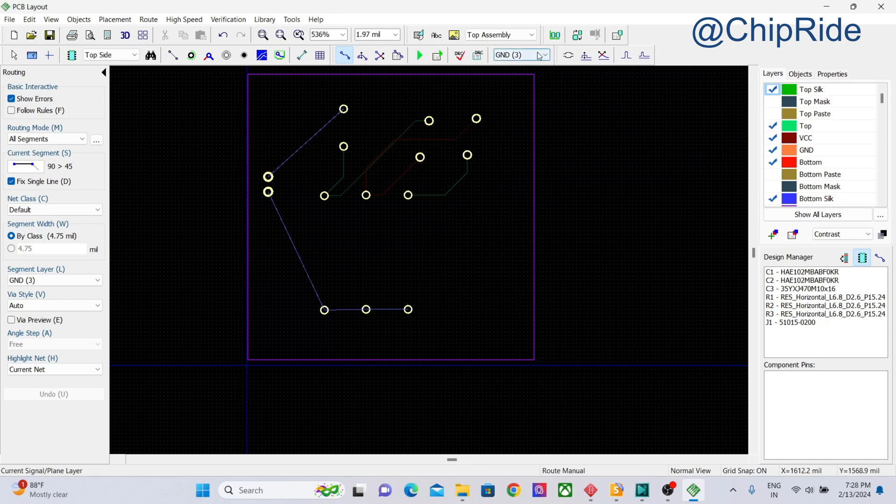
Switch the current routing layer back to Top (1).
{"action": "left_click", "coordinate": [520, 54]}
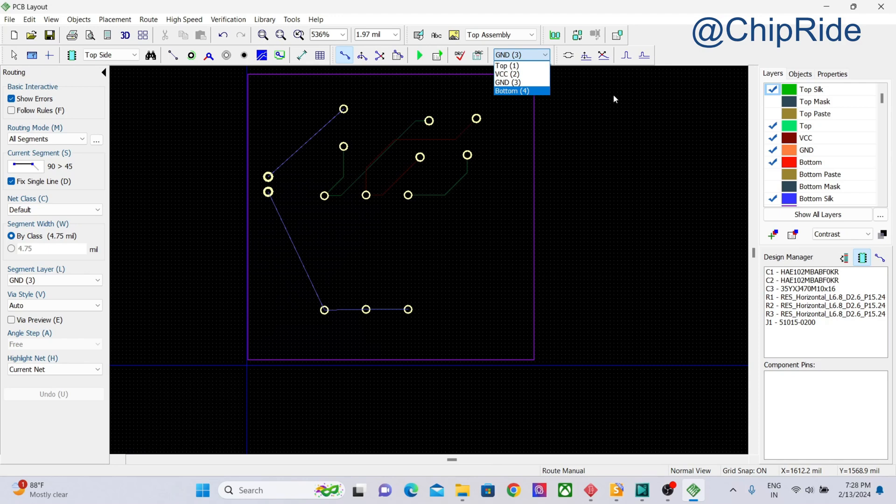
{"action": "left_click", "coordinate": [505, 65]}
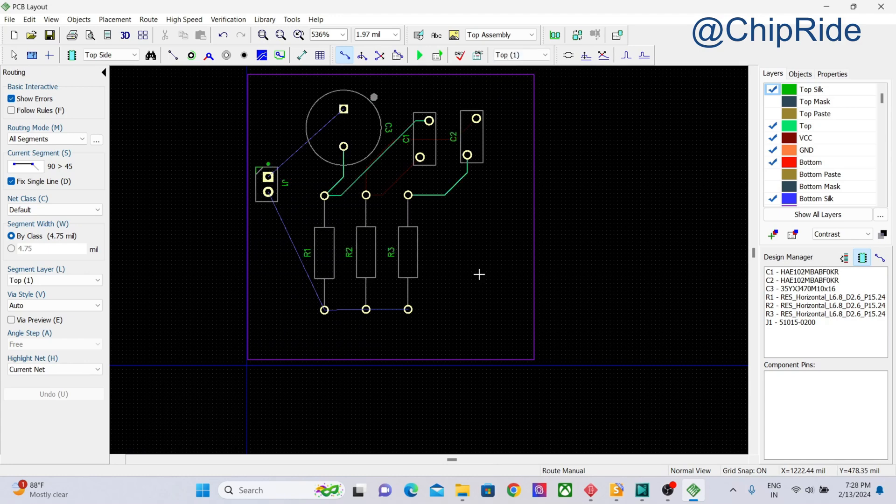
{"action": "mouse_move", "coordinate": [455, 204]}
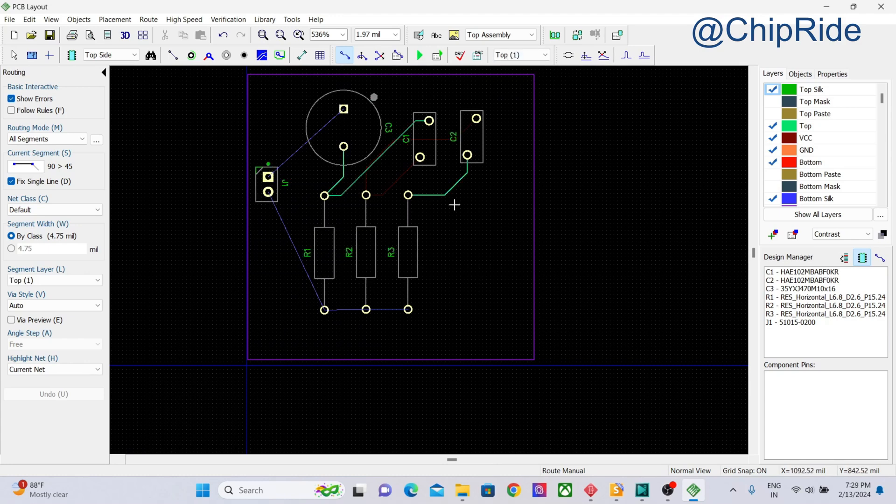
{"action": "mouse_move", "coordinate": [89, 21]}
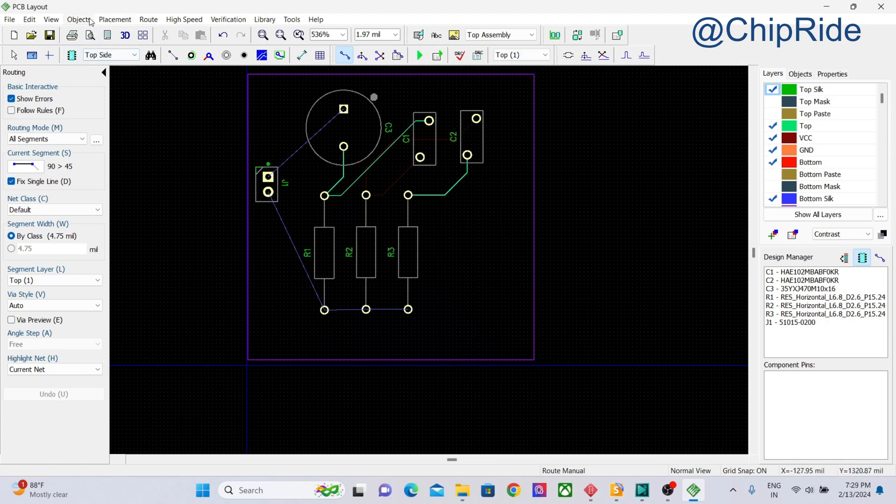
Draw a copper pour outline around the board corners and close it.
{"action": "left_click", "coordinate": [78, 20]}
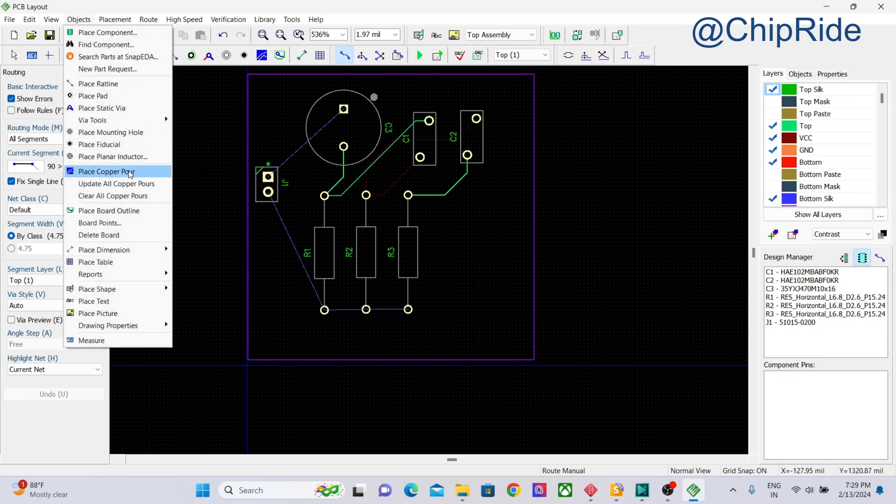
{"action": "left_click", "coordinate": [106, 172]}
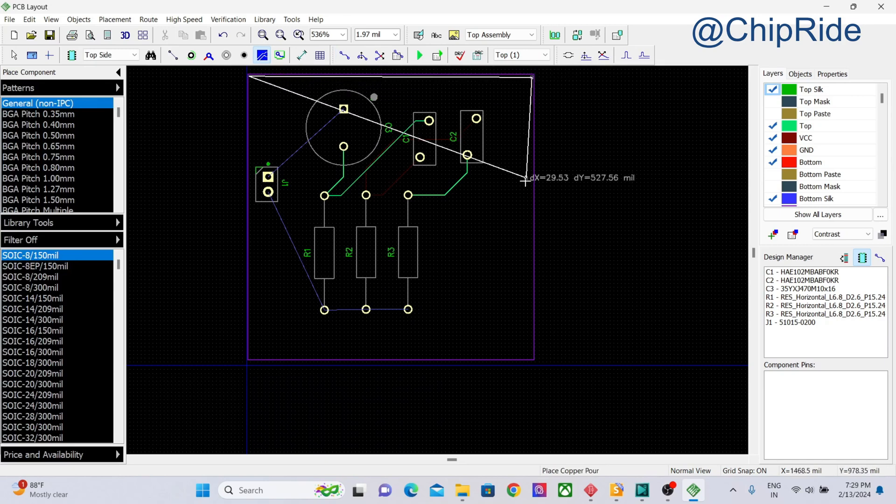
{"action": "mouse_move", "coordinate": [452, 366]}
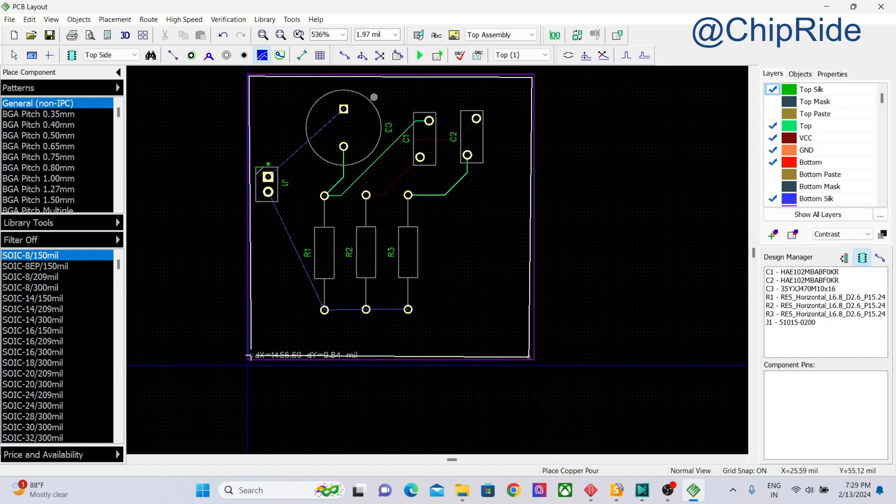
{"action": "right_click", "coordinate": [249, 358]}
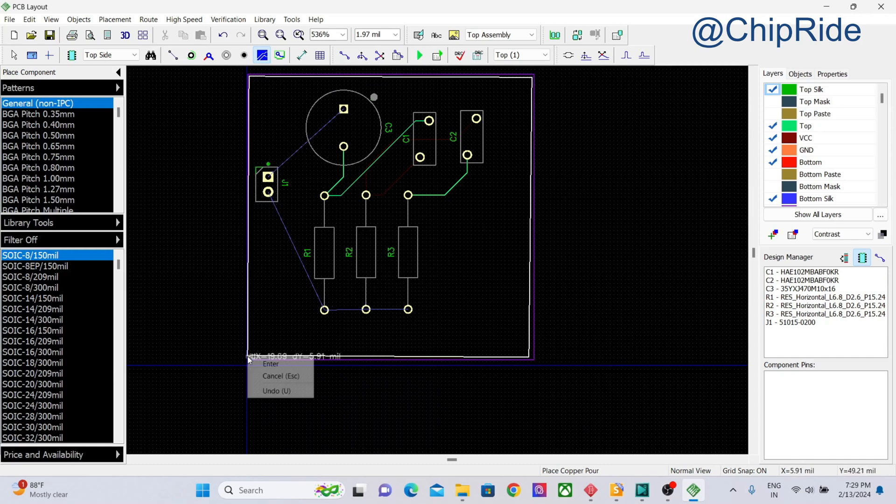
{"action": "left_click", "coordinate": [270, 363]}
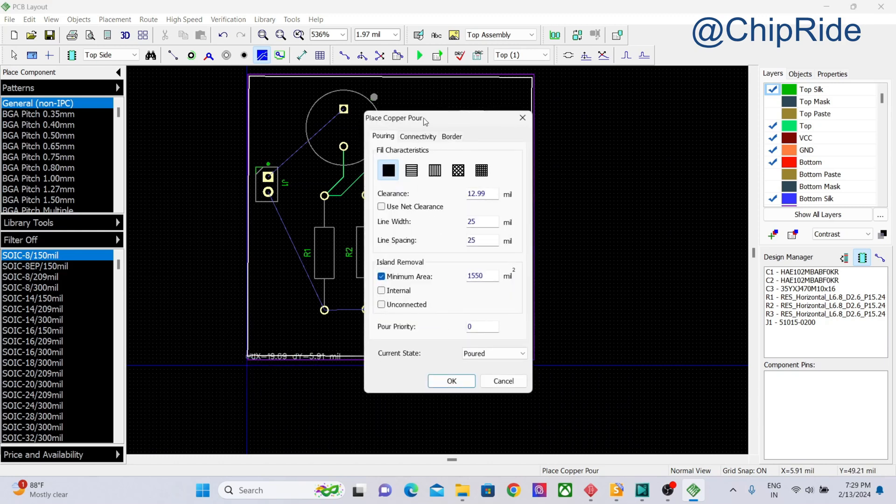
{"action": "mouse_move", "coordinate": [420, 185]}
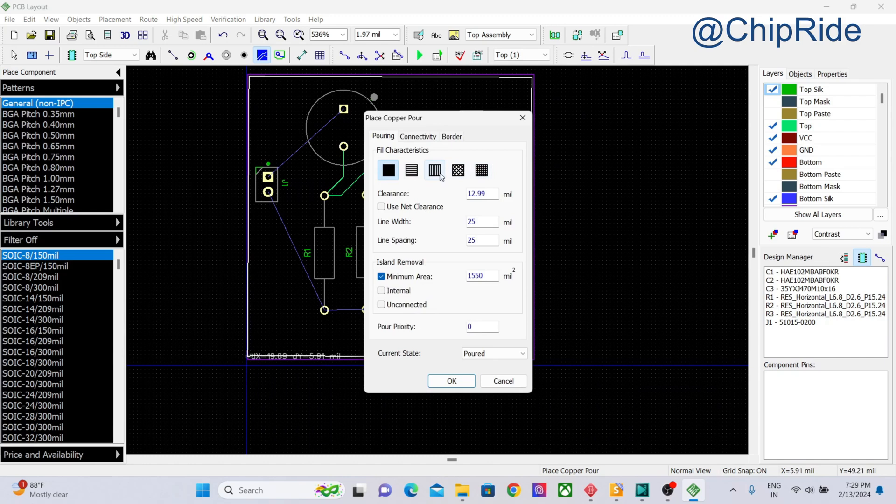
Keep the solid fill setting but cancel this first copper pour.
{"action": "left_click", "coordinate": [388, 169]}
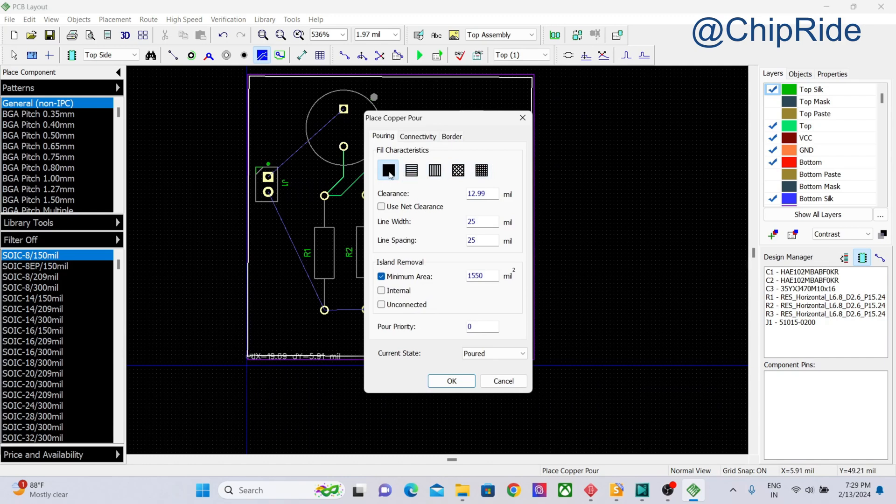
{"action": "mouse_move", "coordinate": [503, 381]}
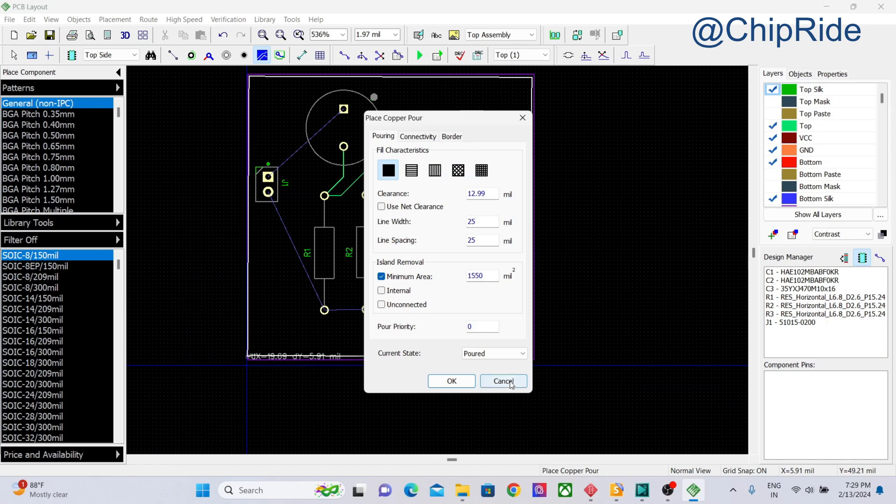
{"action": "left_click", "coordinate": [502, 381]}
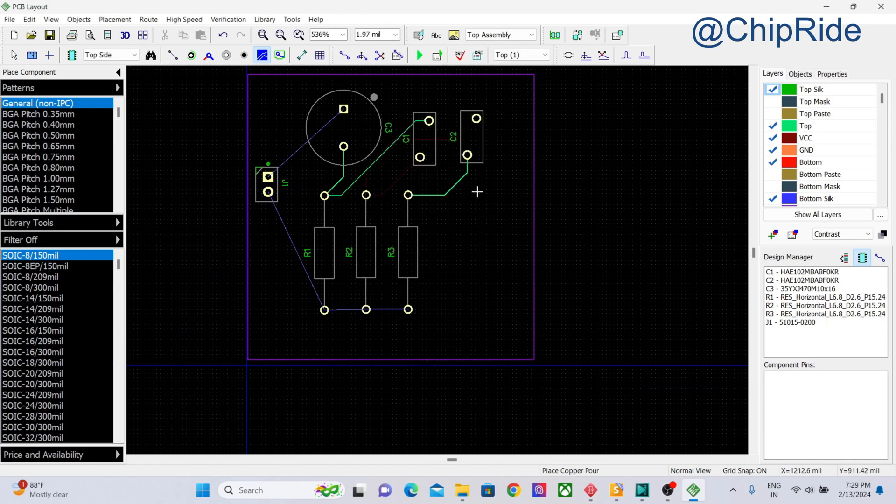
{"action": "mouse_move", "coordinate": [430, 144]}
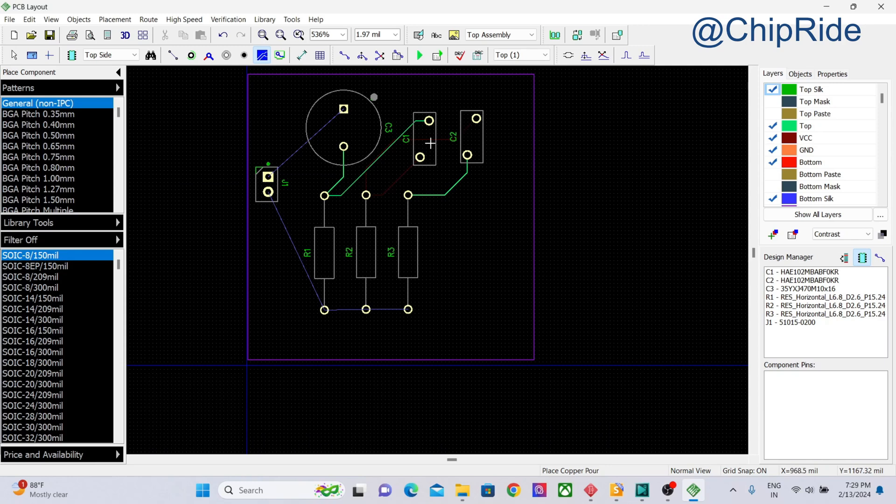
Create a board-sized copper pour on the VCC layer connected to the VCC net.
{"action": "left_click", "coordinate": [517, 55]}
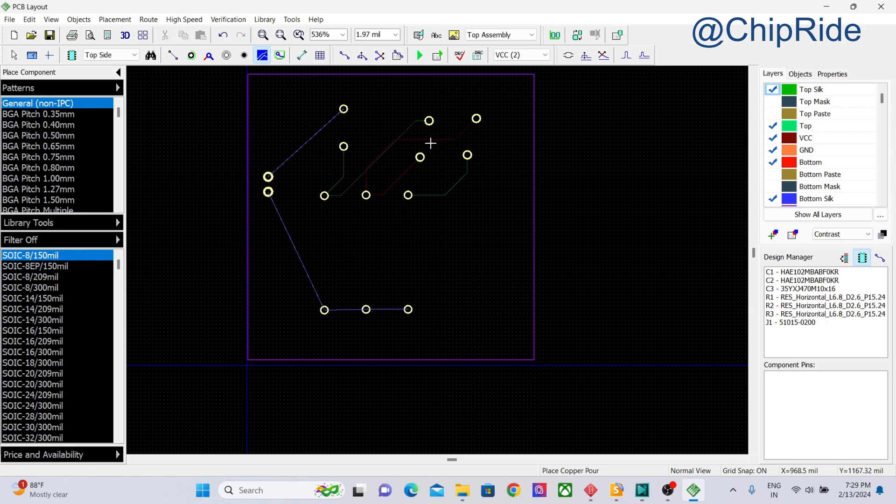
{"action": "mouse_move", "coordinate": [172, 27]}
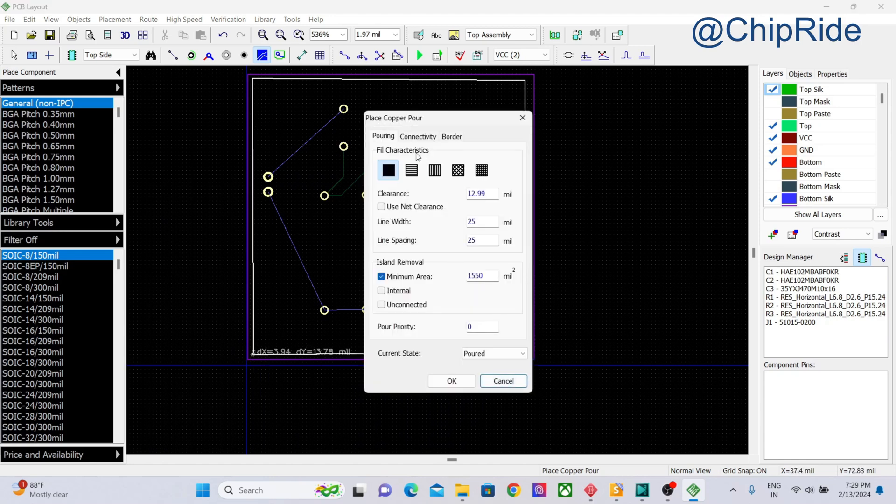
{"action": "mouse_move", "coordinate": [457, 149]}
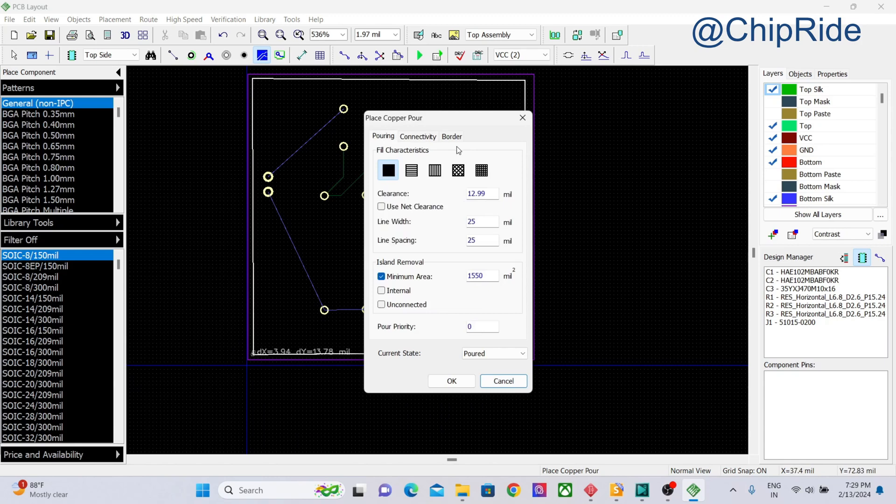
{"action": "left_click", "coordinate": [418, 136]}
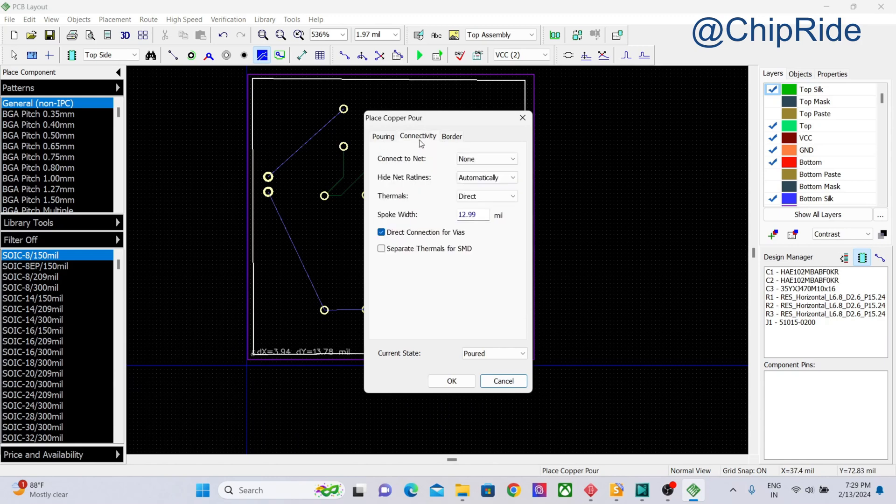
{"action": "left_click", "coordinate": [512, 159]}
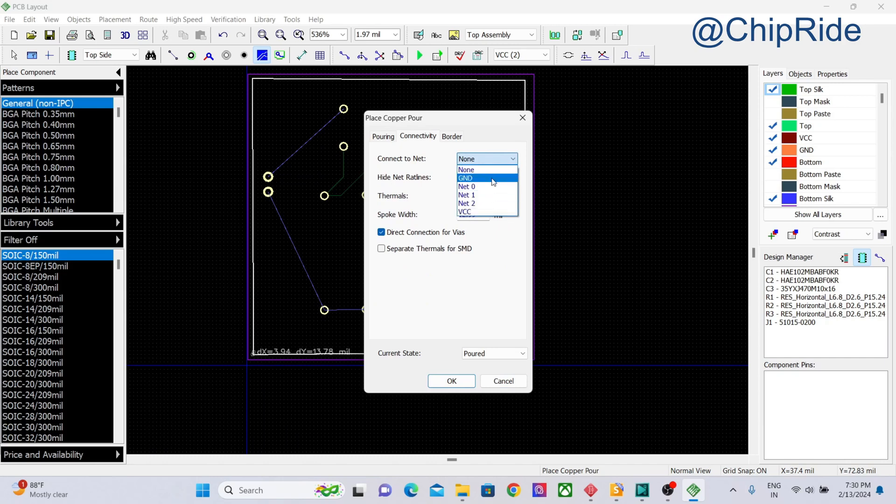
{"action": "mouse_move", "coordinate": [488, 212]}
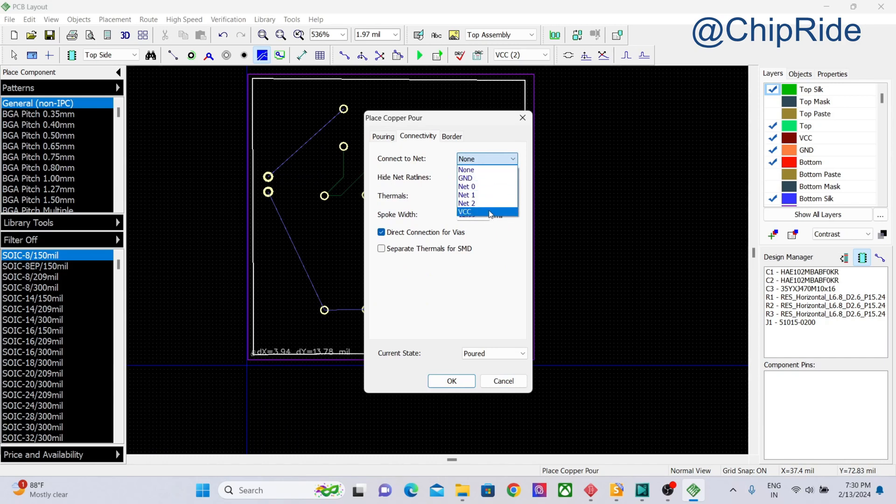
{"action": "left_click", "coordinate": [465, 212]}
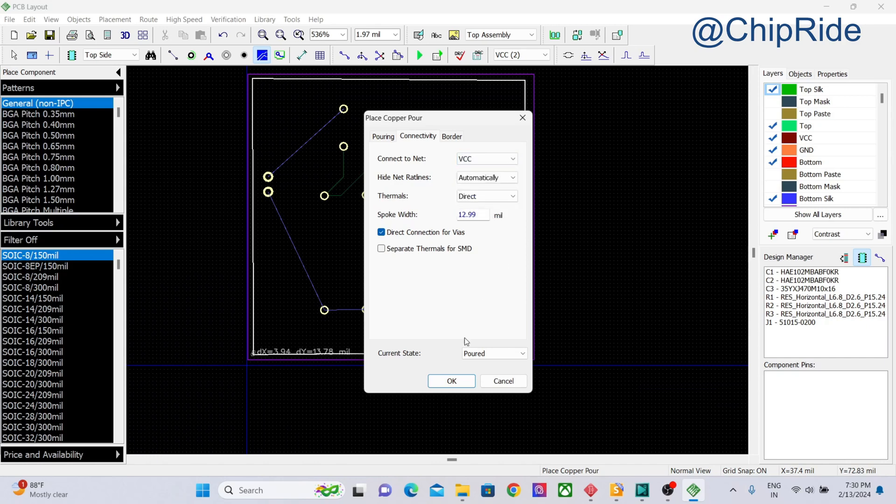
{"action": "left_click", "coordinate": [451, 381]}
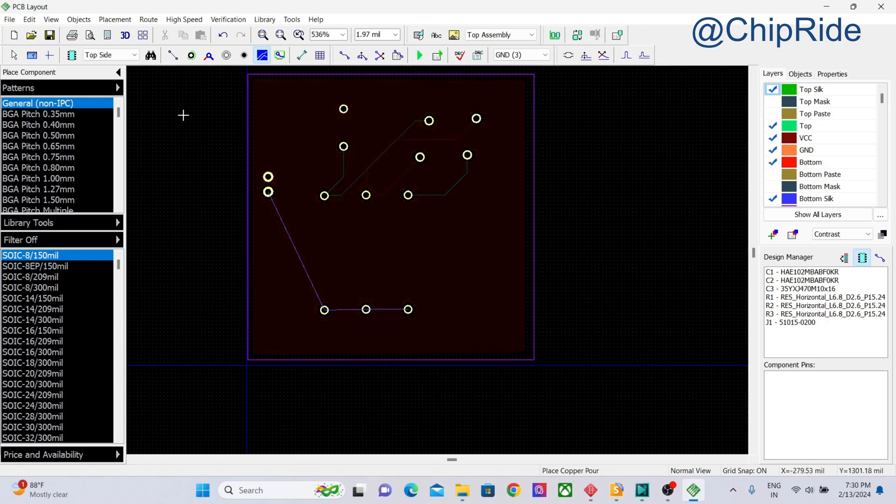
{"action": "mouse_move", "coordinate": [271, 148]}
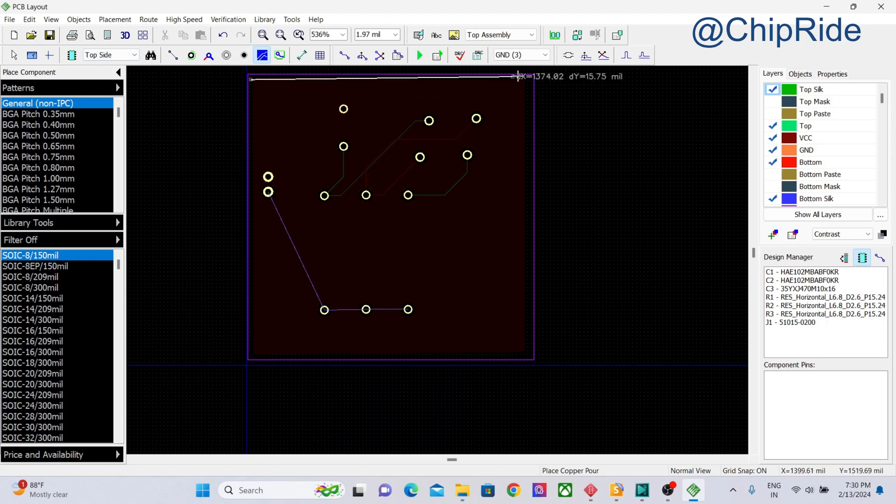
{"action": "mouse_move", "coordinate": [519, 336]}
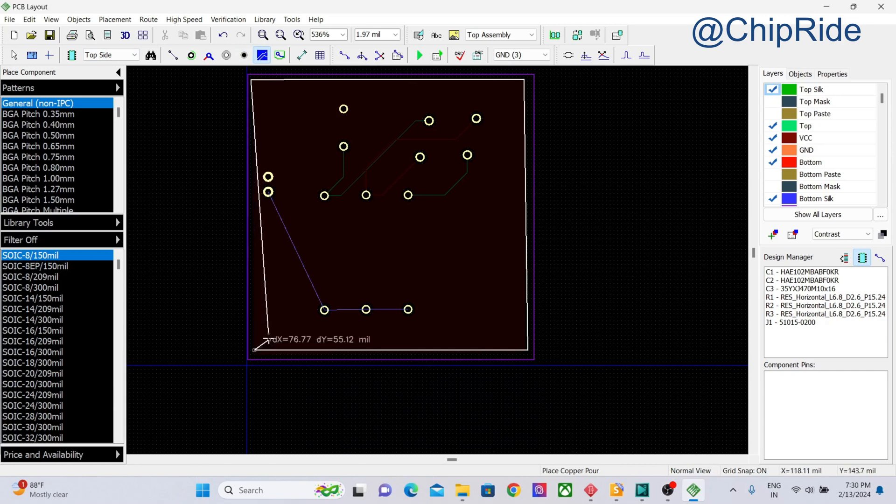
Finish the pour outline and pour it on the GND layer connected to the GND net.
{"action": "right_click", "coordinate": [274, 349]}
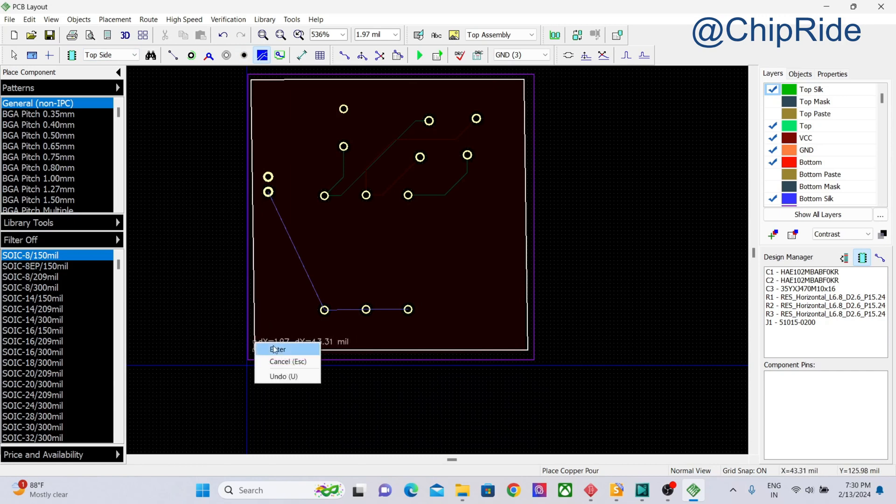
{"action": "left_click", "coordinate": [278, 349]}
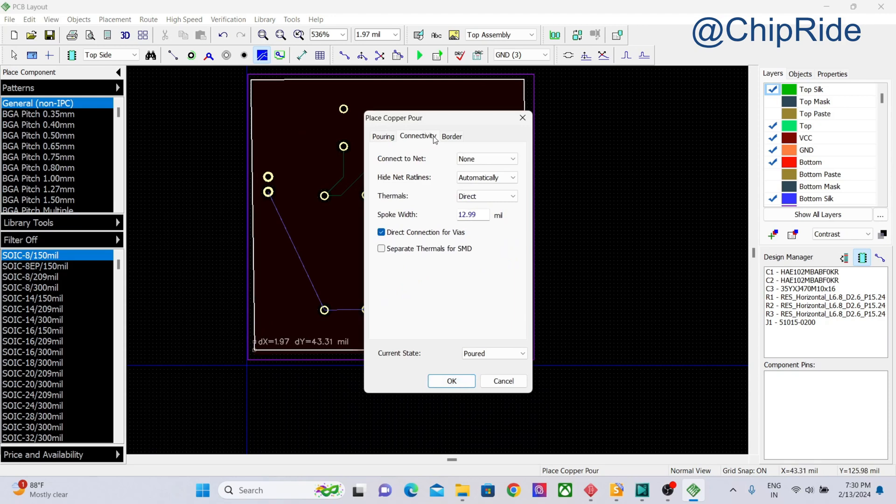
{"action": "left_click", "coordinate": [486, 158]}
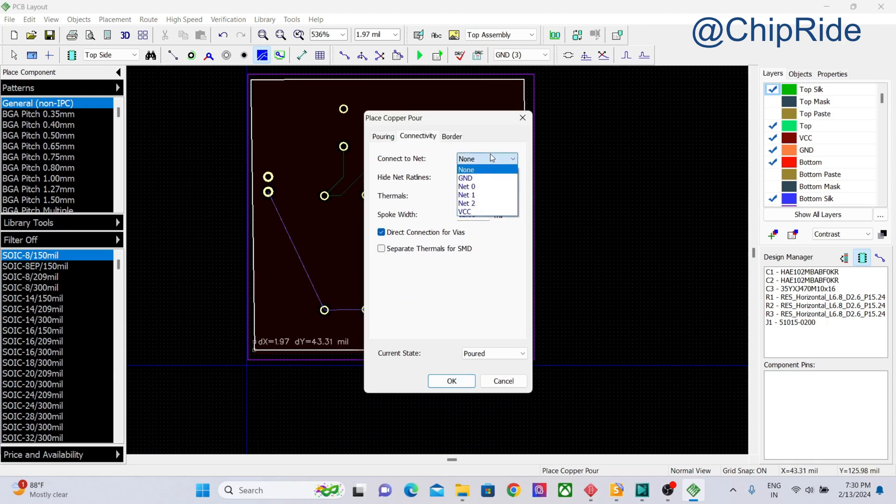
{"action": "left_click", "coordinate": [465, 178]}
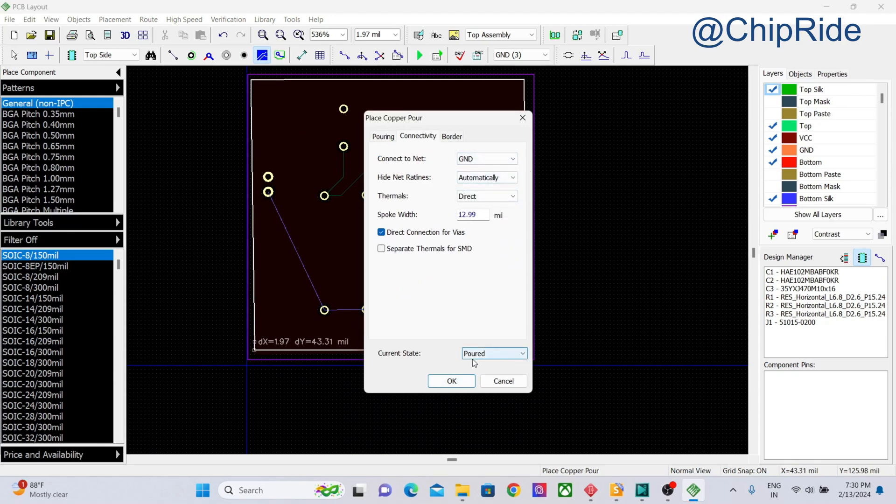
{"action": "left_click", "coordinate": [451, 380]}
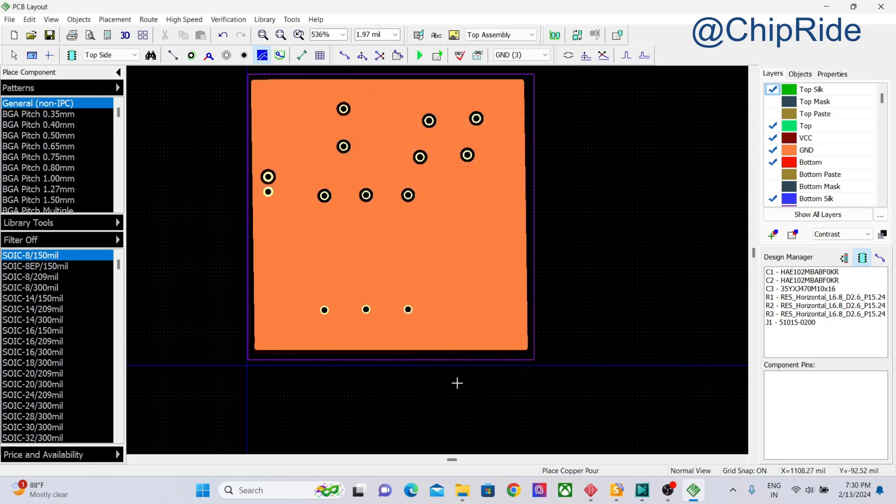
{"action": "mouse_move", "coordinate": [462, 216]}
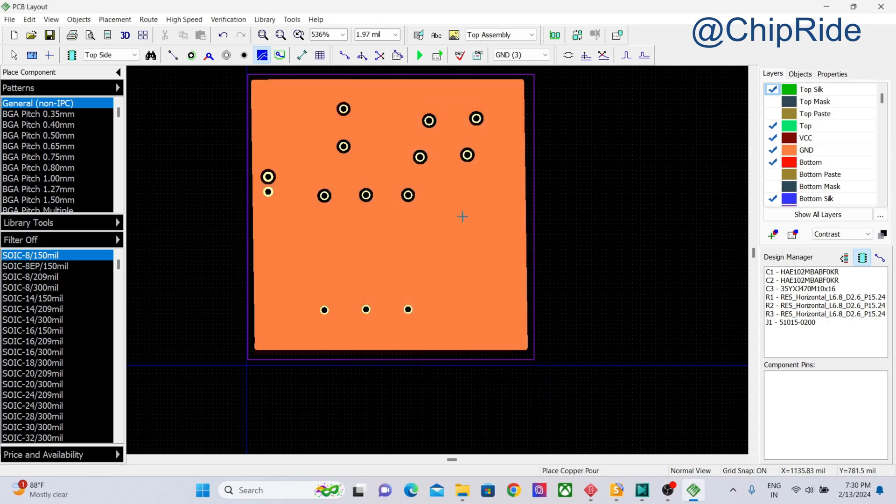
Cycle the working layer through VCC, GND and Bottom, then return to Top.
{"action": "left_click", "coordinate": [517, 55]}
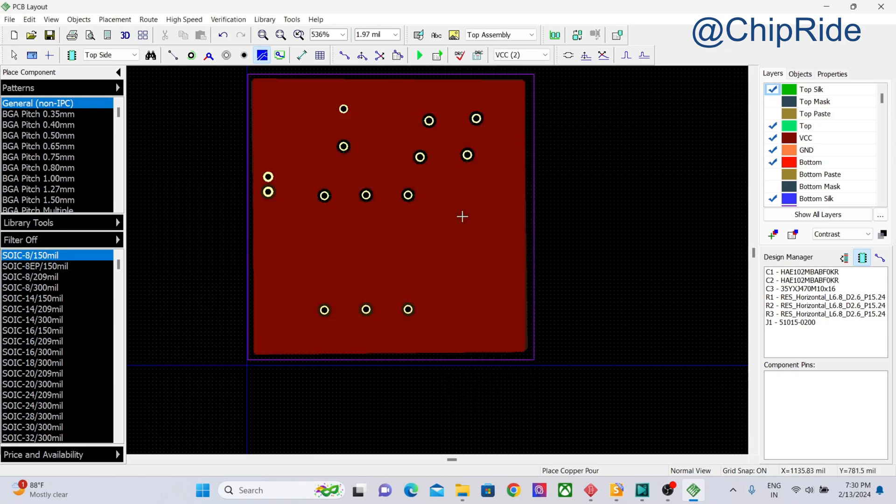
{"action": "left_click", "coordinate": [517, 55]}
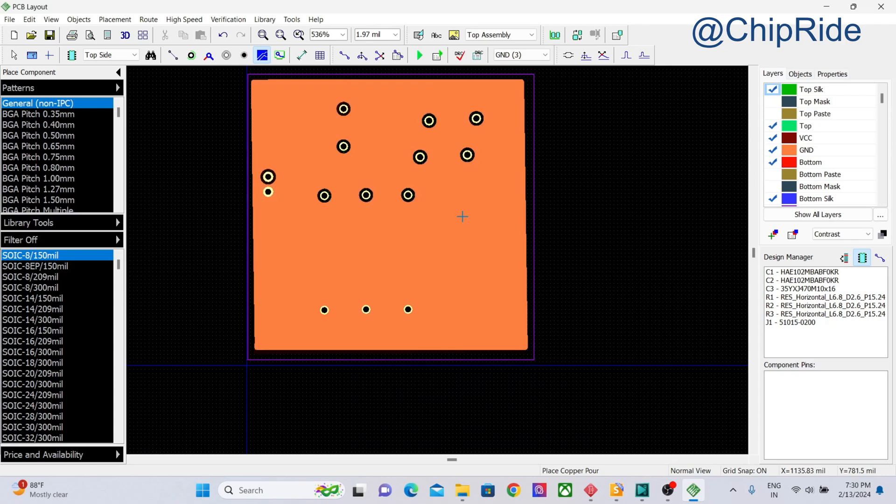
{"action": "left_click", "coordinate": [517, 55]}
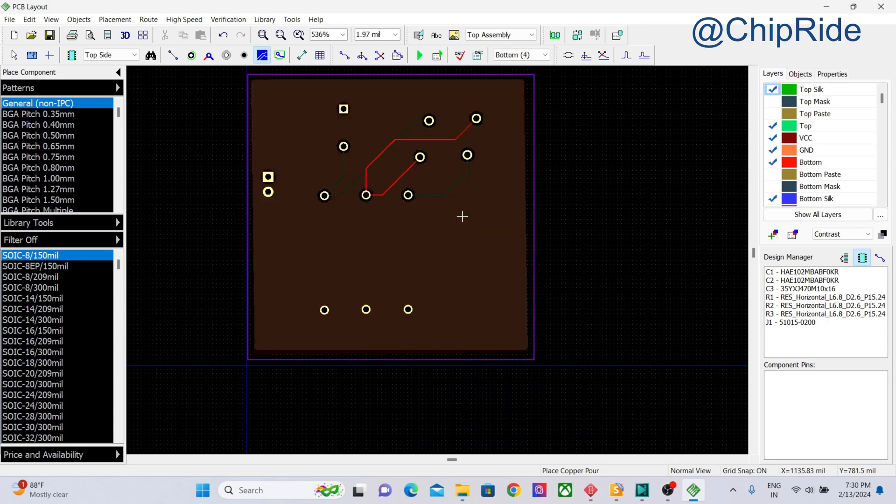
{"action": "mouse_move", "coordinate": [407, 140]}
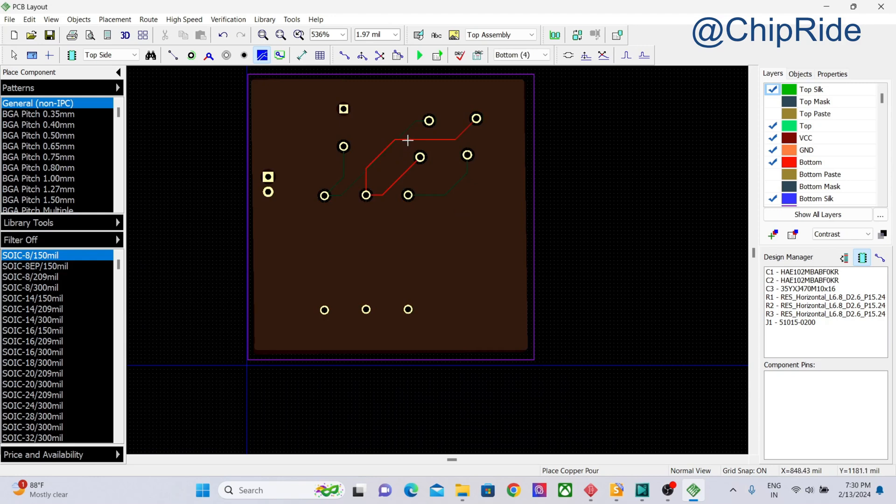
{"action": "left_click", "coordinate": [805, 149]}
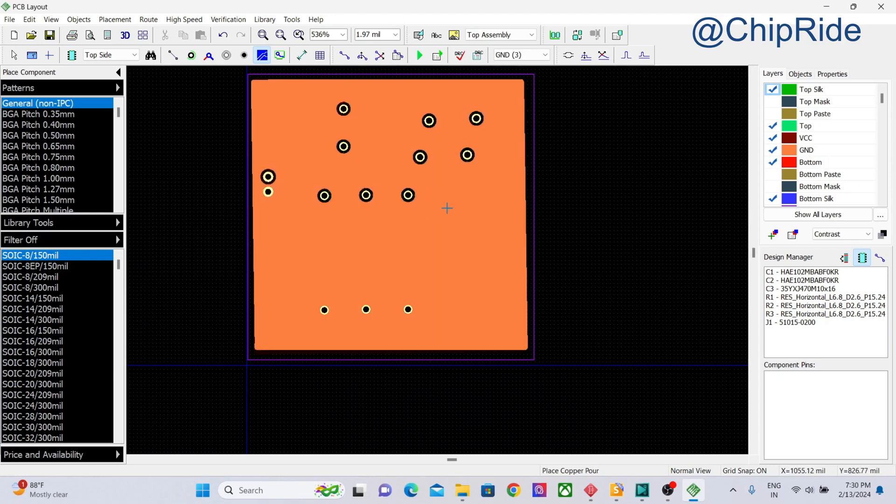
{"action": "left_click", "coordinate": [517, 55]}
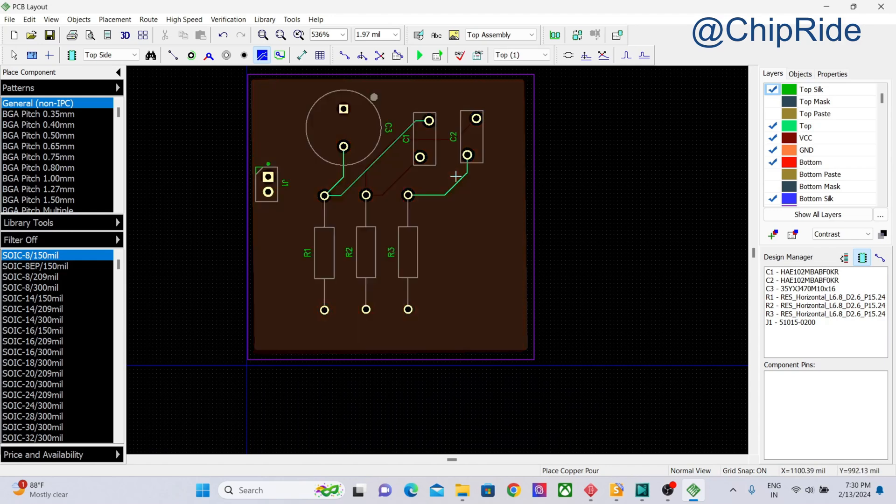
{"action": "mouse_move", "coordinate": [368, 160]}
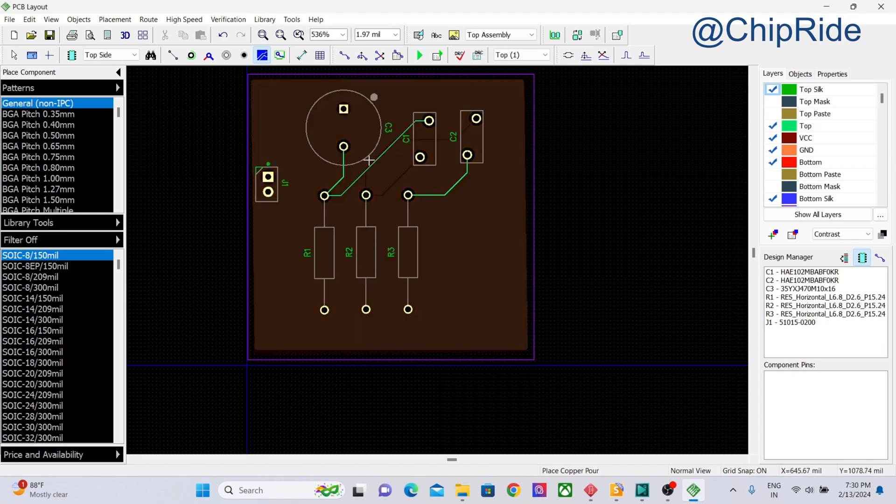
{"action": "mouse_move", "coordinate": [414, 228]}
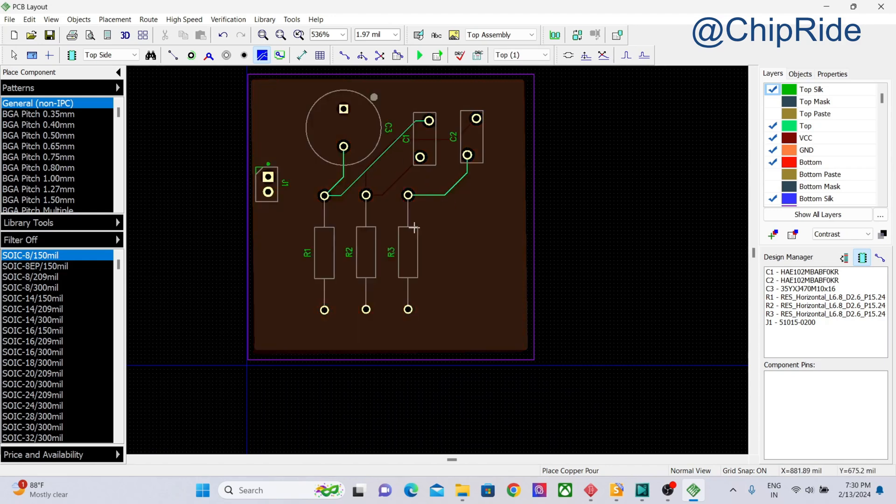
{"action": "mouse_move", "coordinate": [747, 112]}
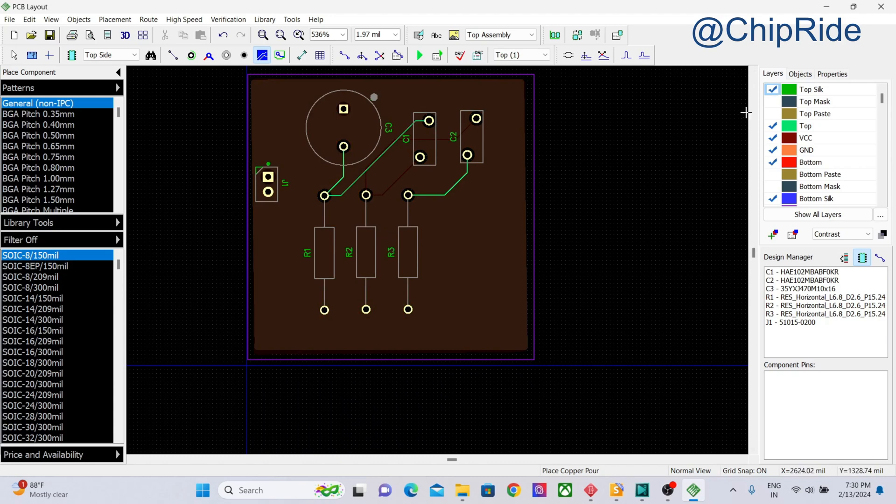
{"action": "mouse_move", "coordinate": [346, 188]}
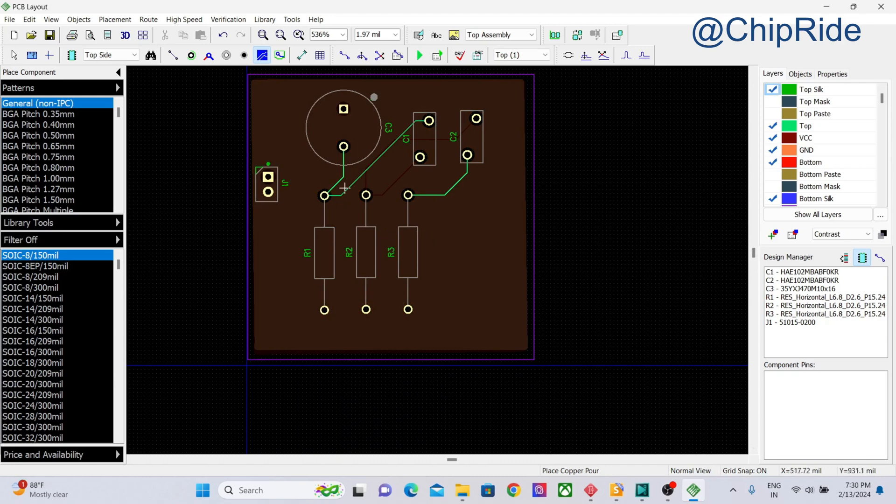
{"action": "mouse_move", "coordinate": [358, 206]}
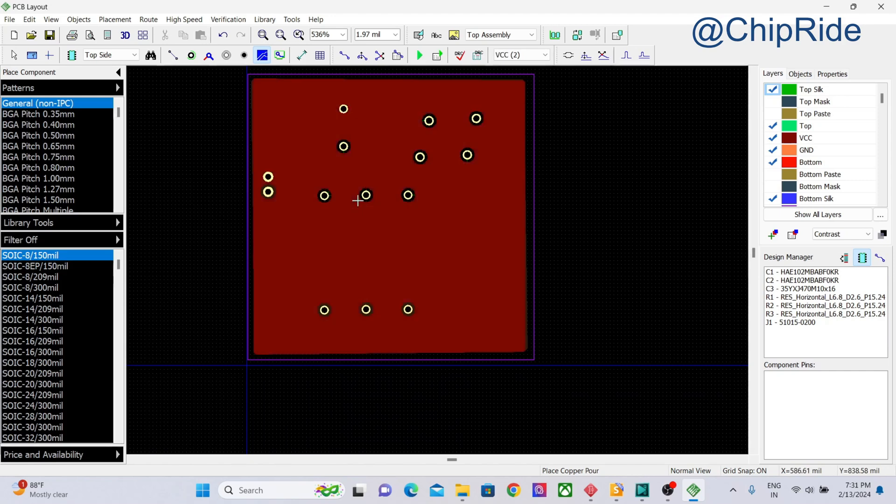
Leave pour mode and highlight C3's pad to confirm it joins the VCC plane.
{"action": "scroll", "scroll_direction": "up", "scroll_amount": 3}
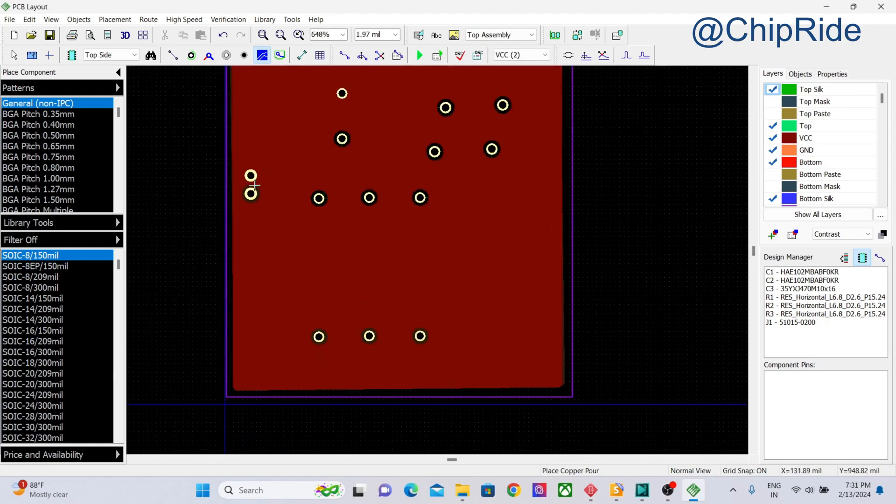
{"action": "mouse_move", "coordinate": [164, 69]}
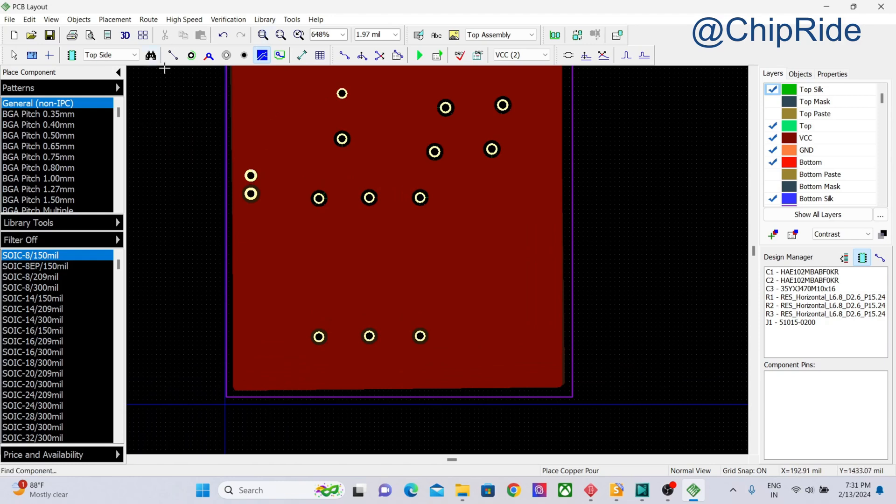
{"action": "left_click", "coordinate": [13, 55]}
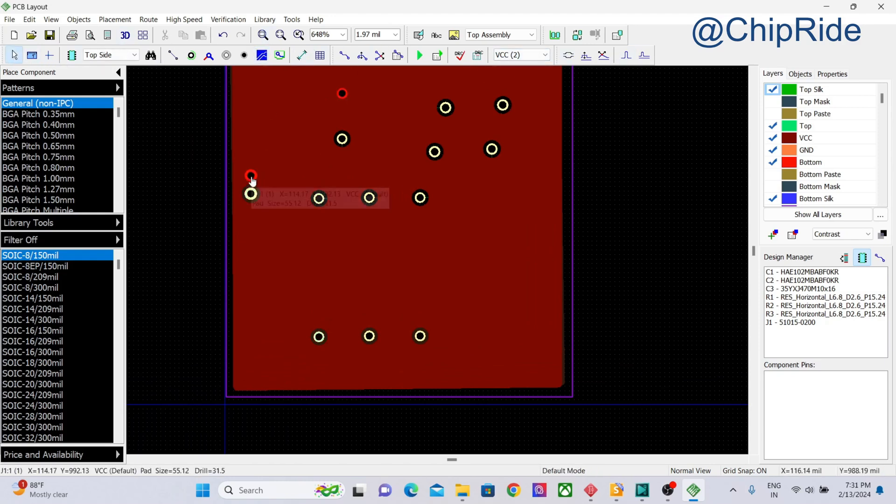
{"action": "mouse_move", "coordinate": [253, 178]}
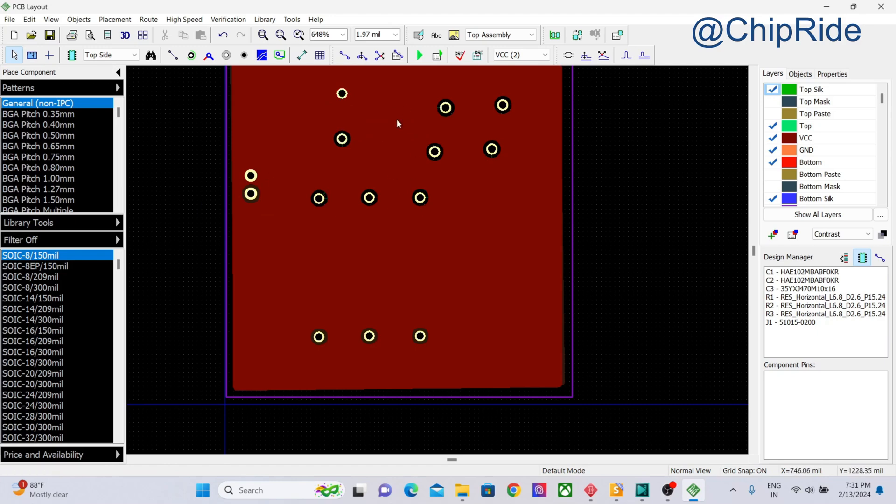
{"action": "left_click", "coordinate": [342, 139]}
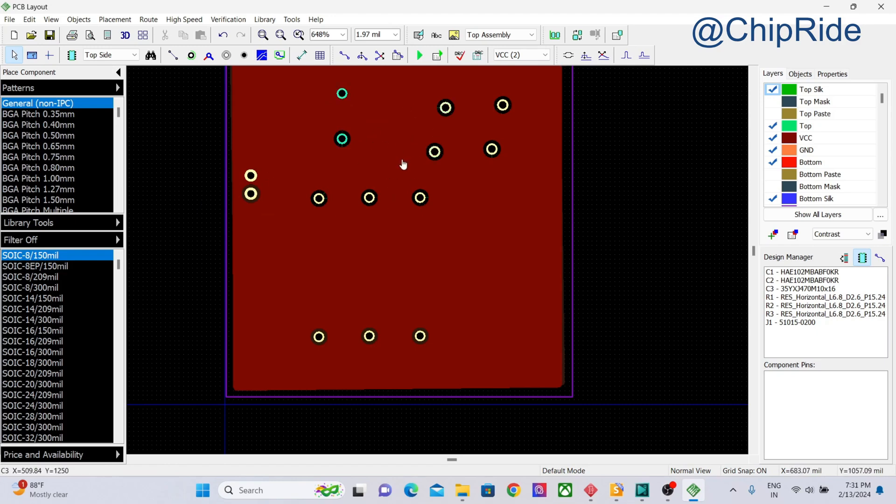
{"action": "mouse_move", "coordinate": [398, 127]}
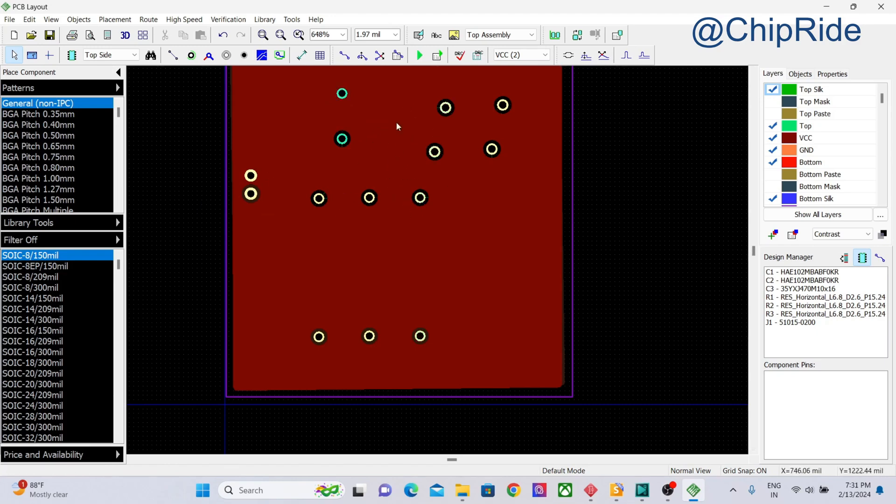
{"action": "mouse_move", "coordinate": [342, 139]}
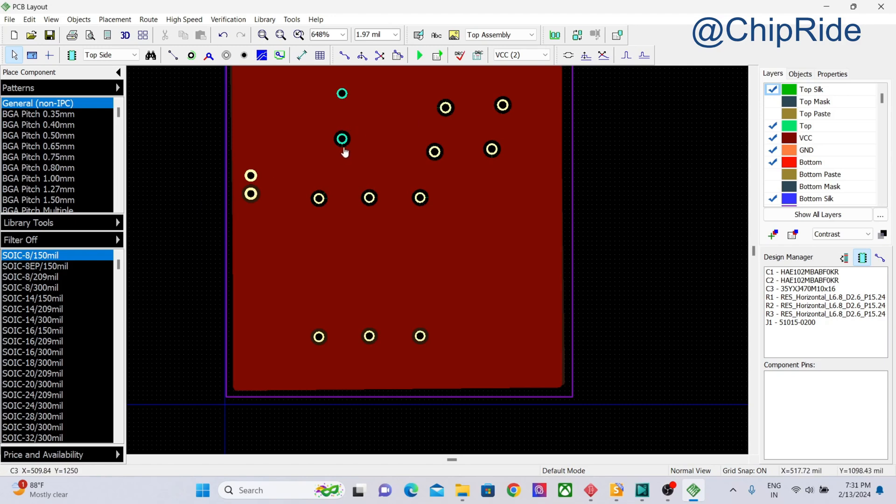
{"action": "scroll", "scroll_direction": "up", "scroll_amount": 3}
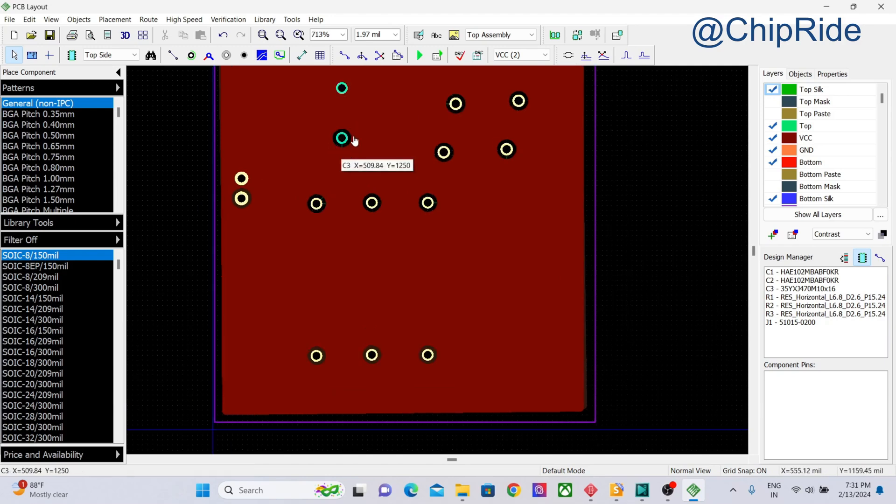
{"action": "mouse_move", "coordinate": [341, 137]}
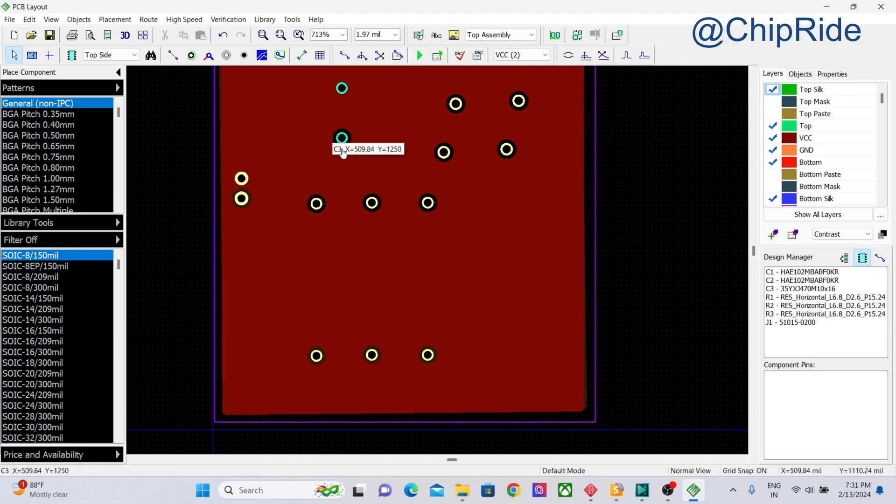
{"action": "mouse_move", "coordinate": [348, 141]}
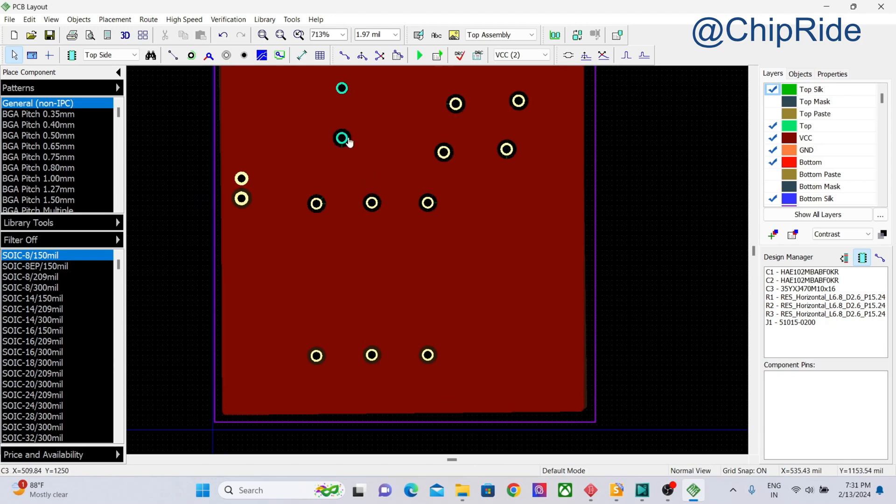
{"action": "mouse_move", "coordinate": [357, 142]}
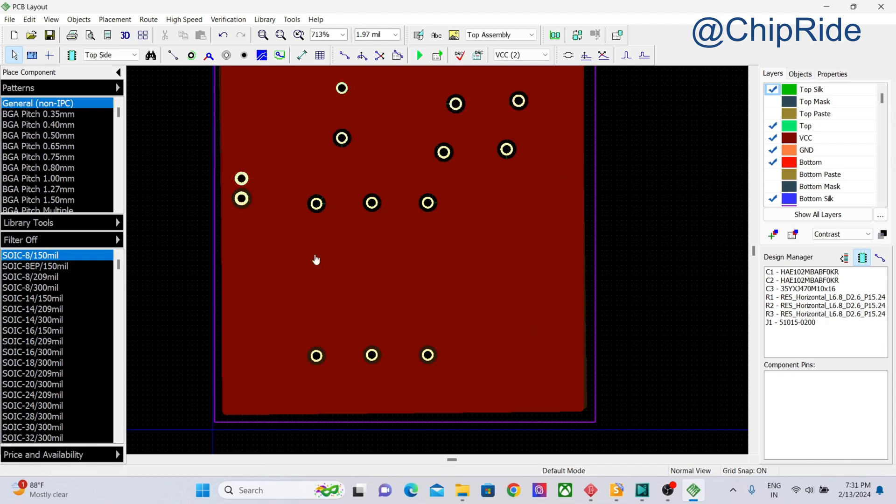
{"action": "left_click", "coordinate": [240, 177]}
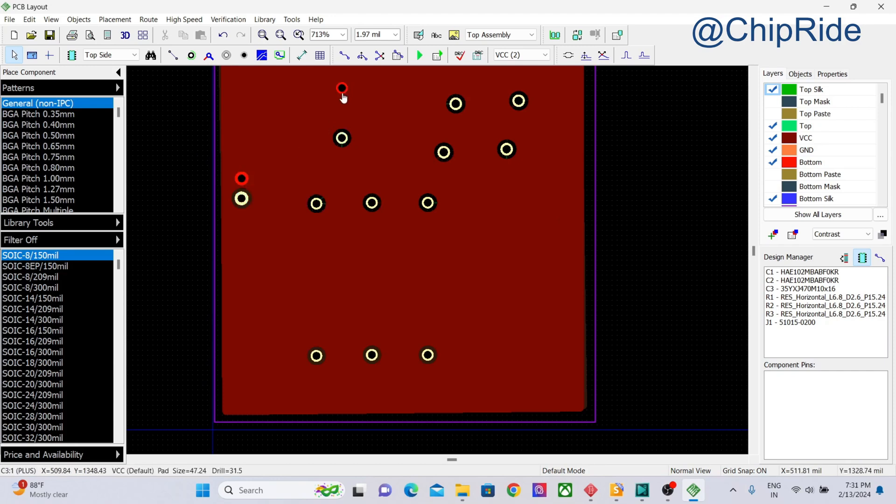
{"action": "mouse_move", "coordinate": [341, 89]}
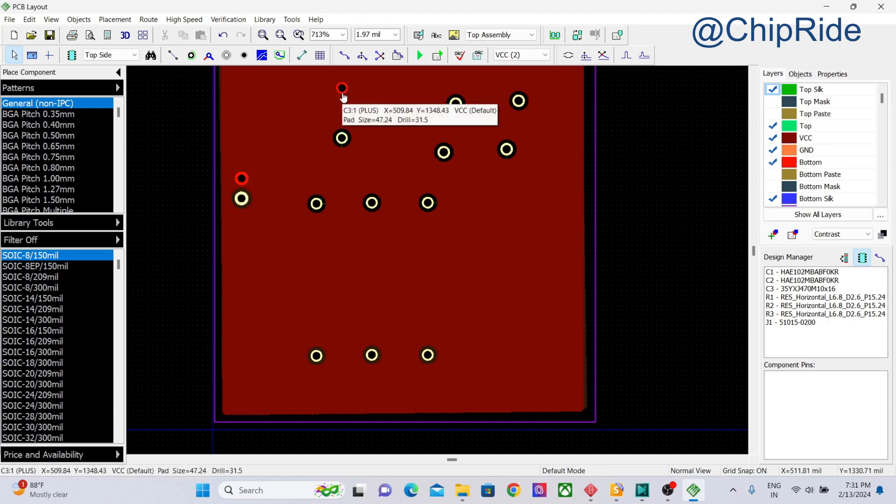
{"action": "mouse_move", "coordinate": [342, 90]}
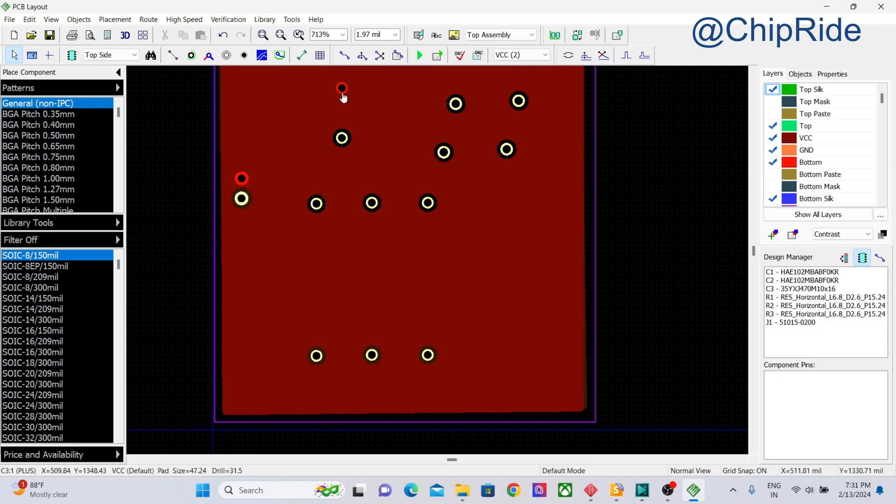
{"action": "mouse_move", "coordinate": [242, 180]}
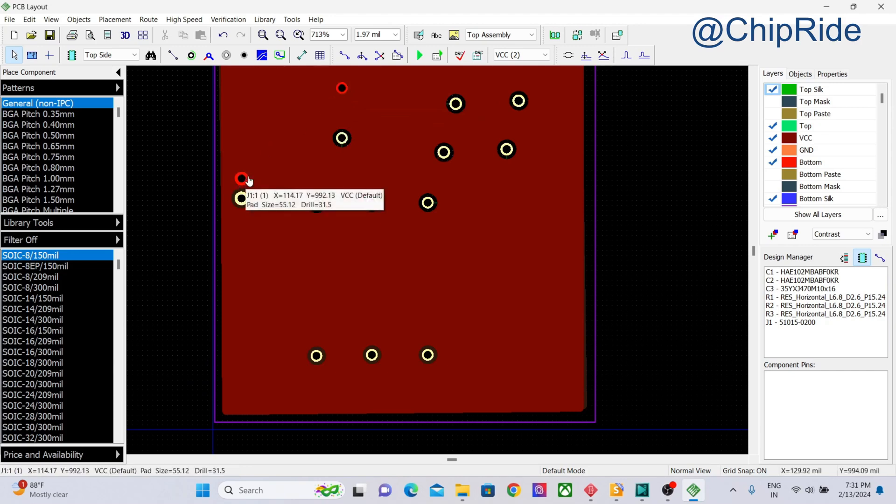
{"action": "mouse_move", "coordinate": [341, 88]}
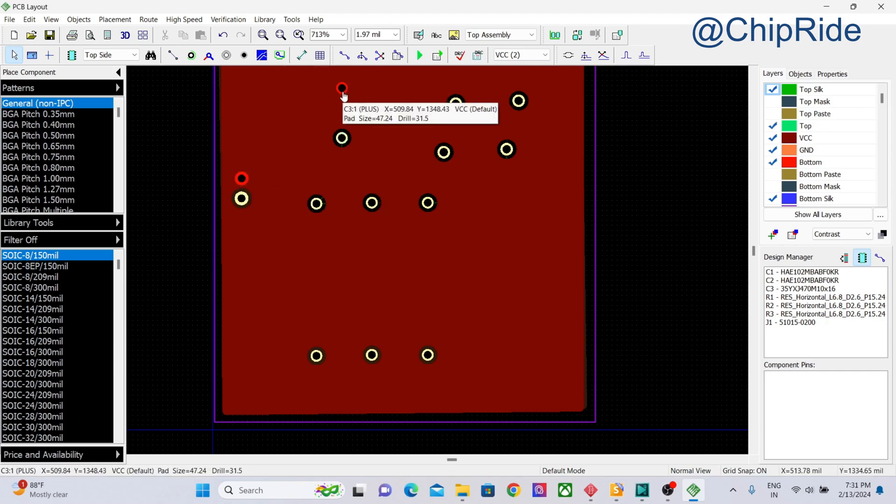
{"action": "mouse_move", "coordinate": [345, 253]}
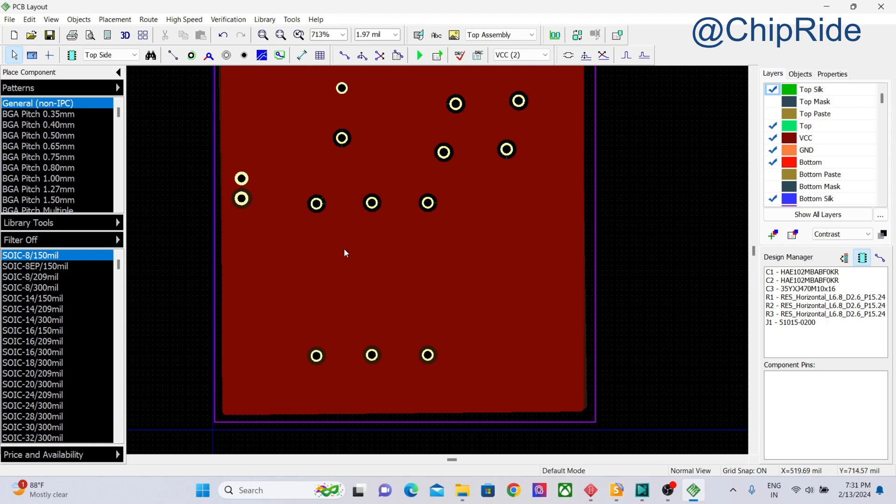
Switch to the GND plane and check J1 pin 2 and R3's pads connect to it.
{"action": "left_click", "coordinate": [520, 55]}
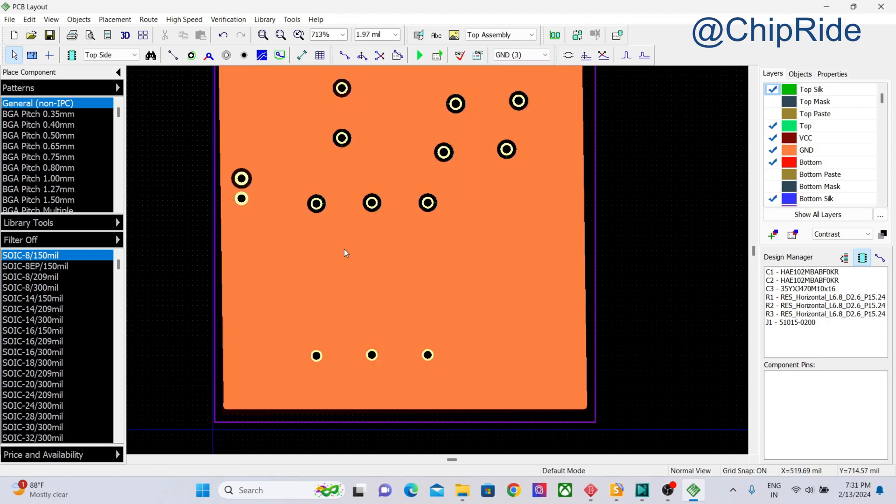
{"action": "mouse_move", "coordinate": [577, 34]}
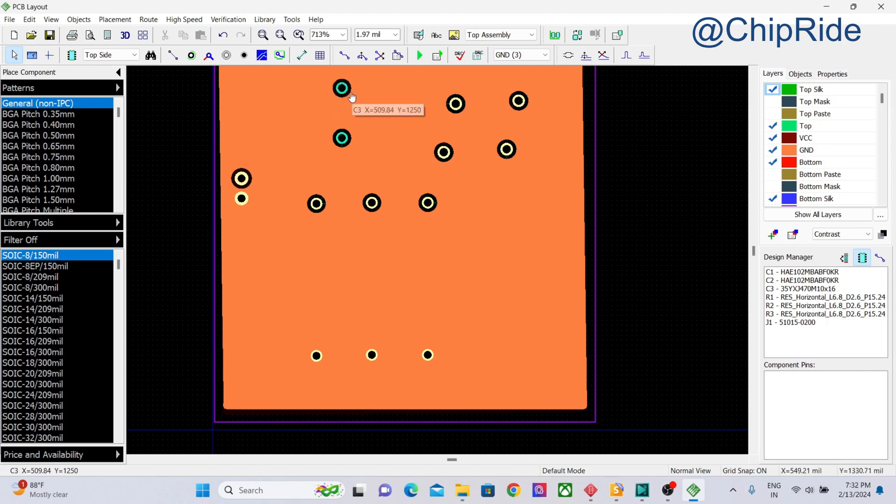
{"action": "mouse_move", "coordinate": [351, 95]}
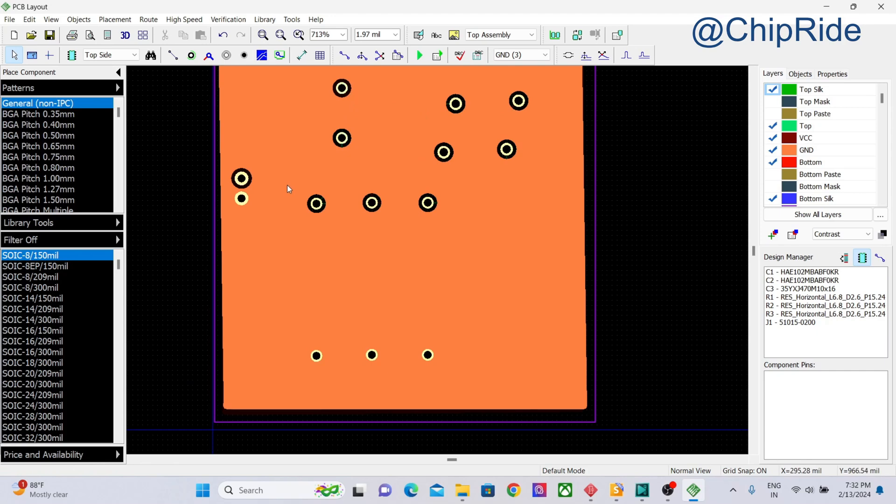
{"action": "left_click", "coordinate": [240, 197]}
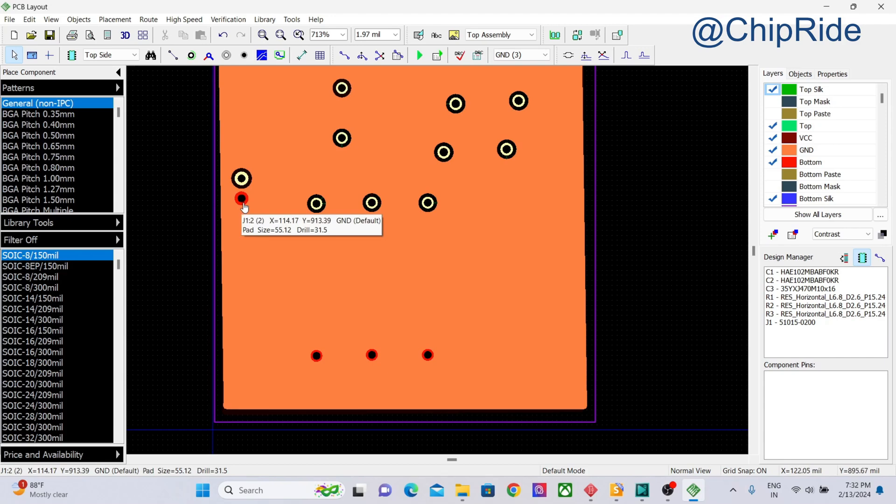
{"action": "mouse_move", "coordinate": [242, 202]}
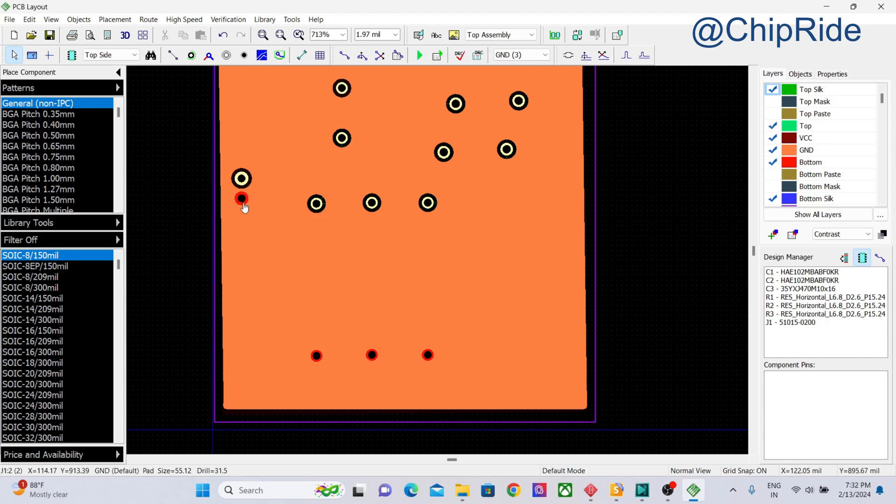
{"action": "mouse_move", "coordinate": [242, 201]}
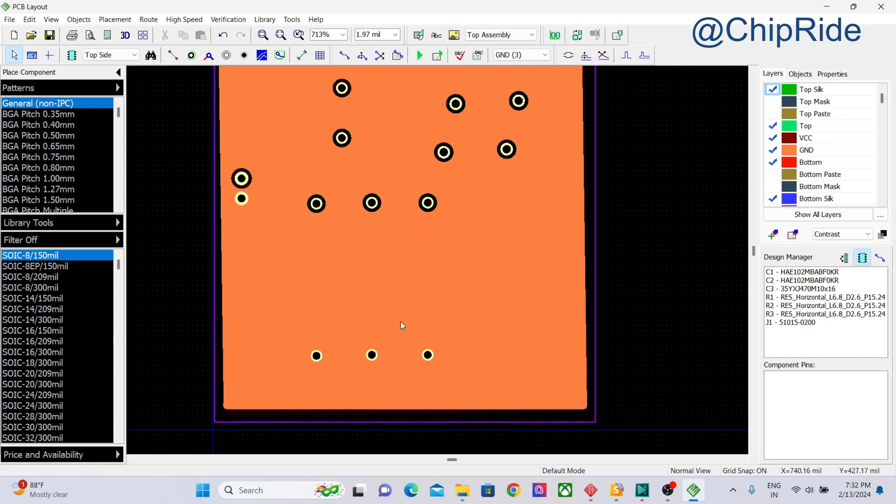
{"action": "mouse_move", "coordinate": [477, 338]}
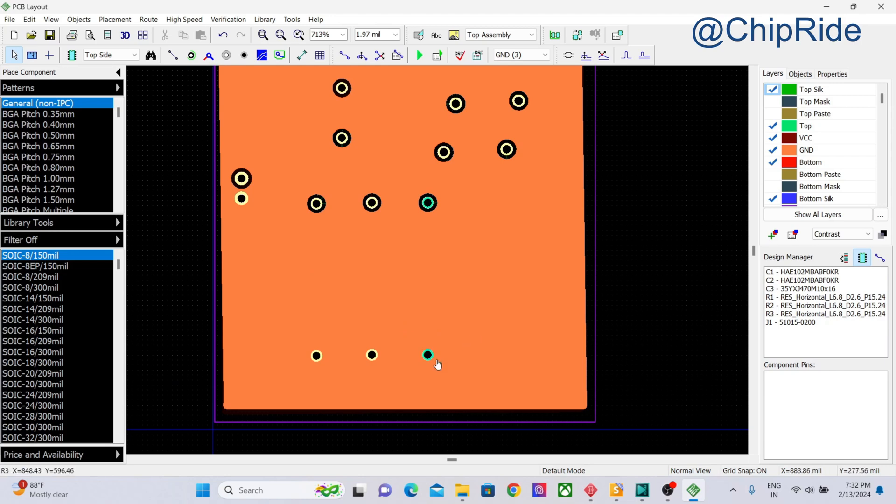
{"action": "scroll", "scroll_direction": "up", "scroll_amount": 3}
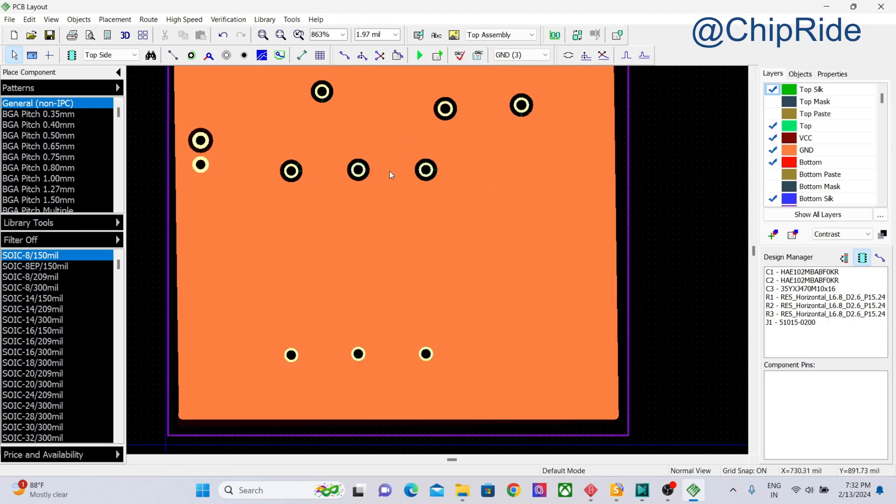
{"action": "left_click", "coordinate": [425, 170]}
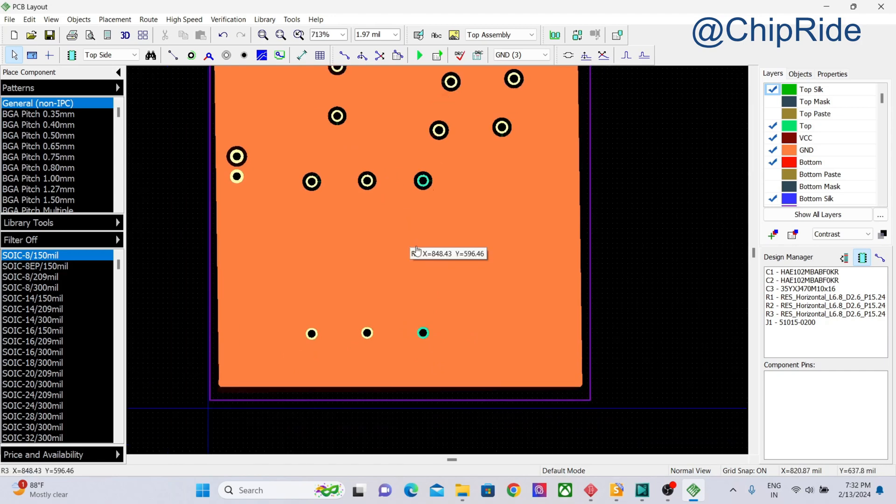
{"action": "mouse_move", "coordinate": [417, 251]}
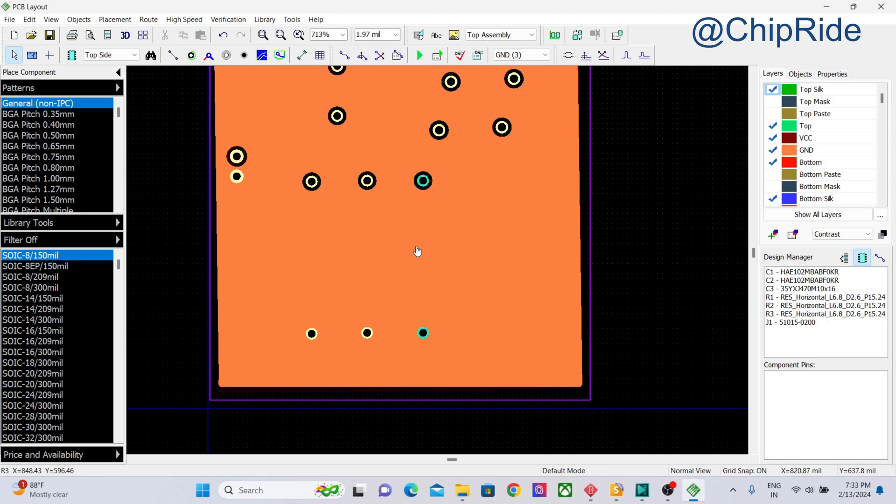
{"action": "scroll", "scroll_direction": "down", "scroll_amount": 3}
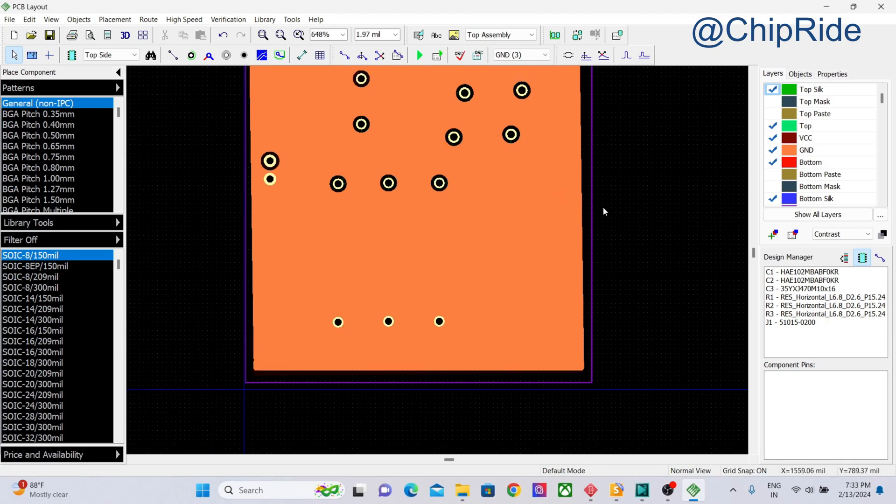
{"action": "scroll", "scroll_direction": "down", "scroll_amount": 3}
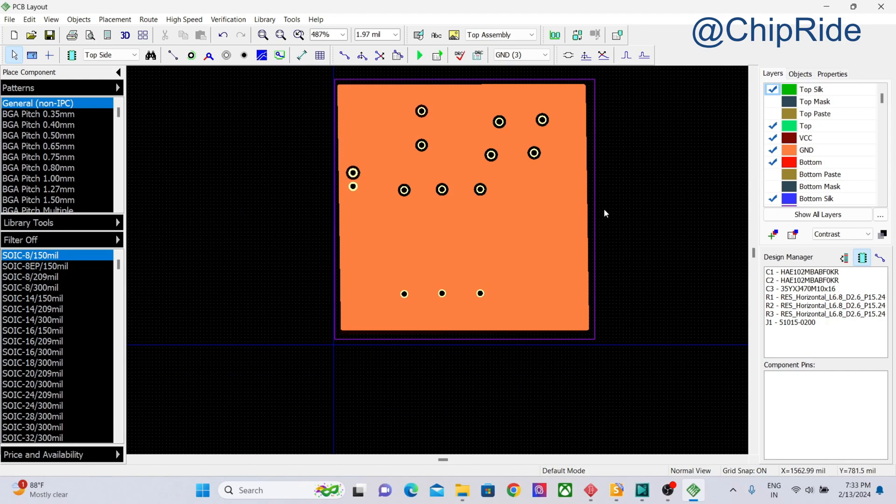
{"action": "mouse_move", "coordinate": [490, 111]}
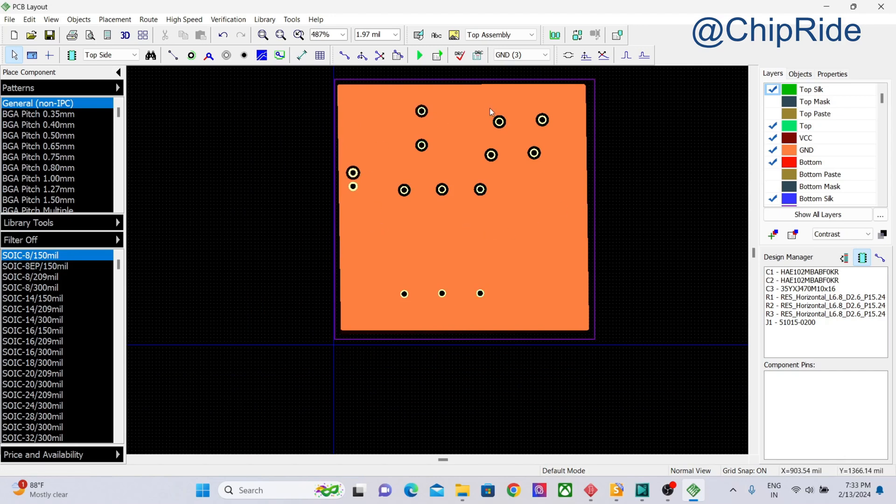
{"action": "mouse_move", "coordinate": [506, 200]}
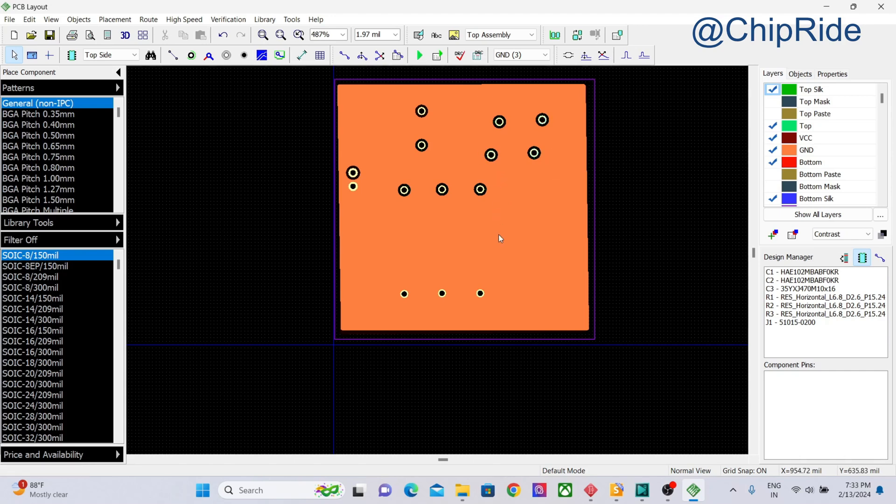
{"action": "mouse_move", "coordinate": [454, 233]}
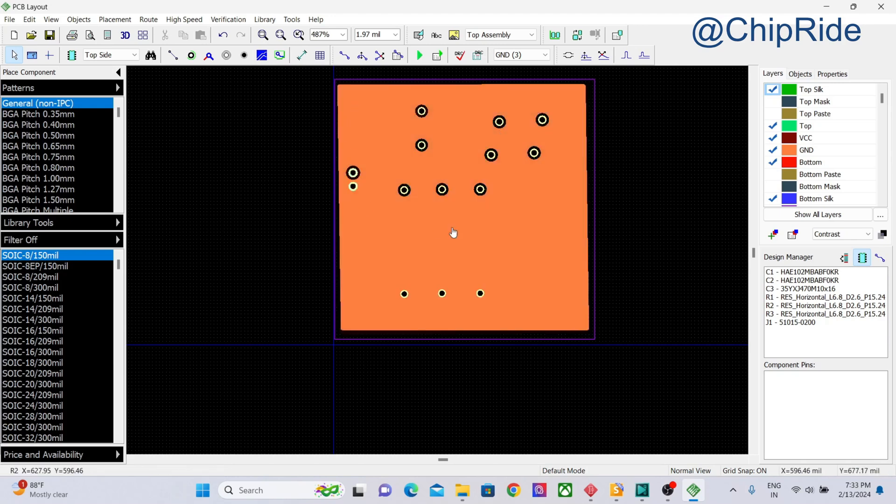
{"action": "mouse_move", "coordinate": [358, 246]}
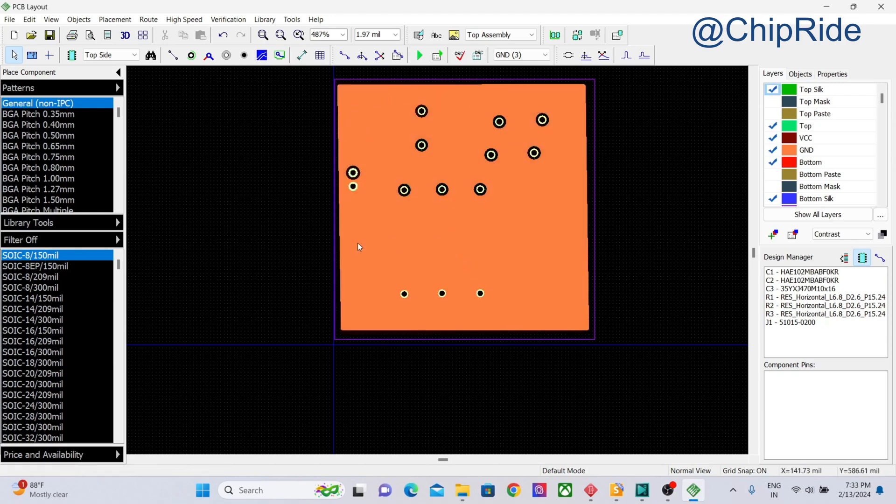
{"action": "mouse_move", "coordinate": [520, 284]}
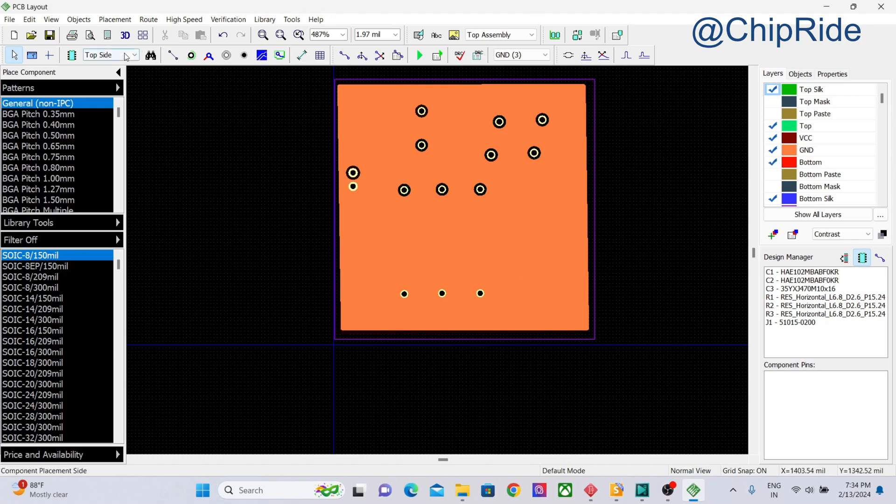
Launch the 3D preview, accepting the attached component models for C1–C3, R1–R3 and J1.
{"action": "left_click", "coordinate": [125, 34]}
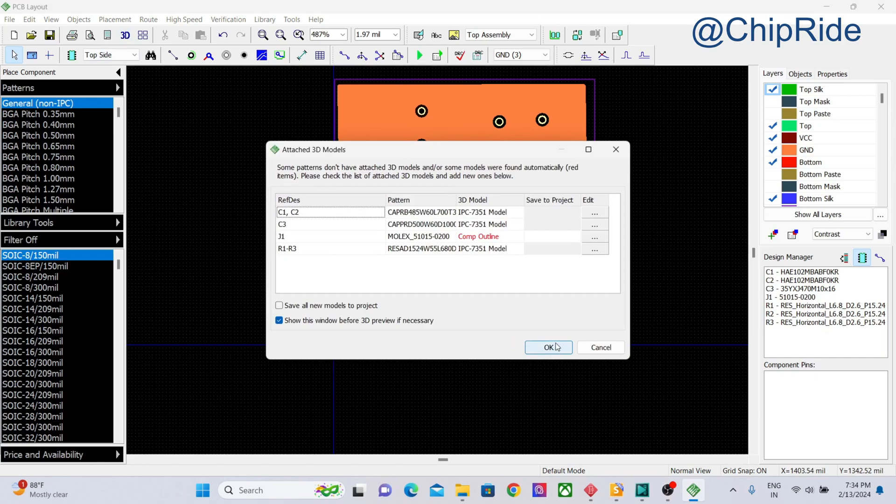
{"action": "left_click", "coordinate": [547, 347]}
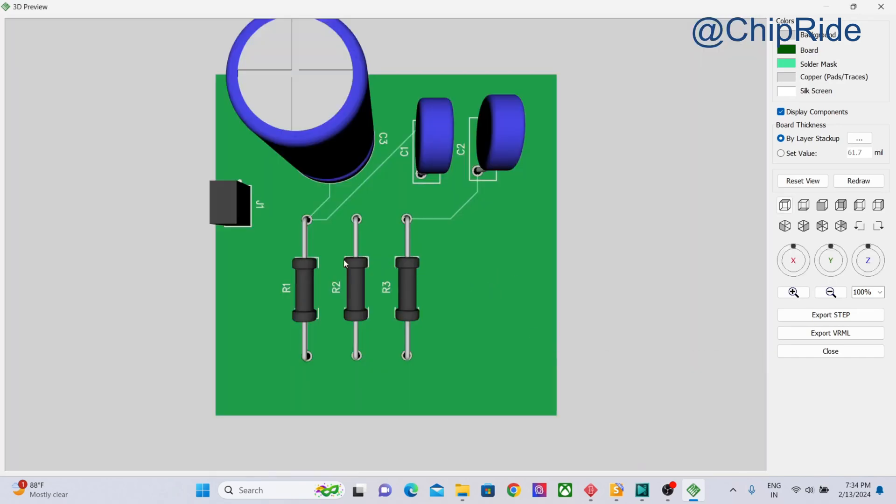
{"action": "mouse_move", "coordinate": [286, 261]}
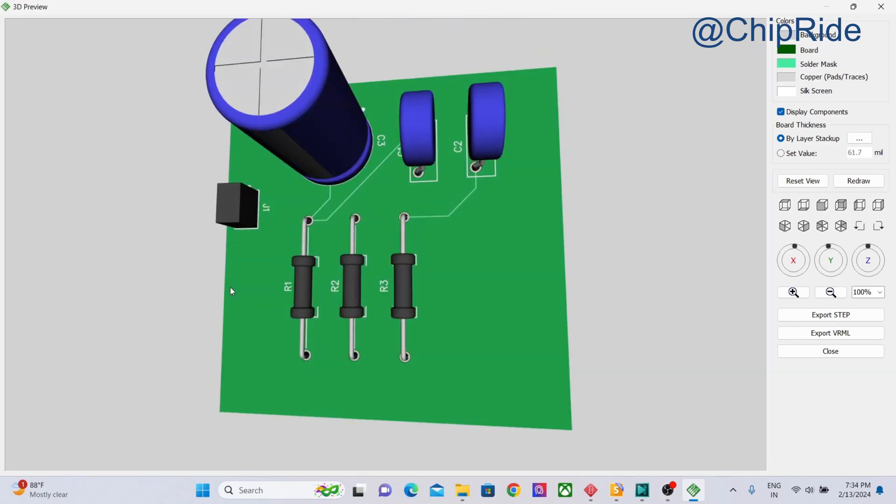
{"action": "mouse_move", "coordinate": [365, 261]}
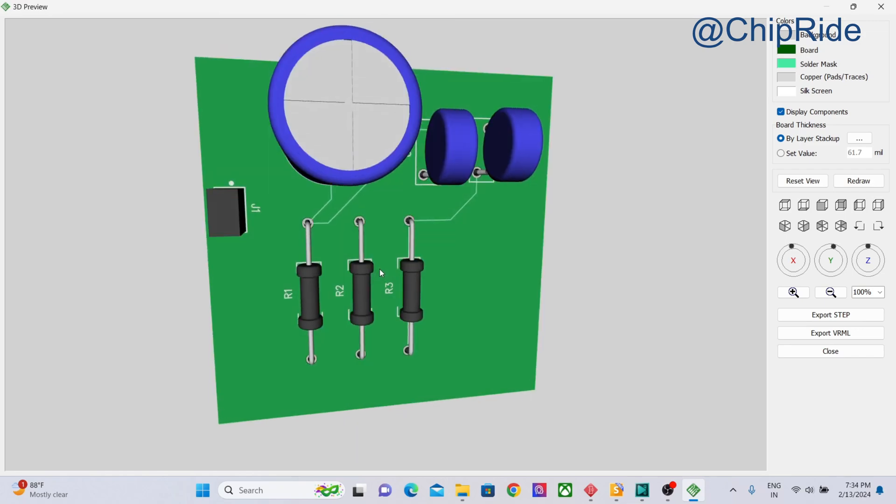
{"action": "mouse_move", "coordinate": [839, 360]}
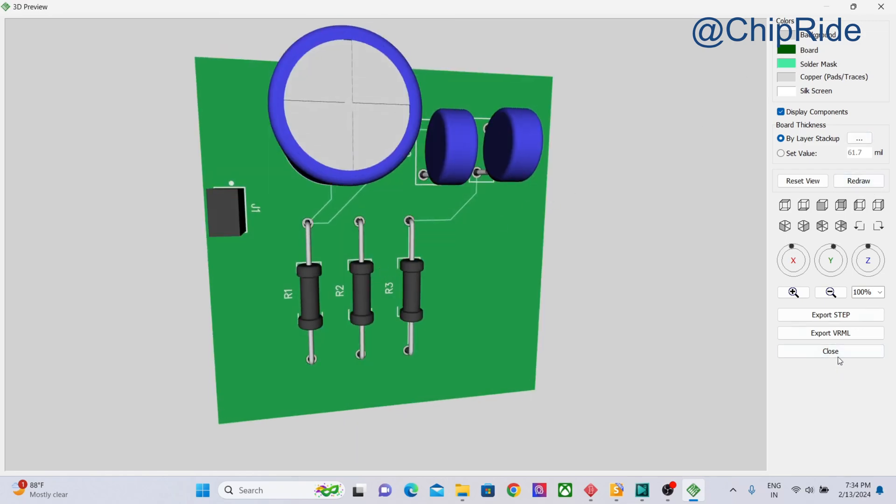
Close the 3D preview of the green board and return to the PCB layout.
{"action": "left_click", "coordinate": [830, 351]}
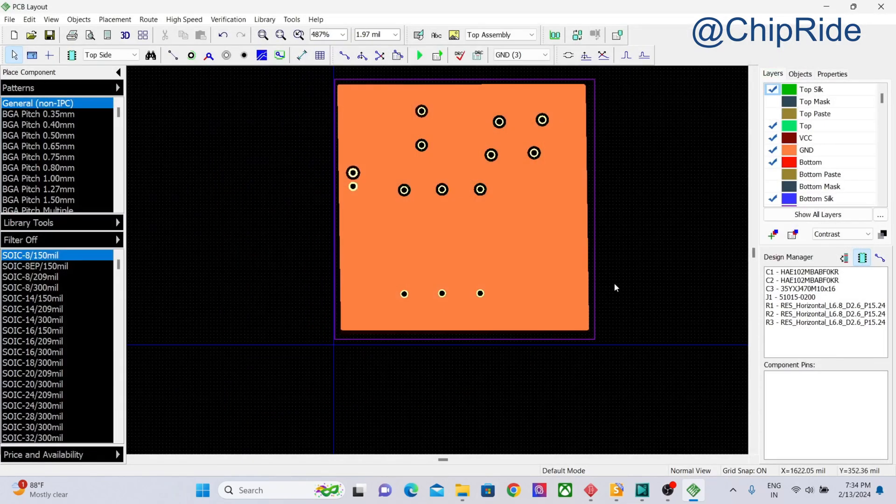